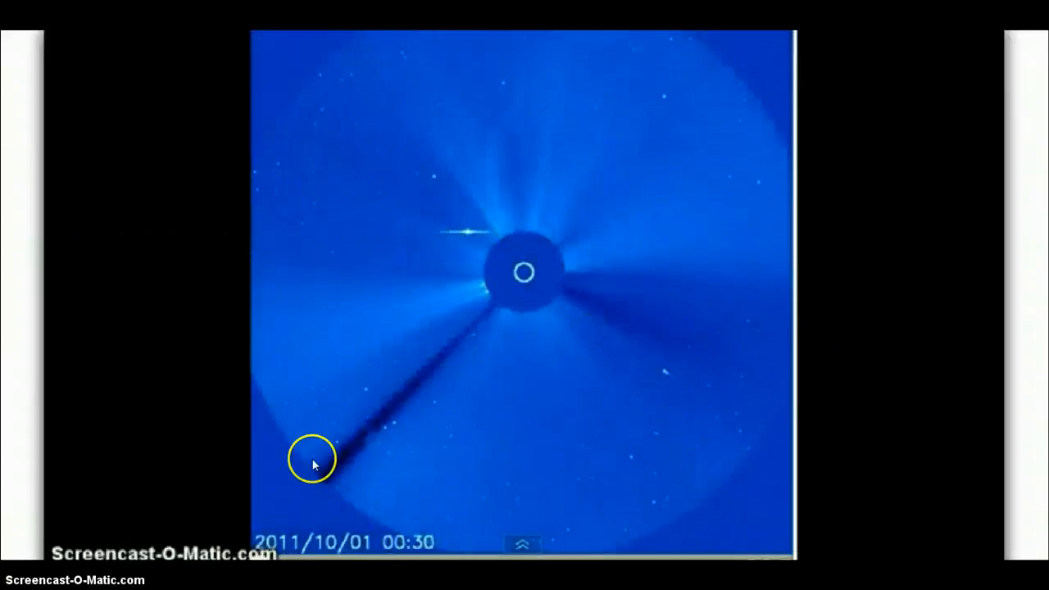
pyautogui.moveTo(309, 504)
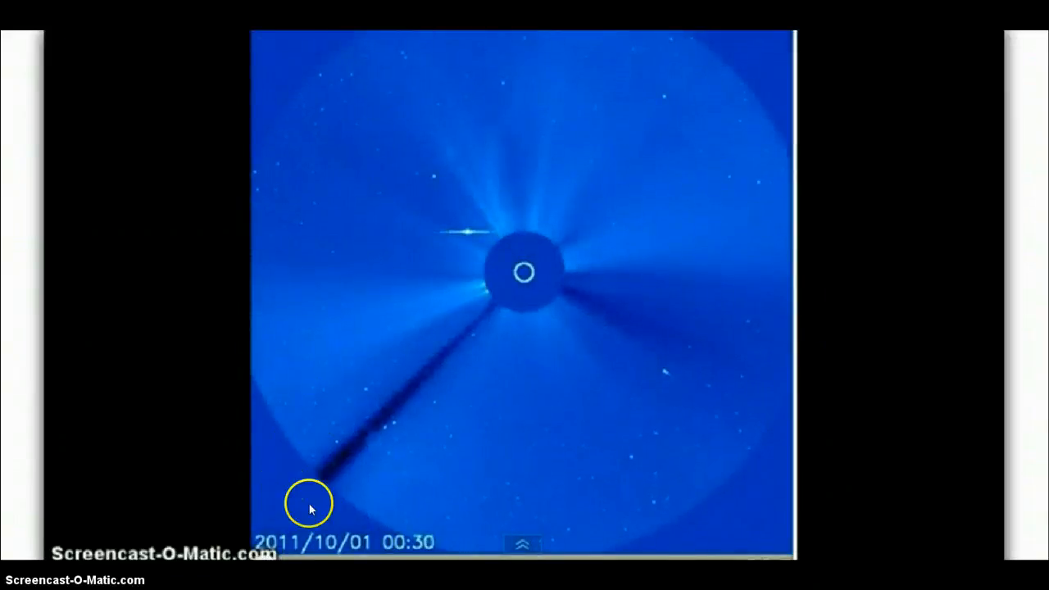
pyautogui.moveTo(908, 492)
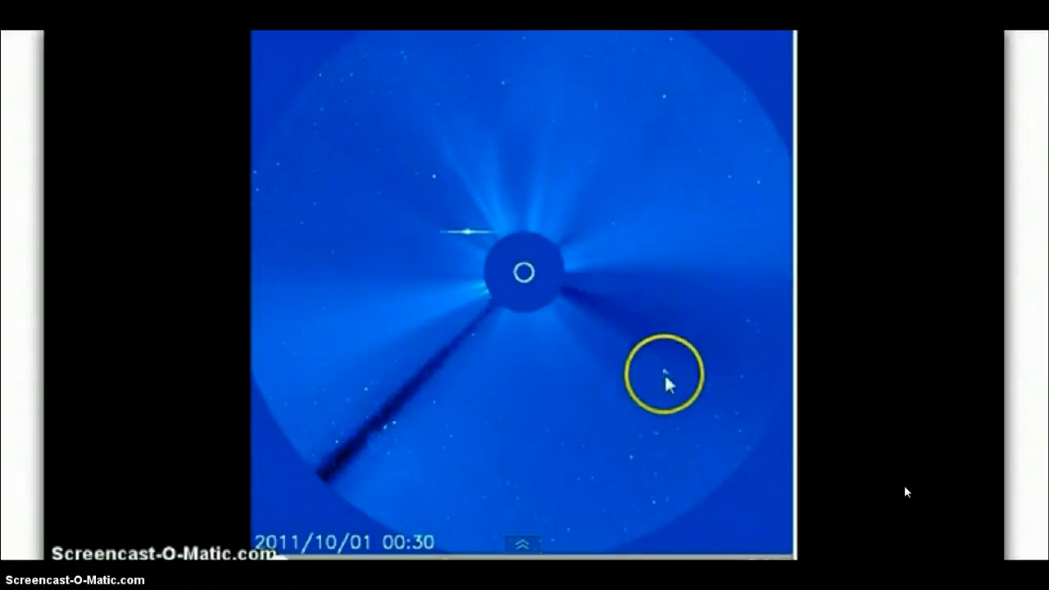
pyautogui.moveTo(668, 377)
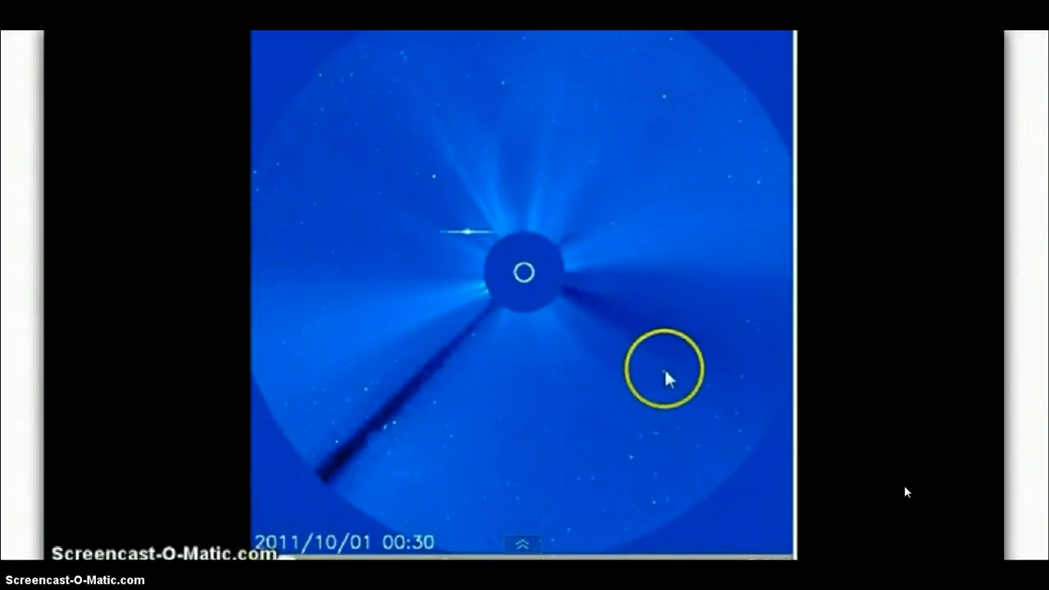
pyautogui.moveTo(549, 292)
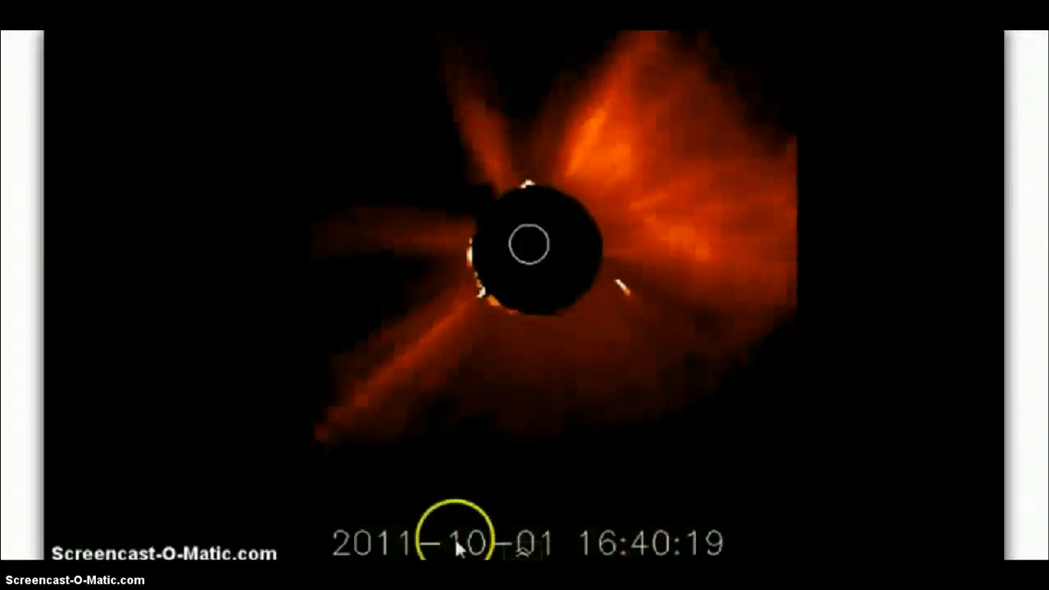
pyautogui.moveTo(626, 291)
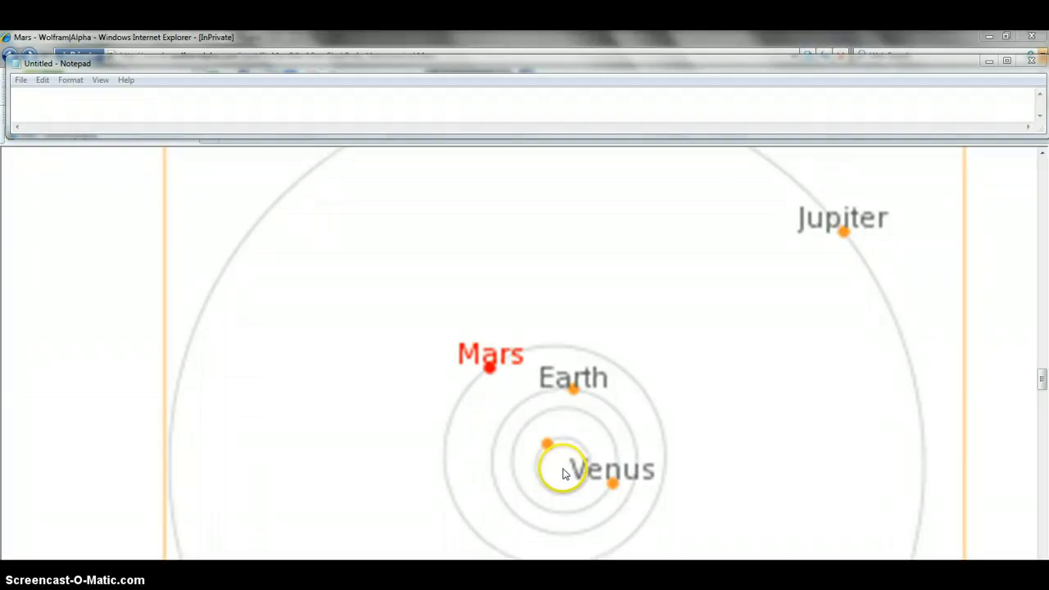
pyautogui.moveTo(197, 385)
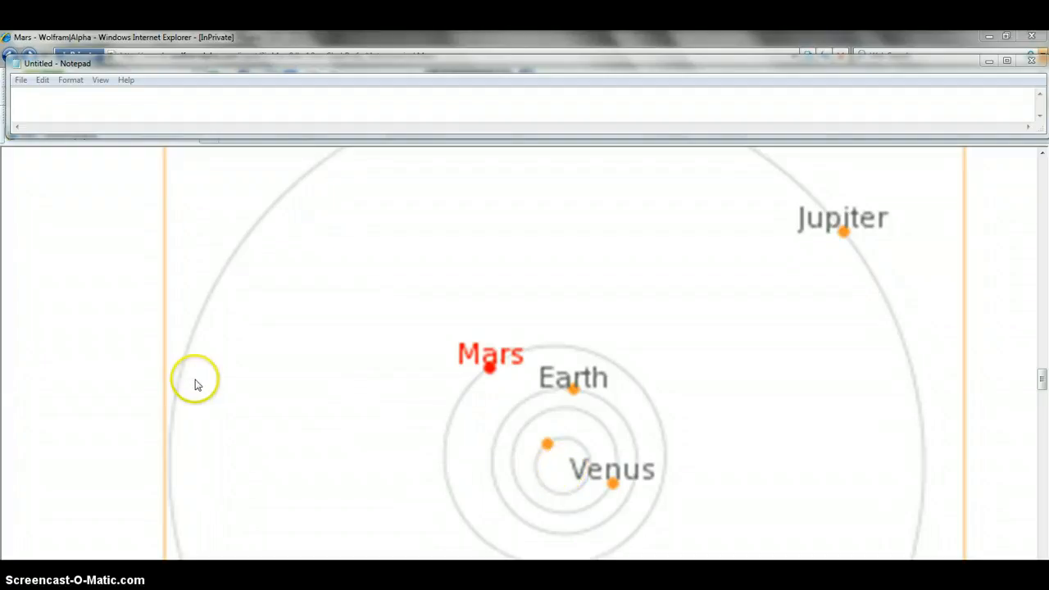
pyautogui.moveTo(227, 451)
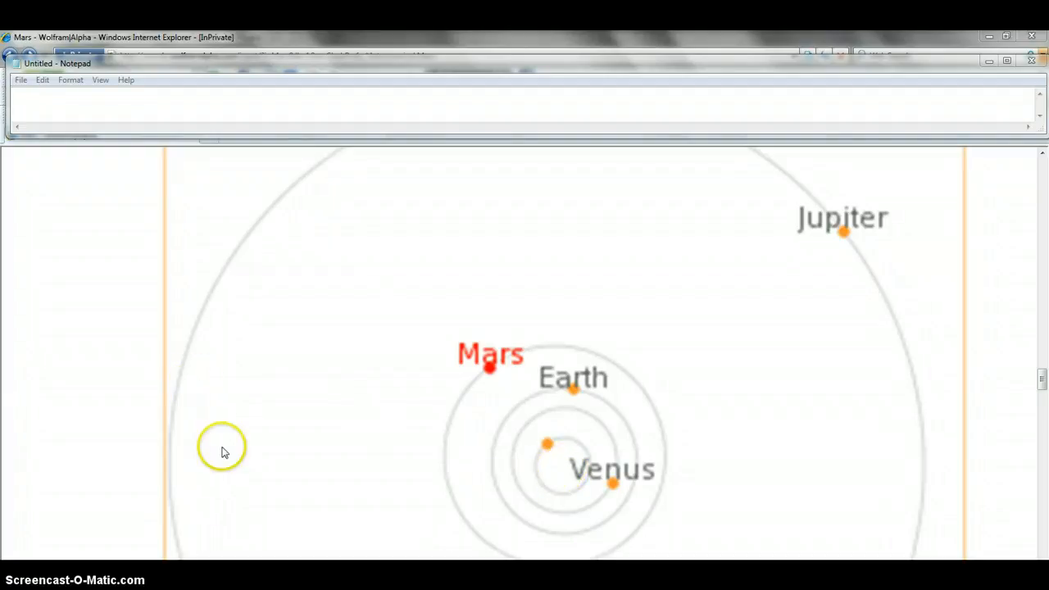
pyautogui.moveTo(561, 469)
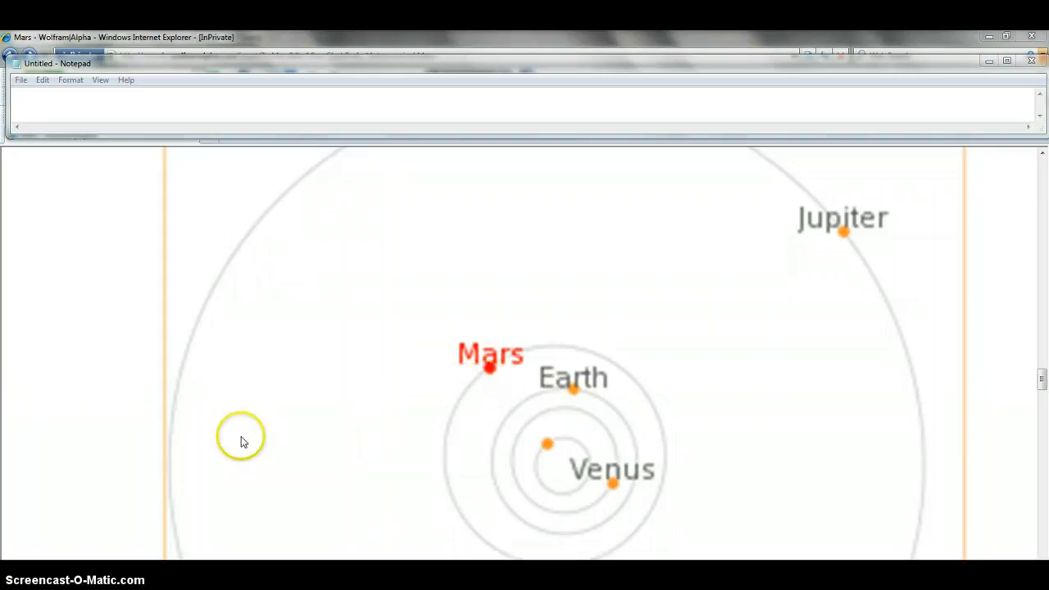
pyautogui.moveTo(500, 385)
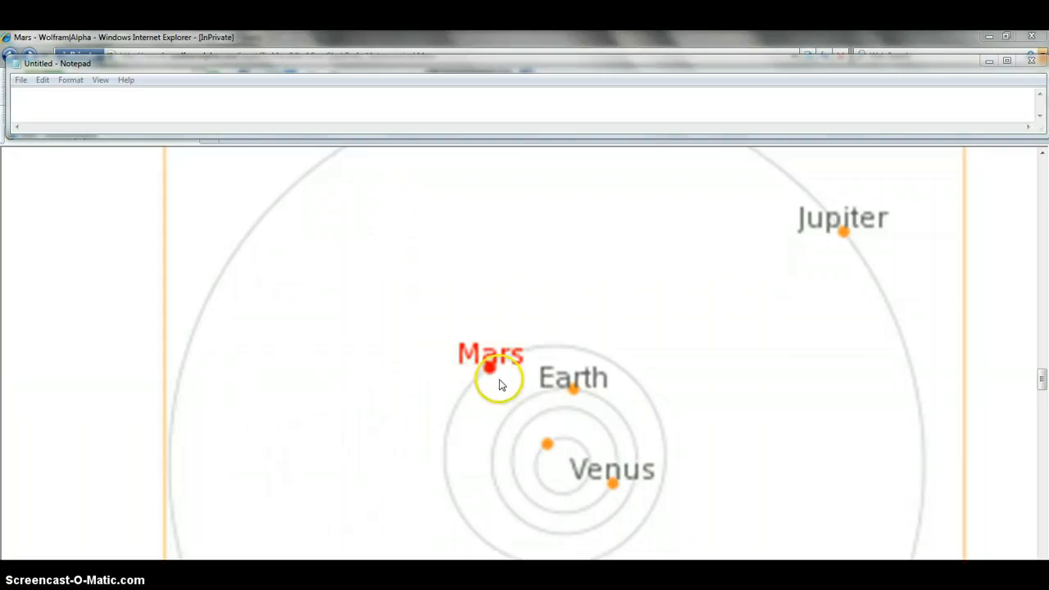
pyautogui.moveTo(458, 420)
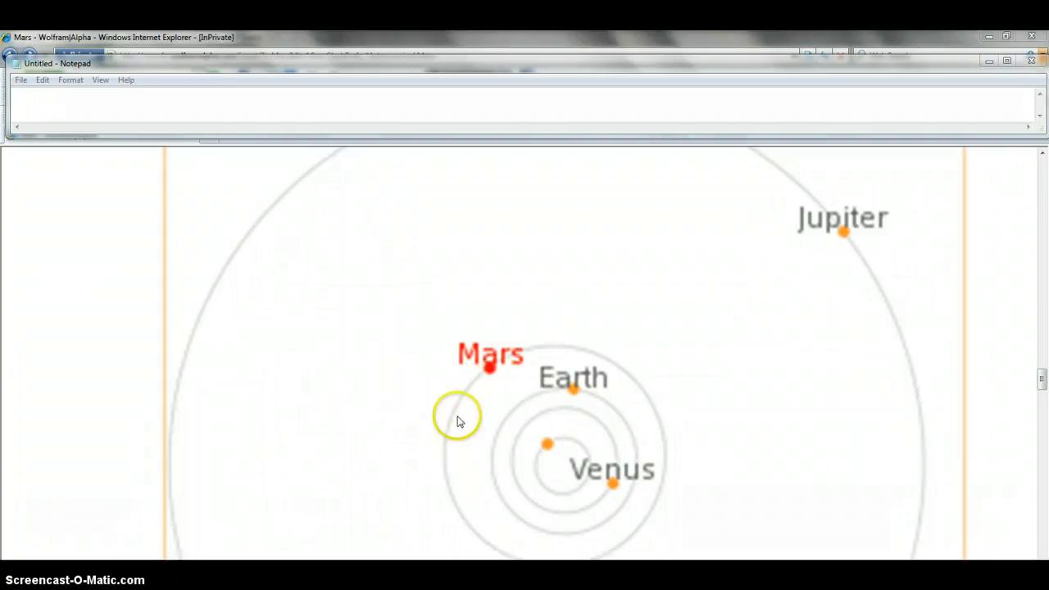
pyautogui.moveTo(220, 488)
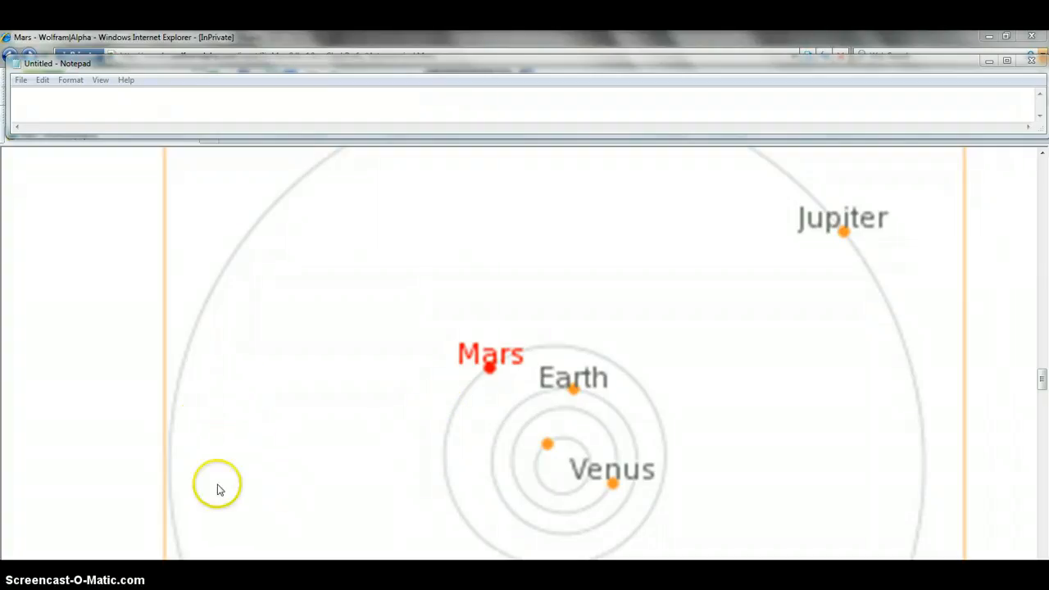
pyautogui.moveTo(183, 395)
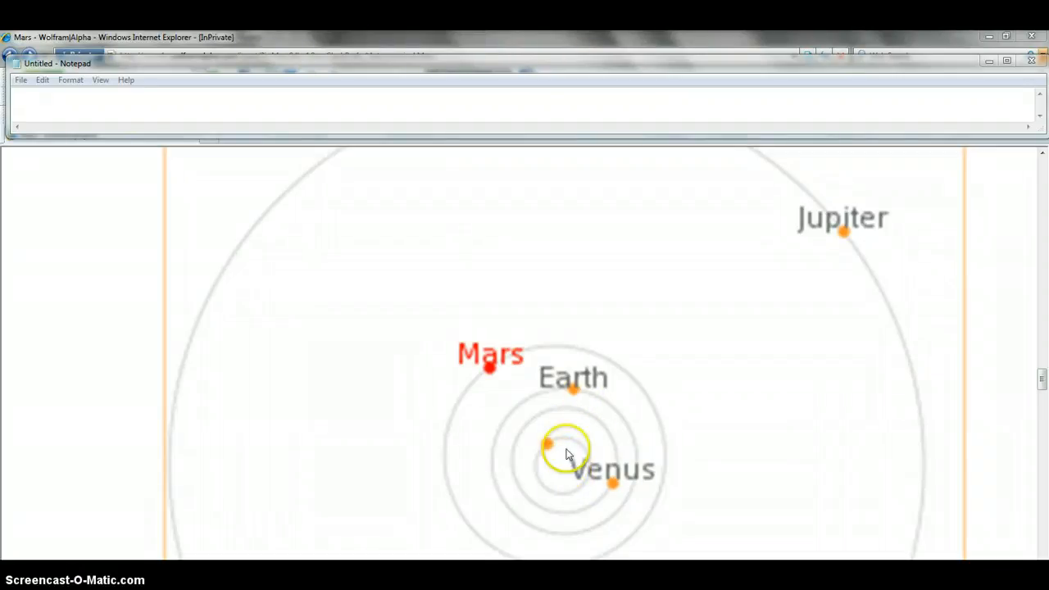
pyautogui.moveTo(547, 468)
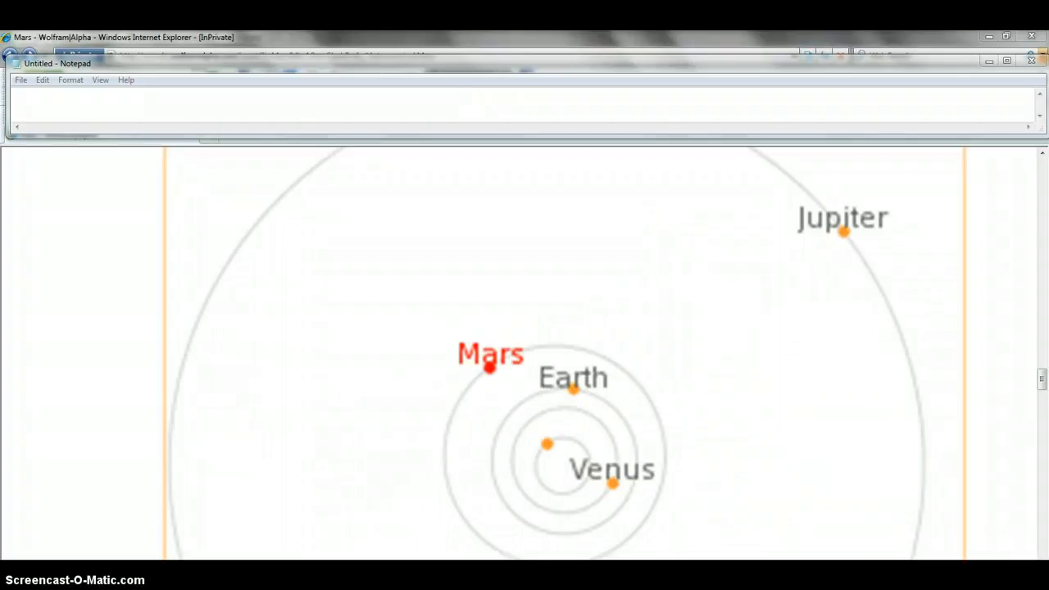
pyautogui.moveTo(607, 560)
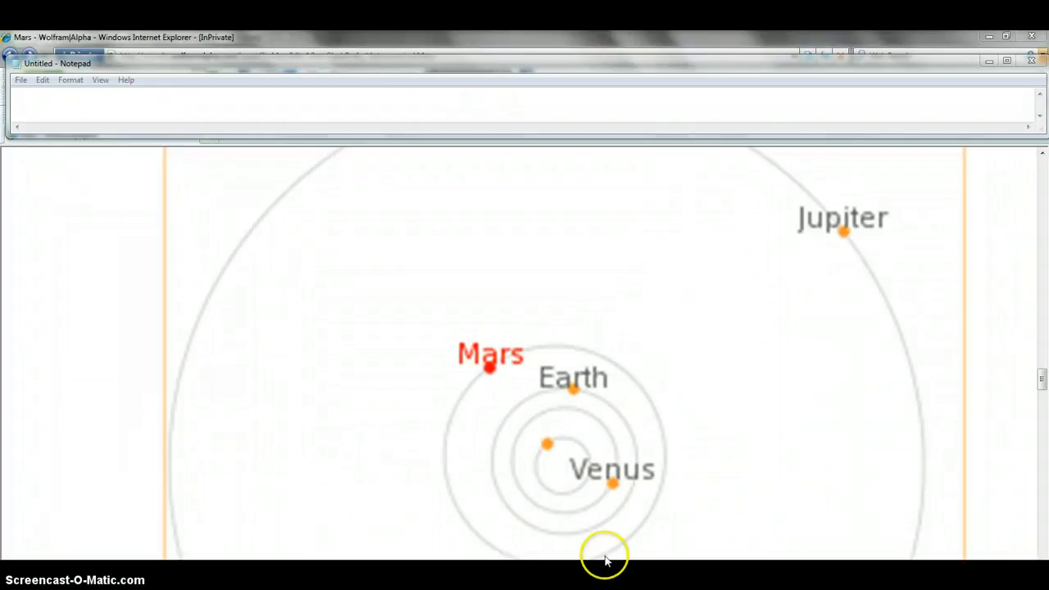
pyautogui.moveTo(691, 483)
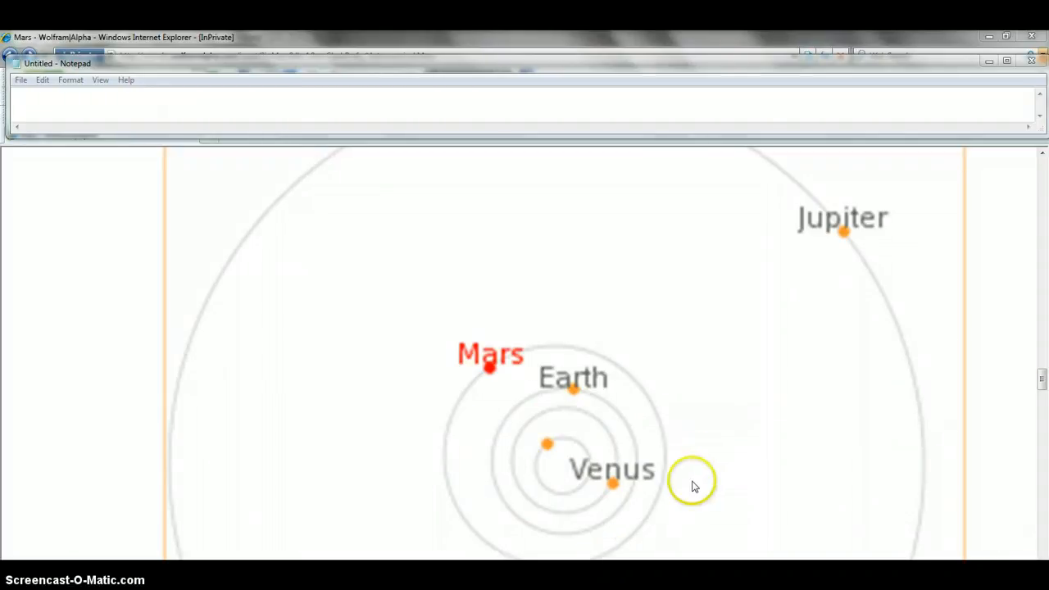
pyautogui.moveTo(822, 511)
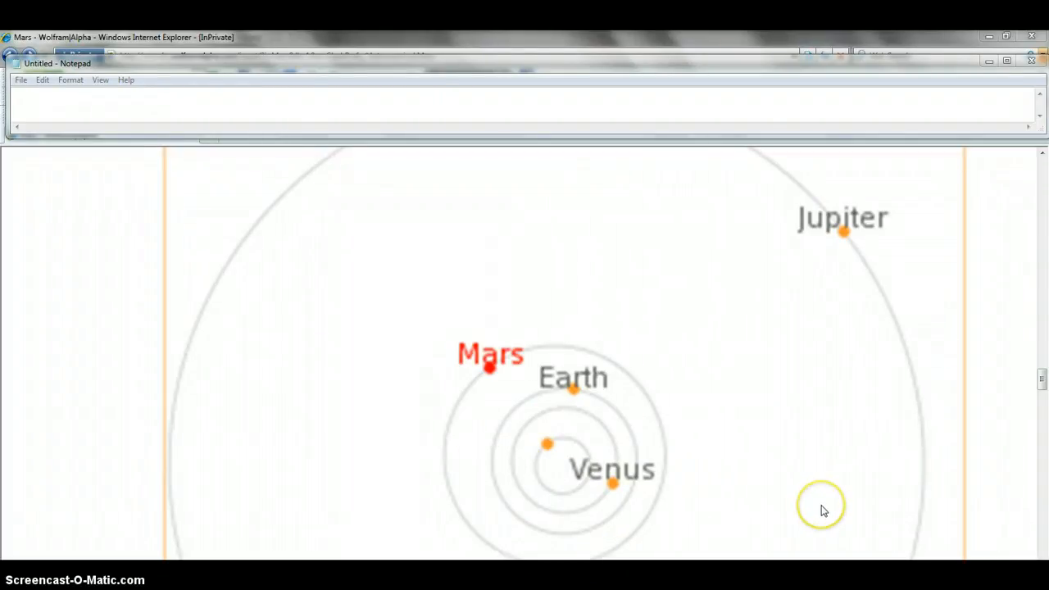
pyautogui.moveTo(825, 512)
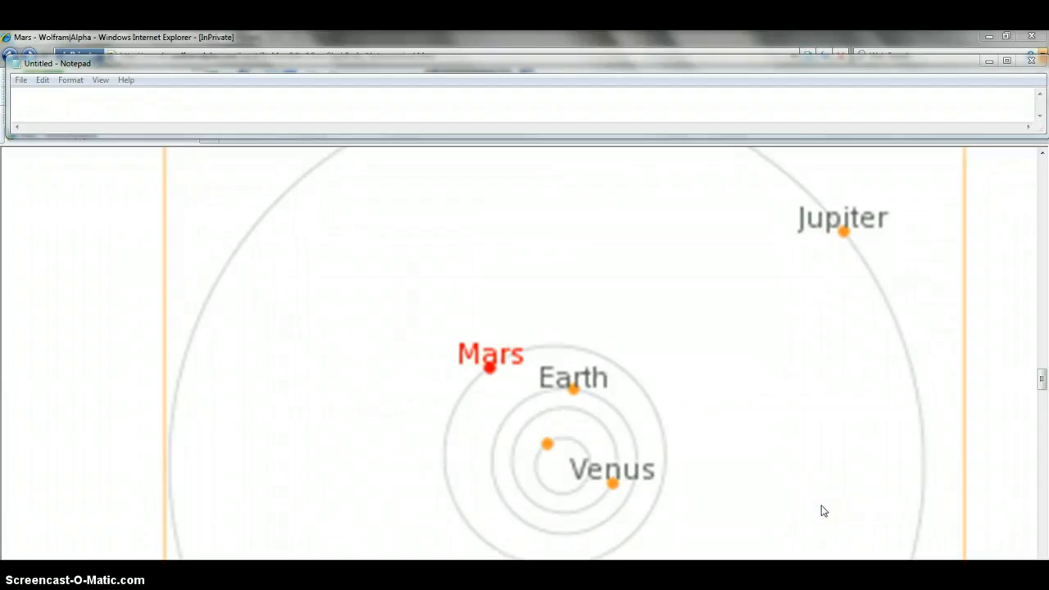
pyautogui.click(826, 495)
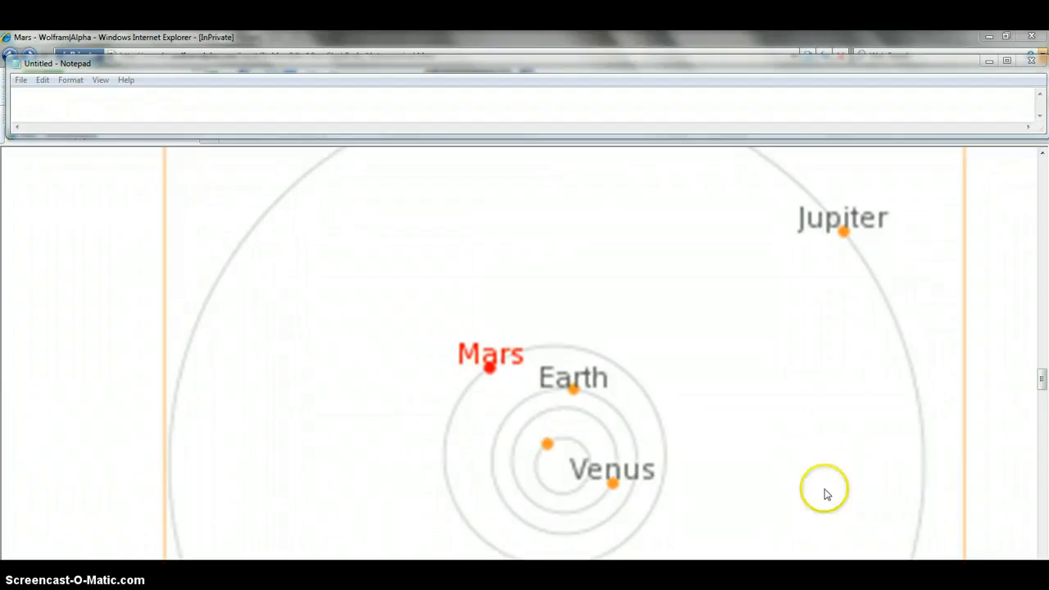
pyautogui.moveTo(563, 472)
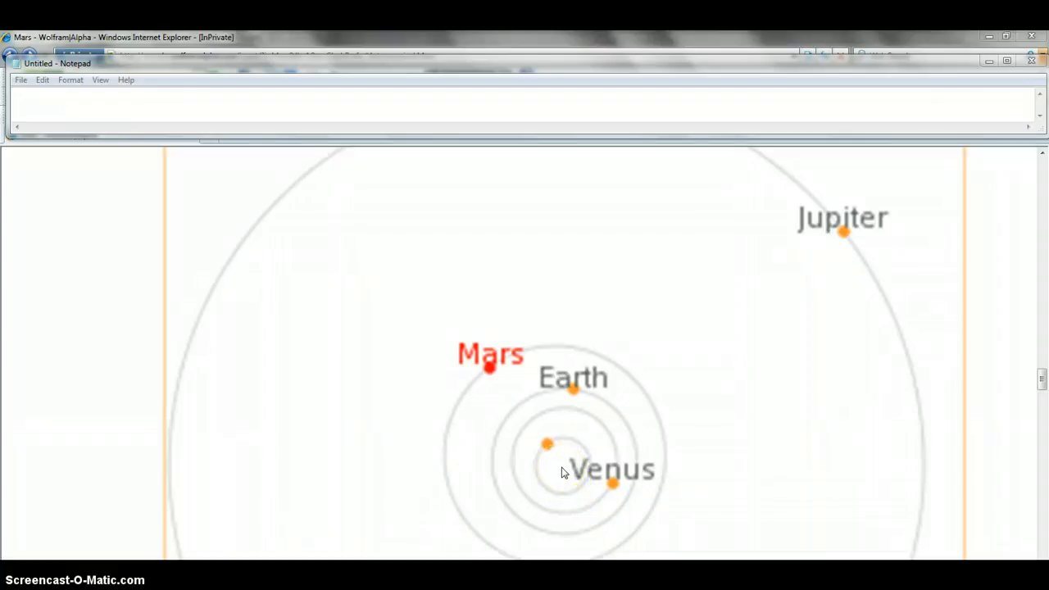
pyautogui.moveTo(563, 472)
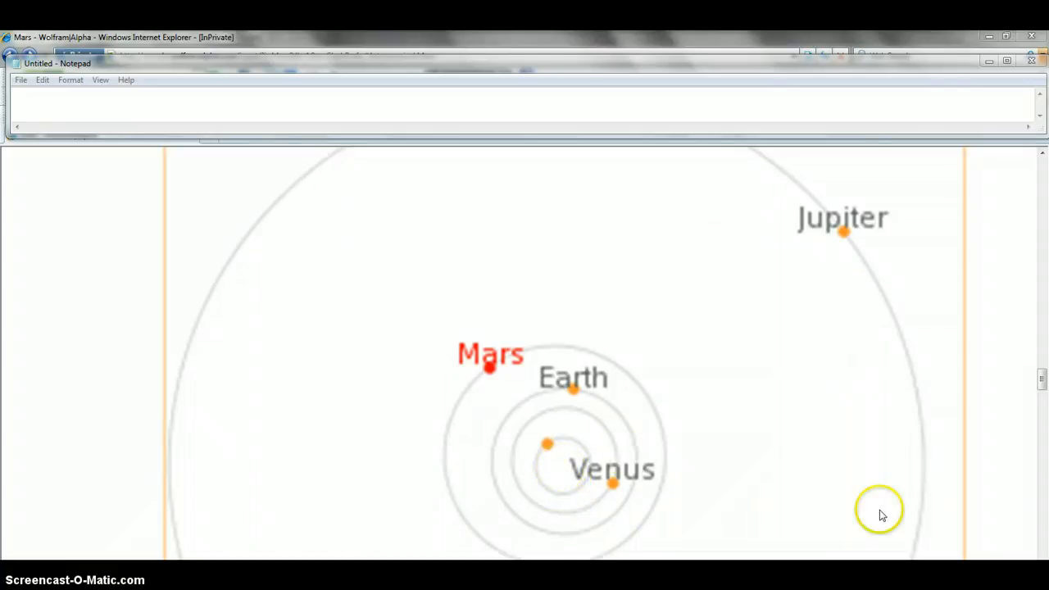
pyautogui.moveTo(826, 465)
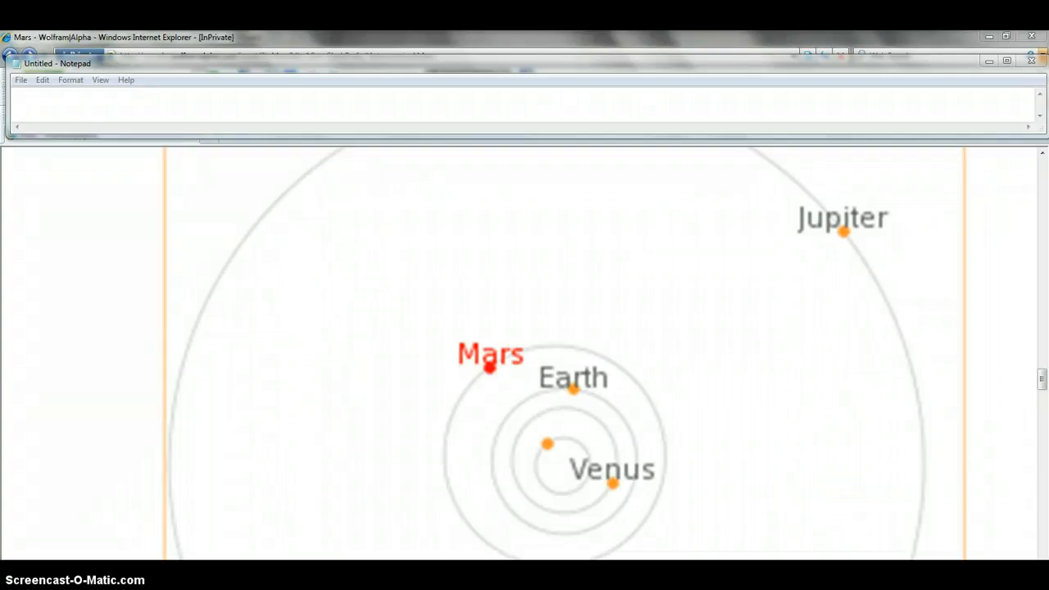
pyautogui.moveTo(82, 262)
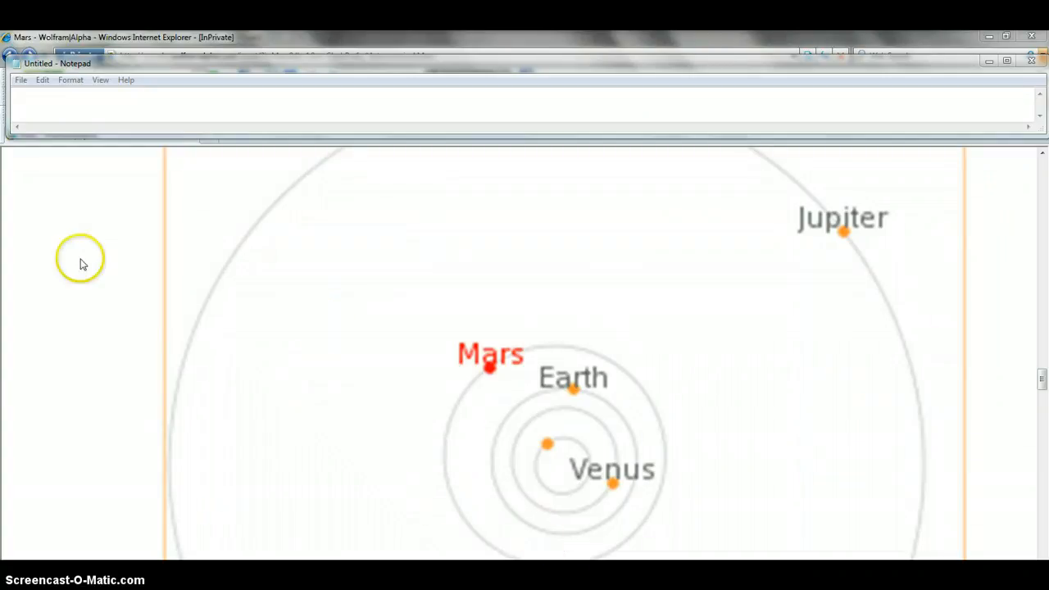
pyautogui.moveTo(445, 293)
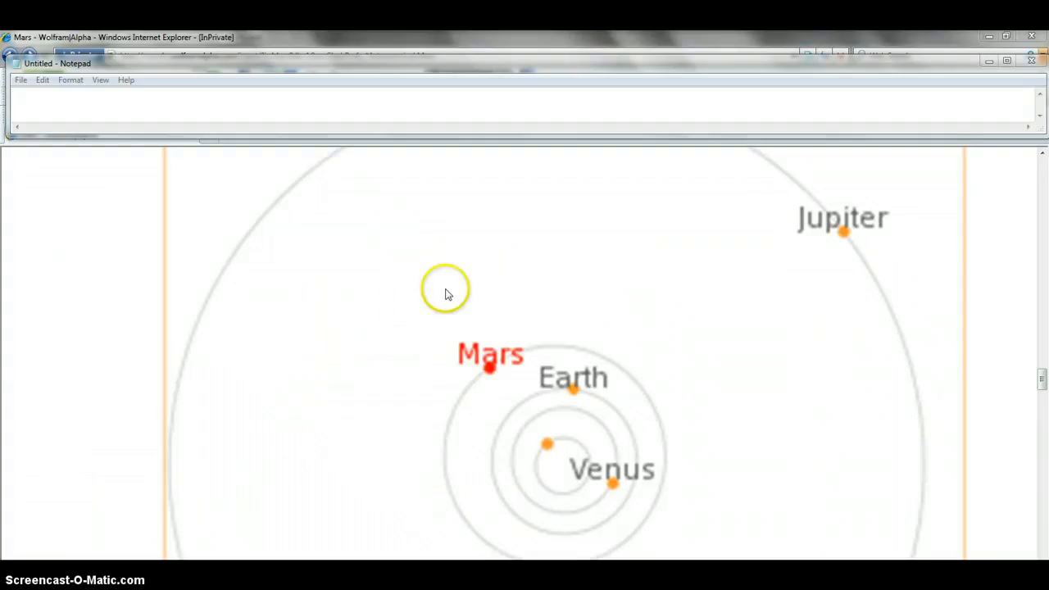
pyautogui.moveTo(453, 259)
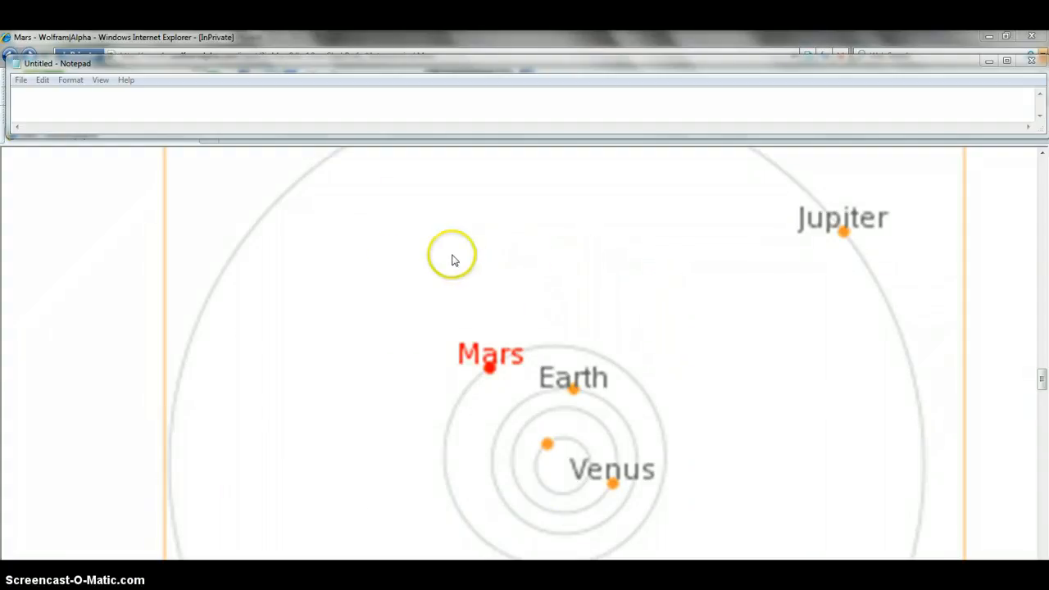
pyautogui.moveTo(357, 298)
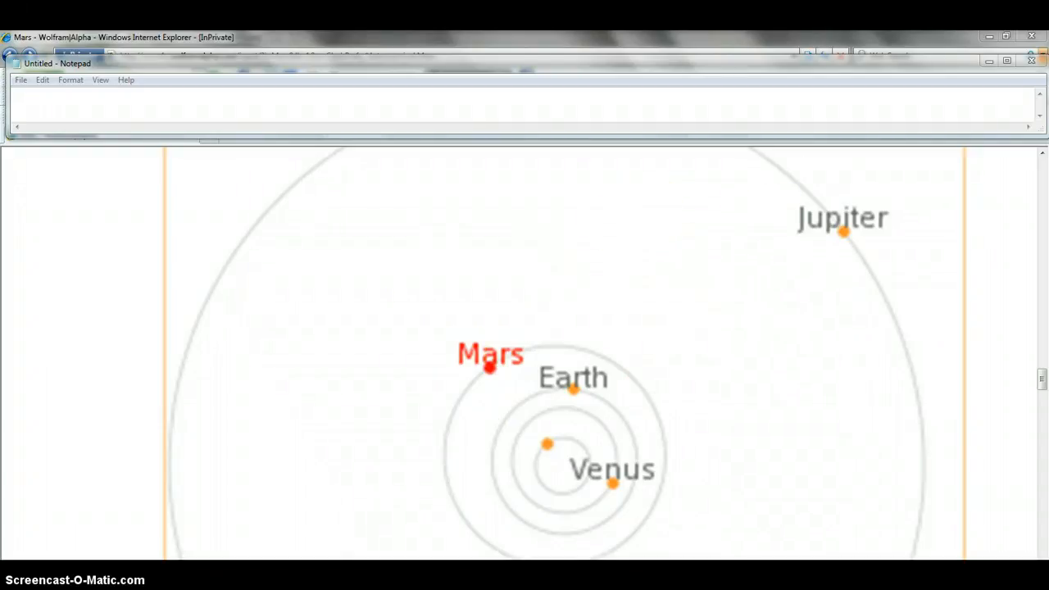
pyautogui.moveTo(439, 200)
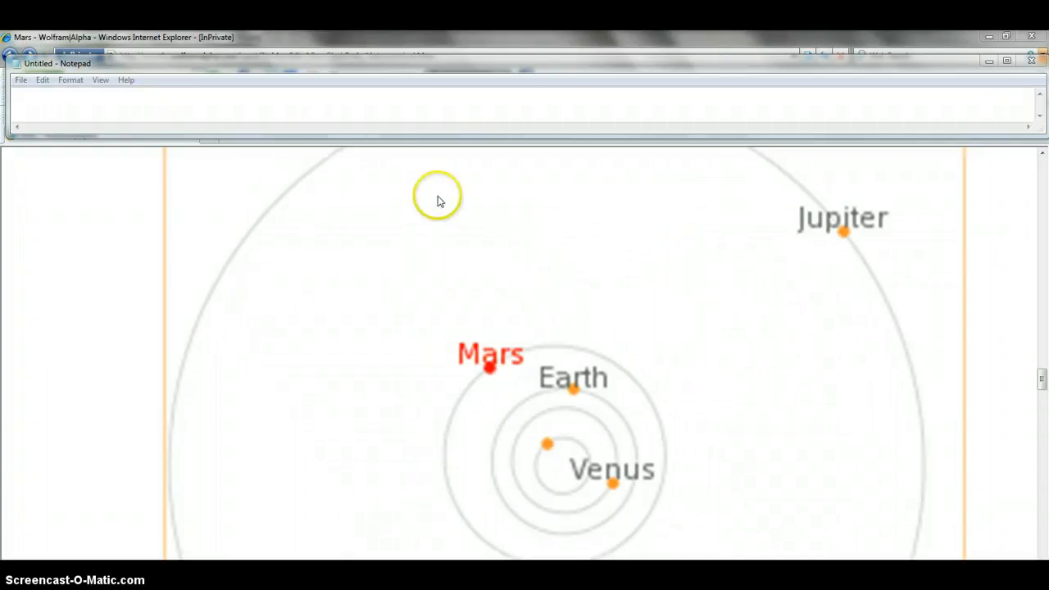
pyautogui.moveTo(282, 203)
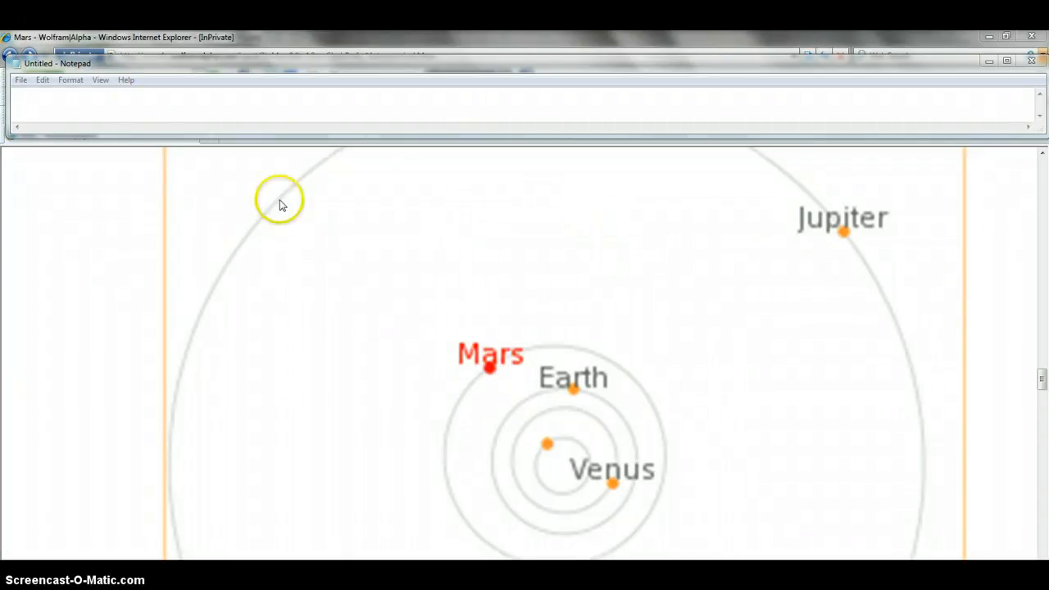
pyautogui.moveTo(573, 206)
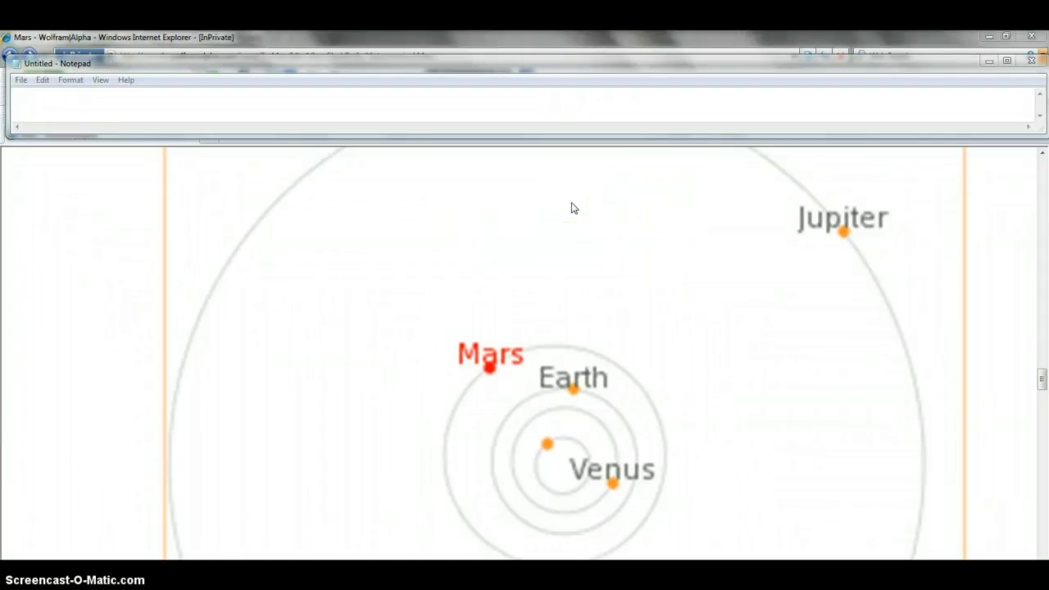
pyautogui.moveTo(500, 160)
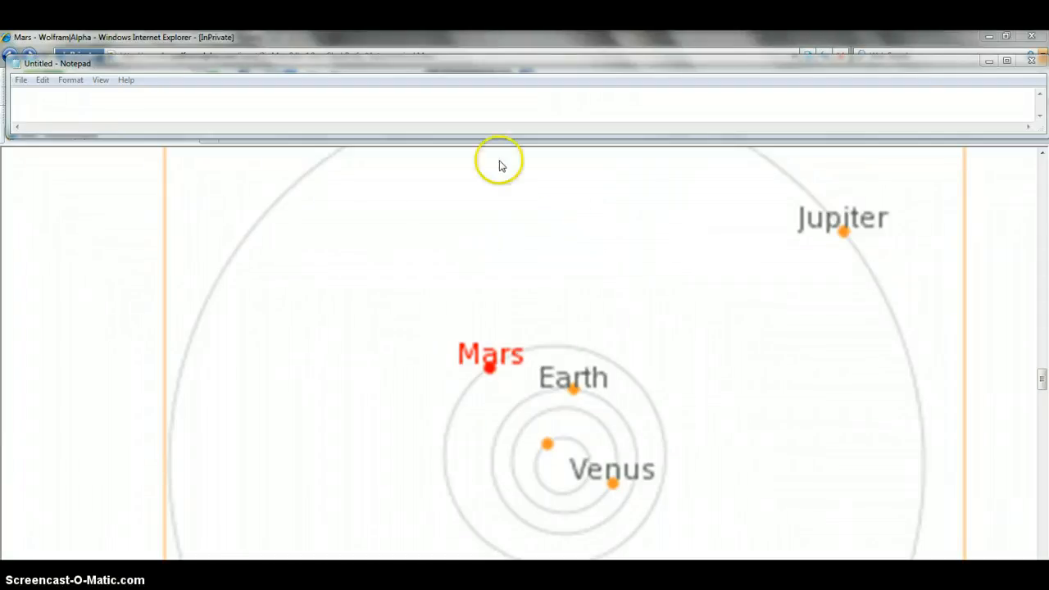
pyautogui.moveTo(999, 407)
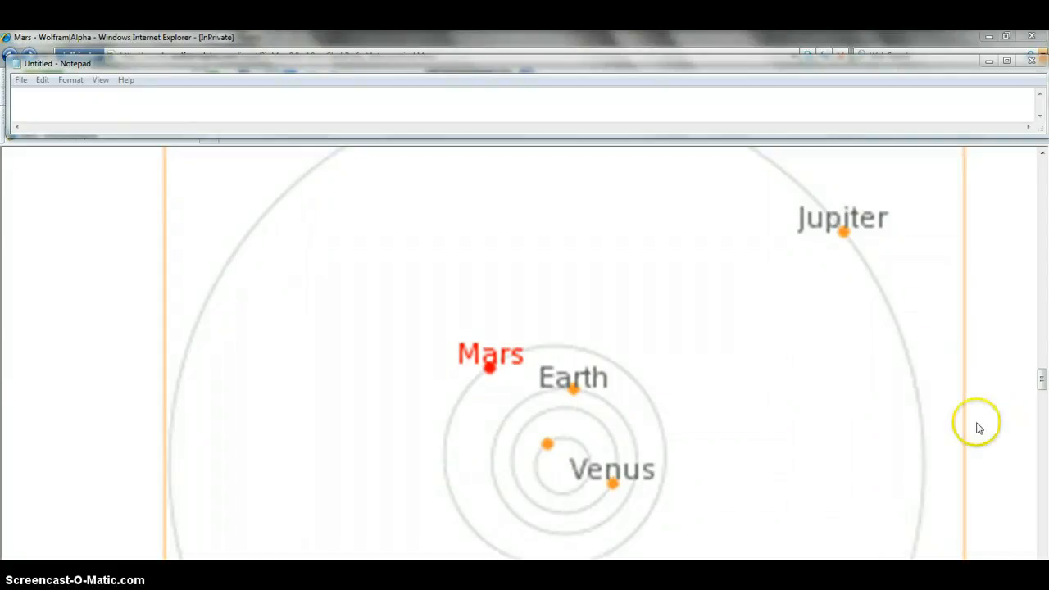
pyautogui.moveTo(1012, 398)
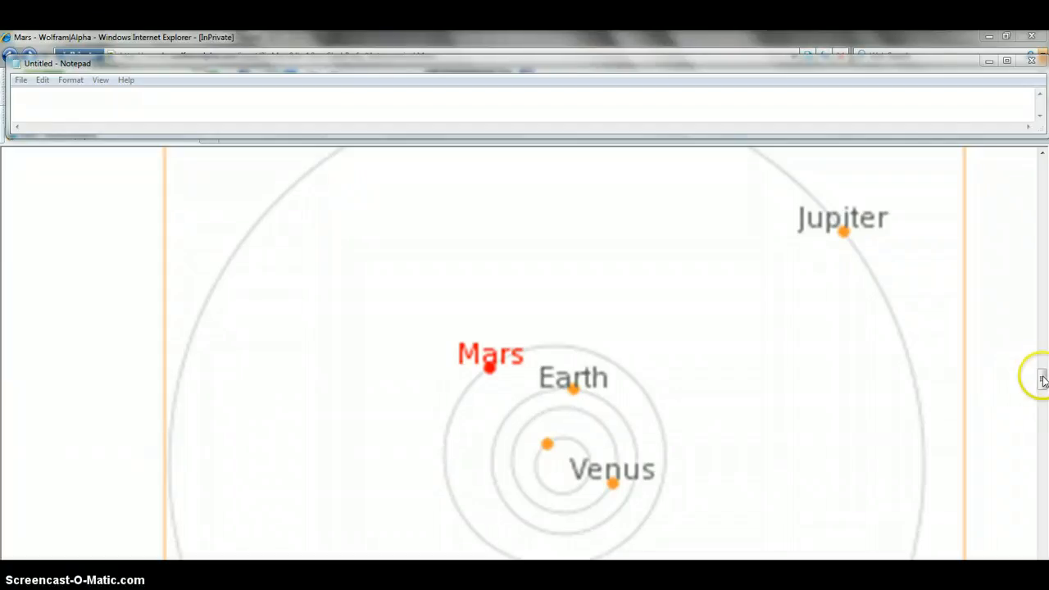
pyautogui.moveTo(849, 495)
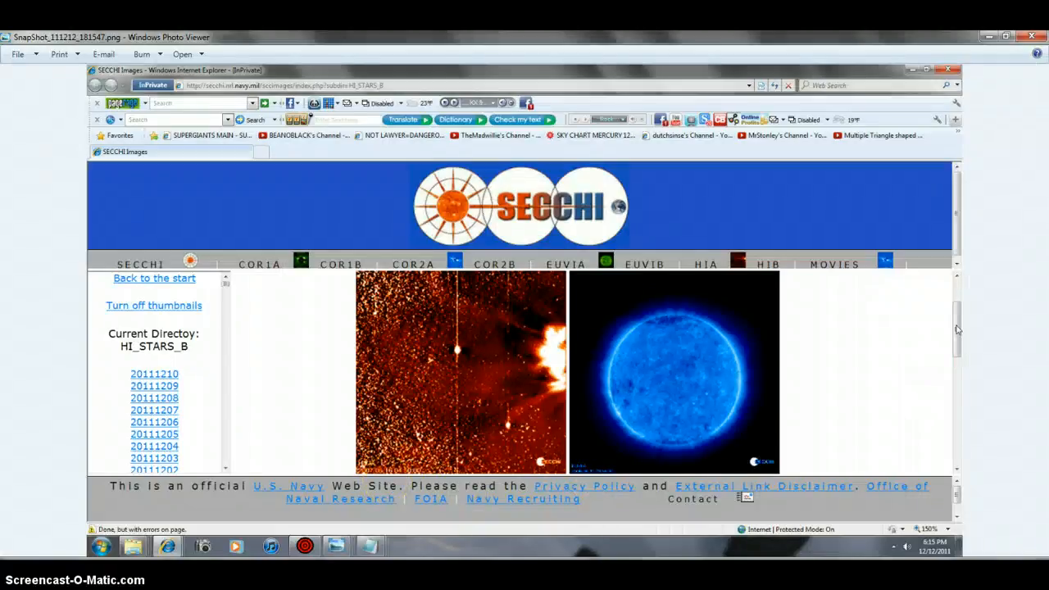
# Show the SECCHI HI2-B star-field screenshot dated 2011/12/10 22:10:18
pyautogui.click(154, 374)
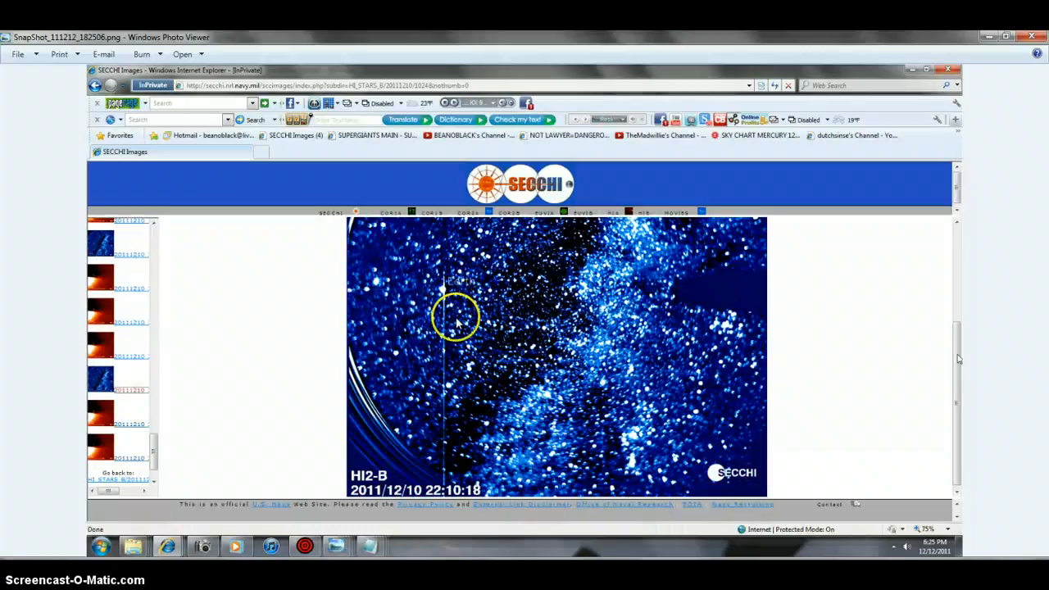
pyautogui.moveTo(564, 278)
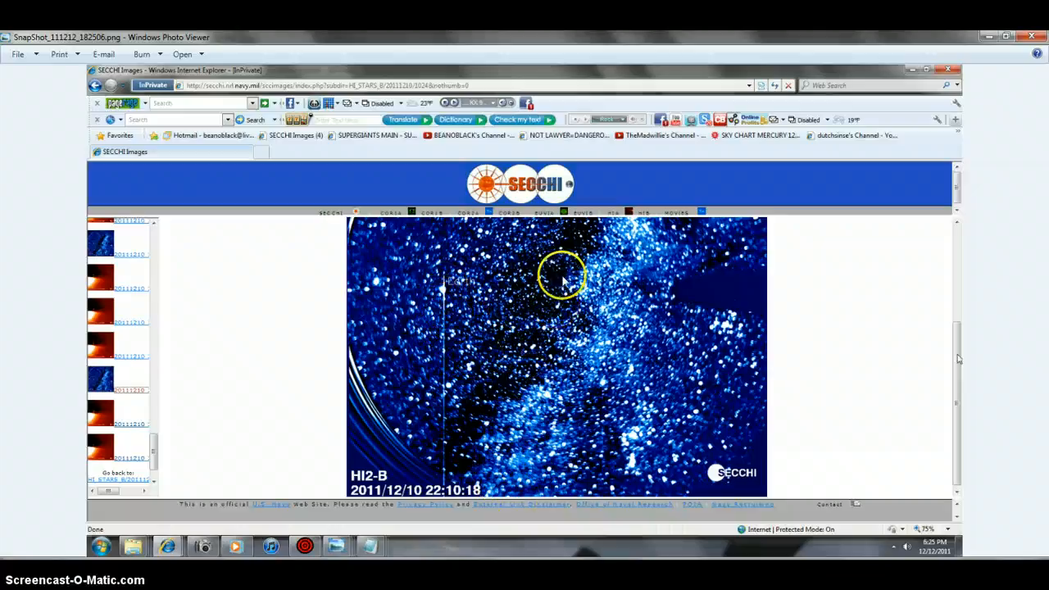
pyautogui.moveTo(639, 436)
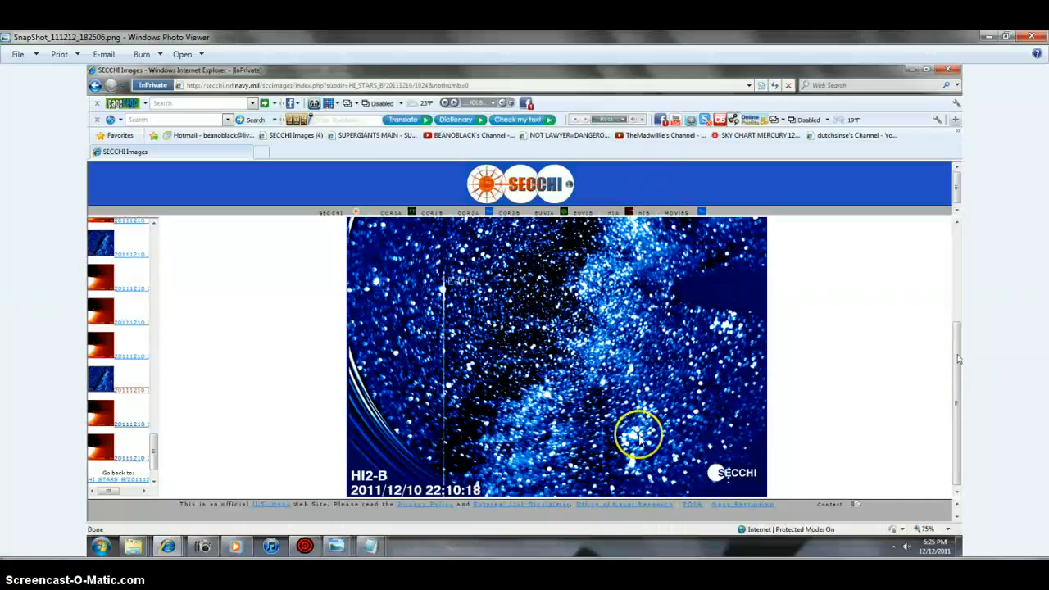
pyautogui.moveTo(377, 357)
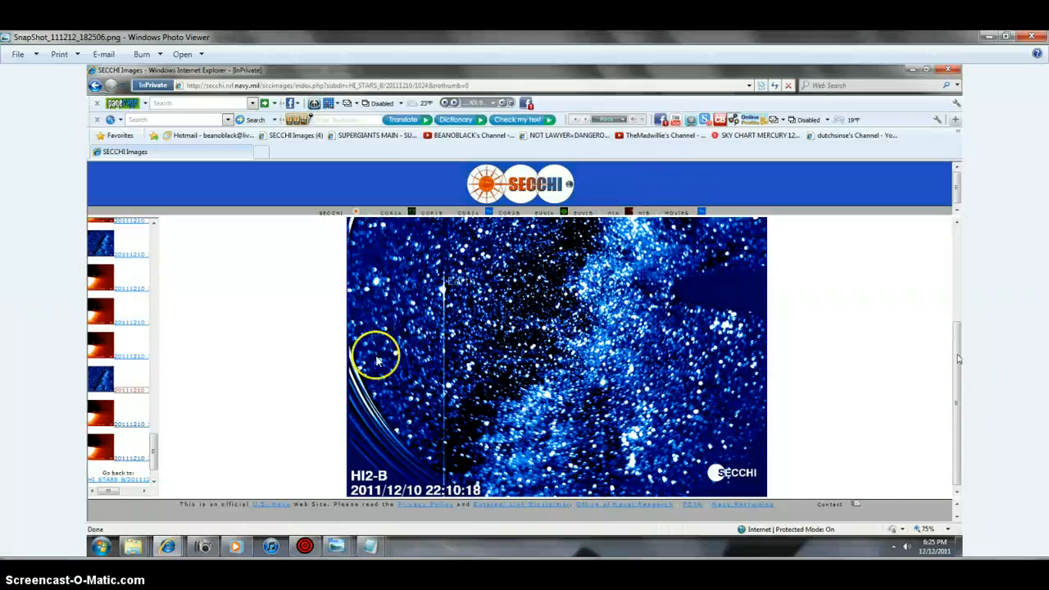
pyautogui.moveTo(499, 334)
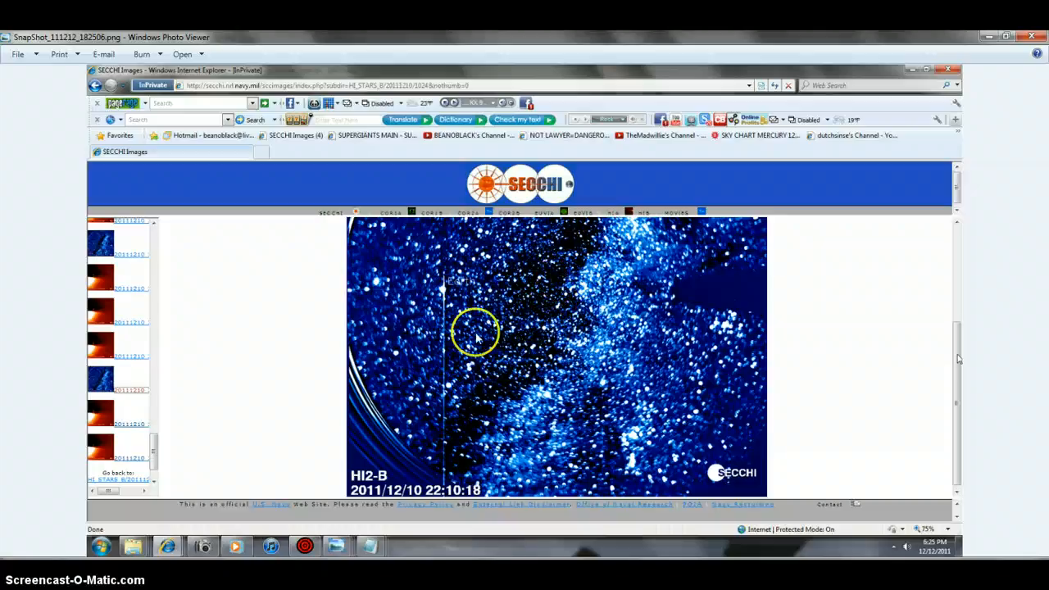
pyautogui.moveTo(443, 295)
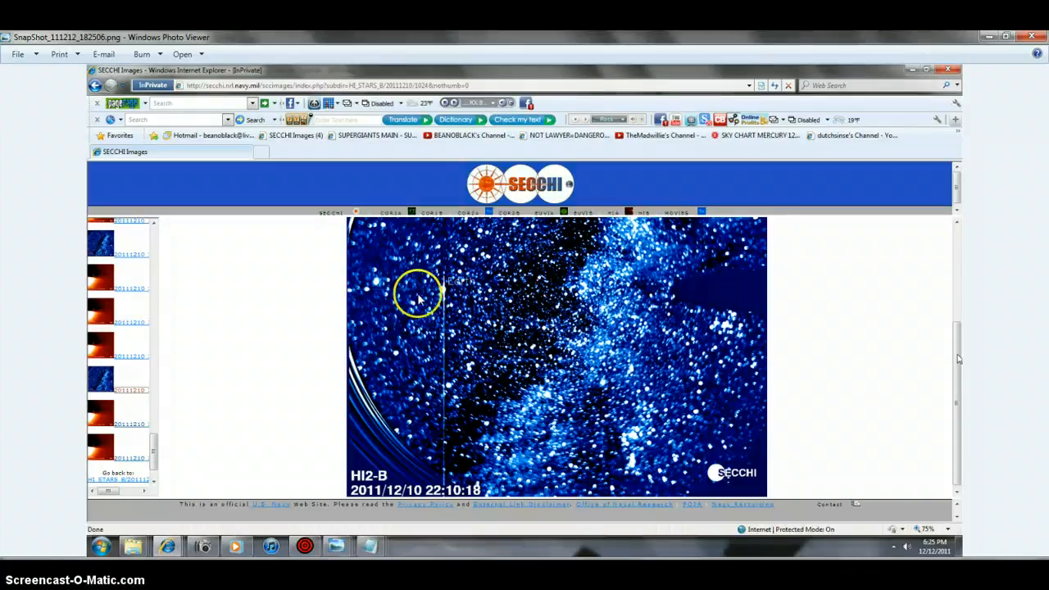
pyautogui.moveTo(442, 308)
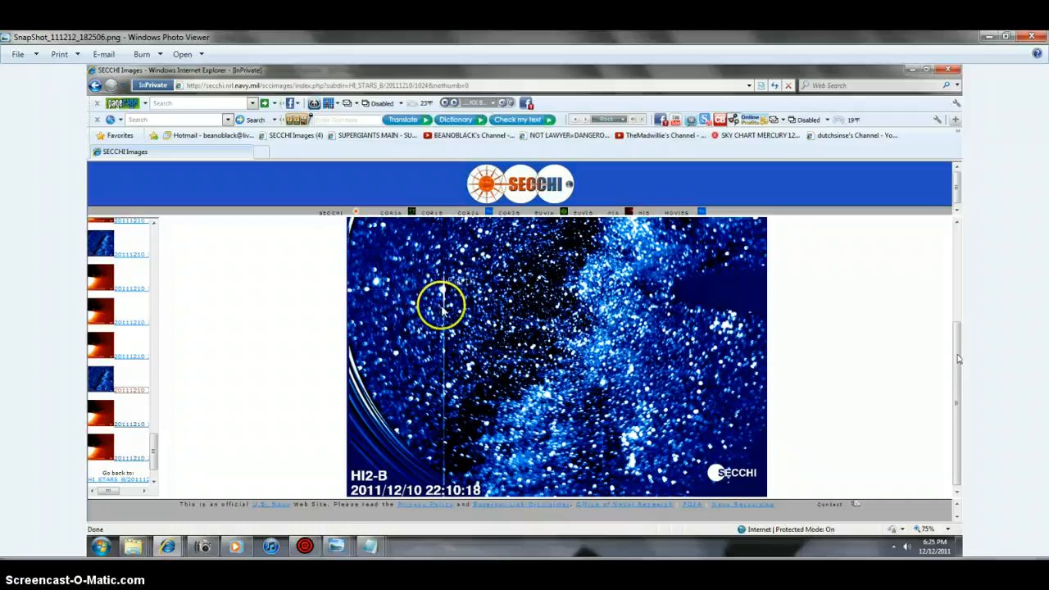
pyautogui.moveTo(482, 298)
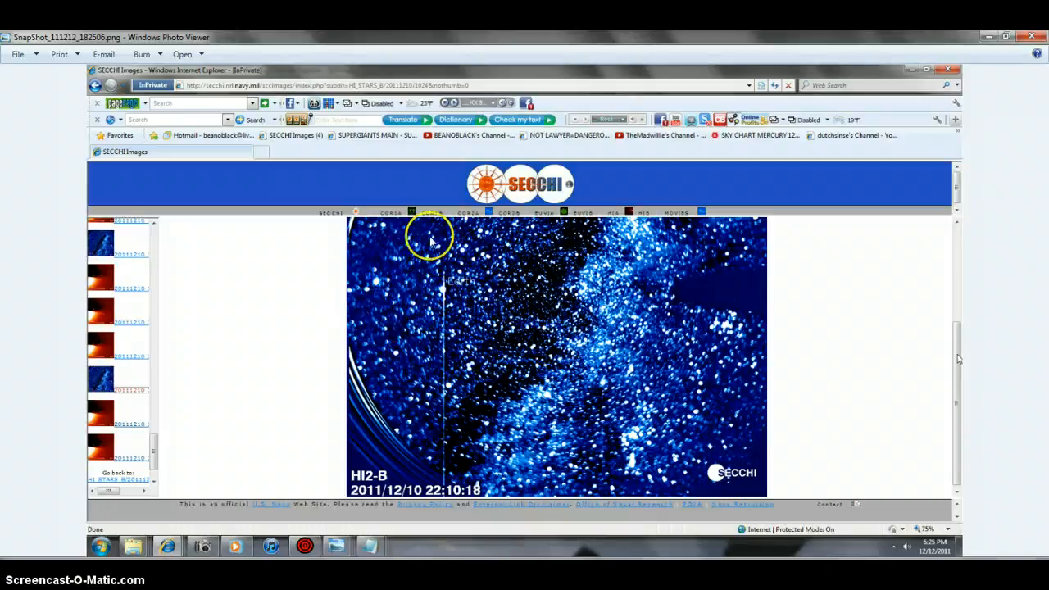
pyautogui.moveTo(210, 384)
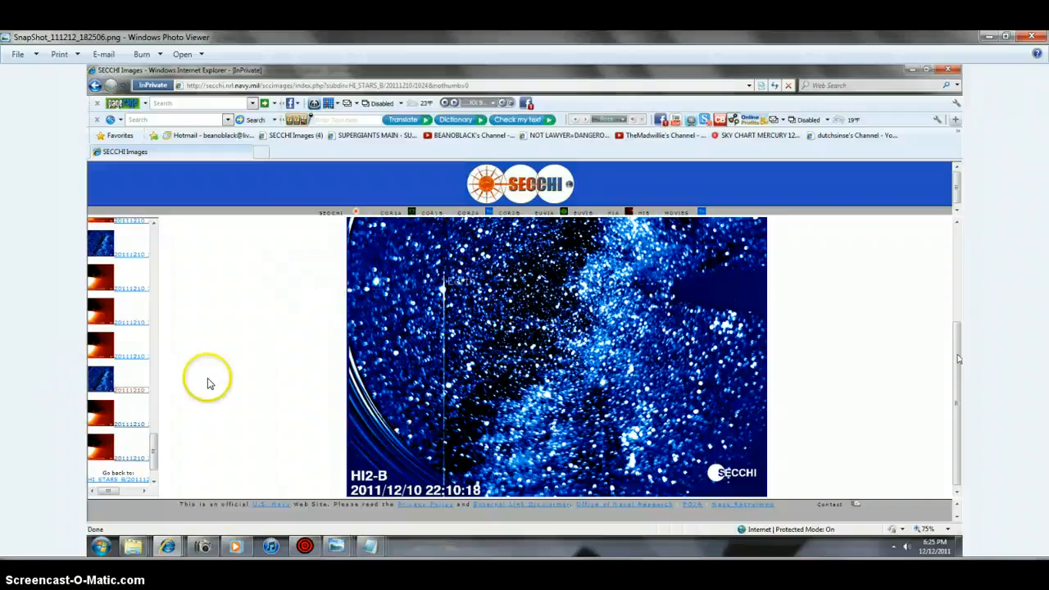
pyautogui.moveTo(320, 410)
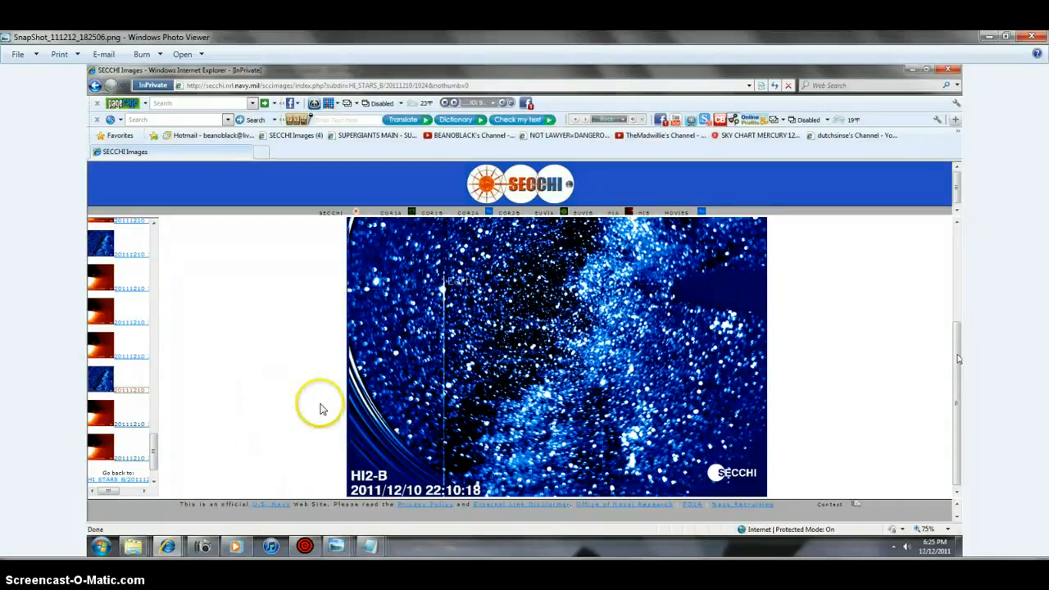
pyautogui.moveTo(308, 395)
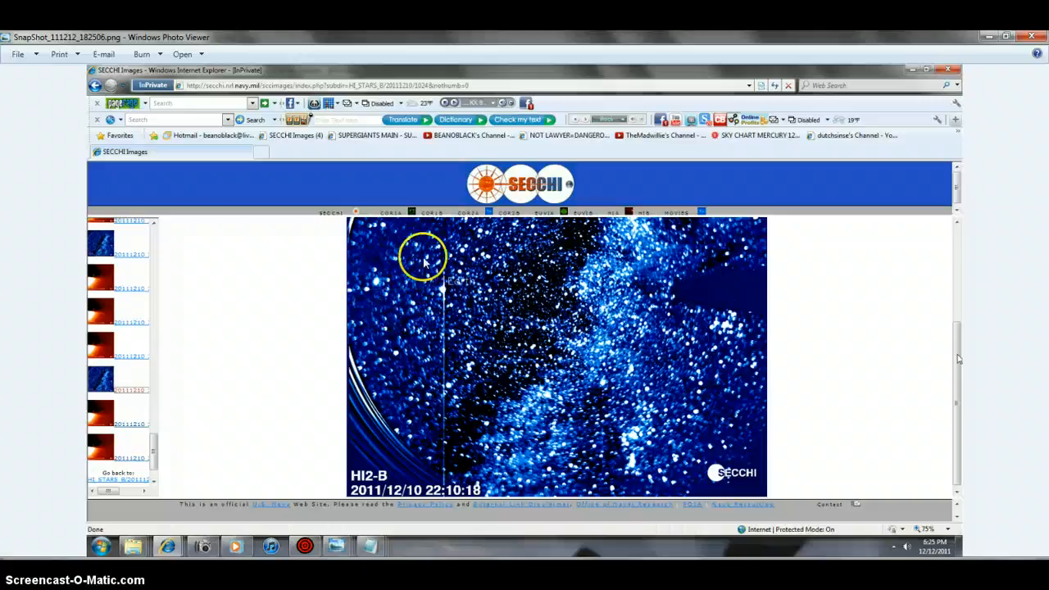
pyautogui.moveTo(488, 492)
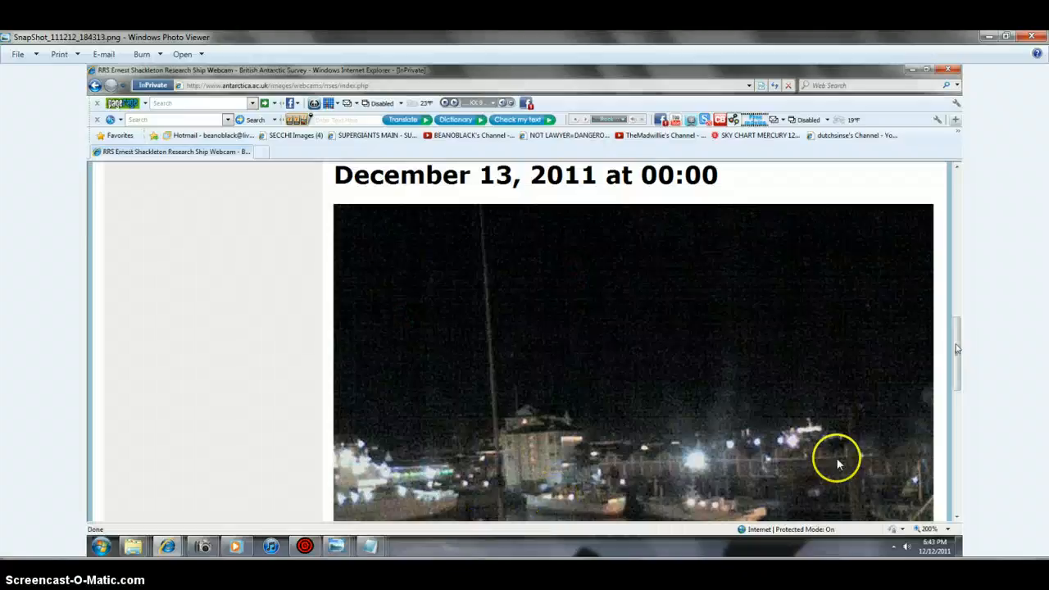
pyautogui.moveTo(410, 383)
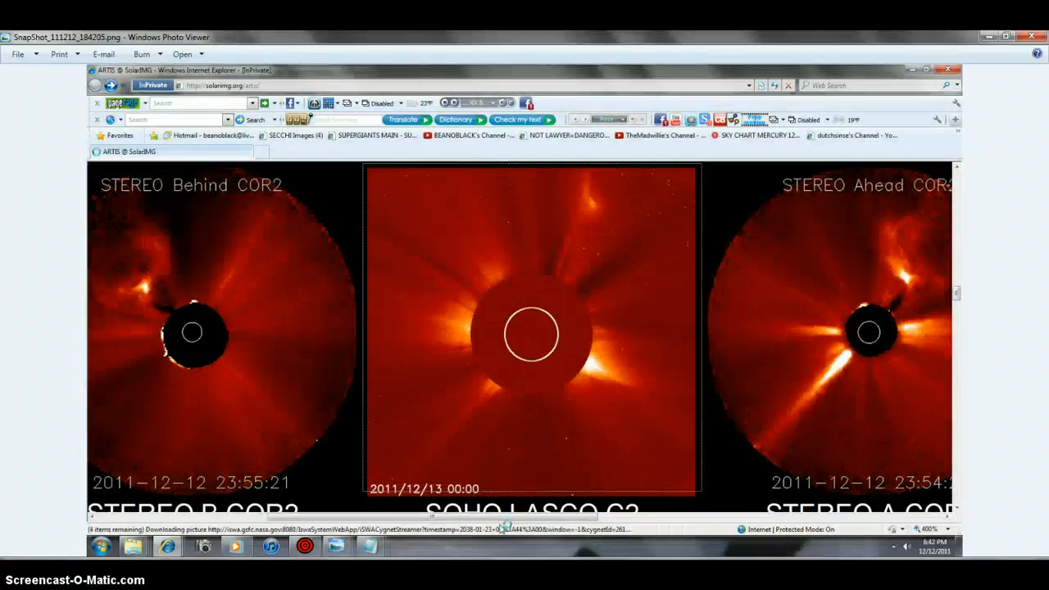
# Advance past the December 13 webcam snapshot to the STEREO COR2 / SOHO LASCO C3 triptych
pyautogui.hscroll(3)
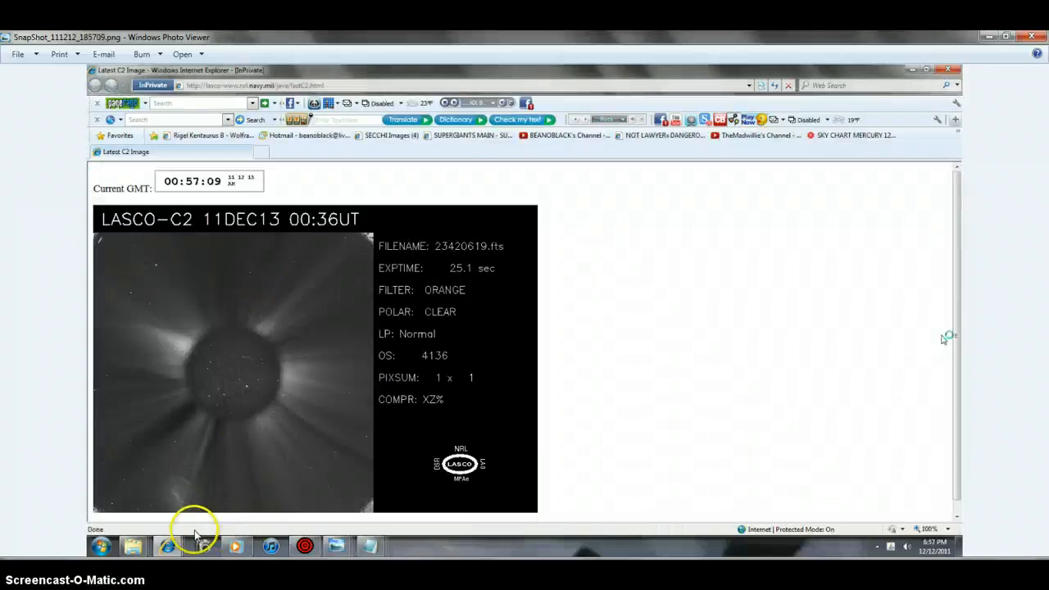
pyautogui.moveTo(195, 549)
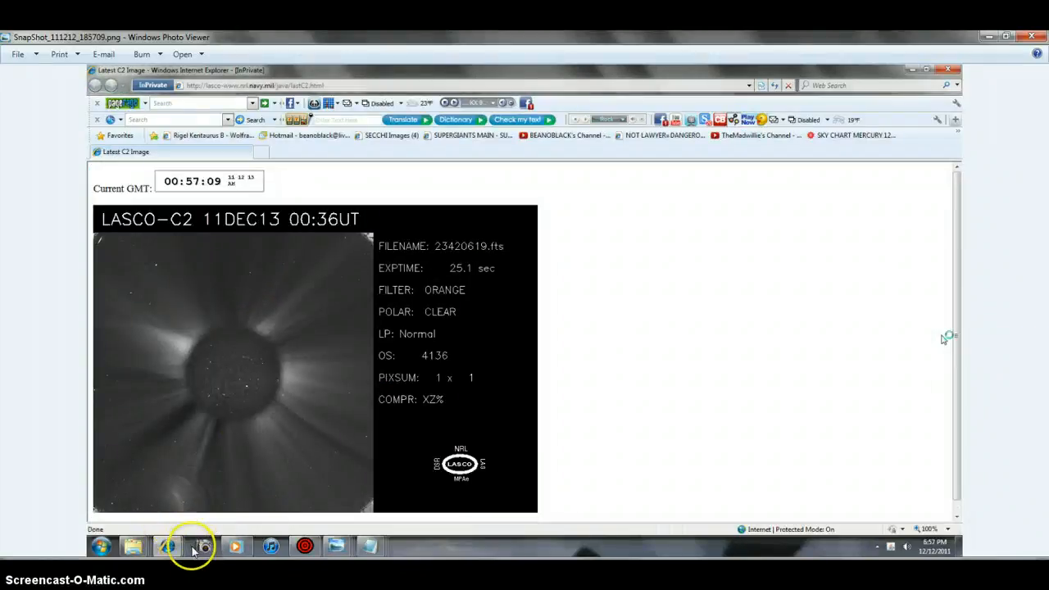
pyautogui.moveTo(154, 521)
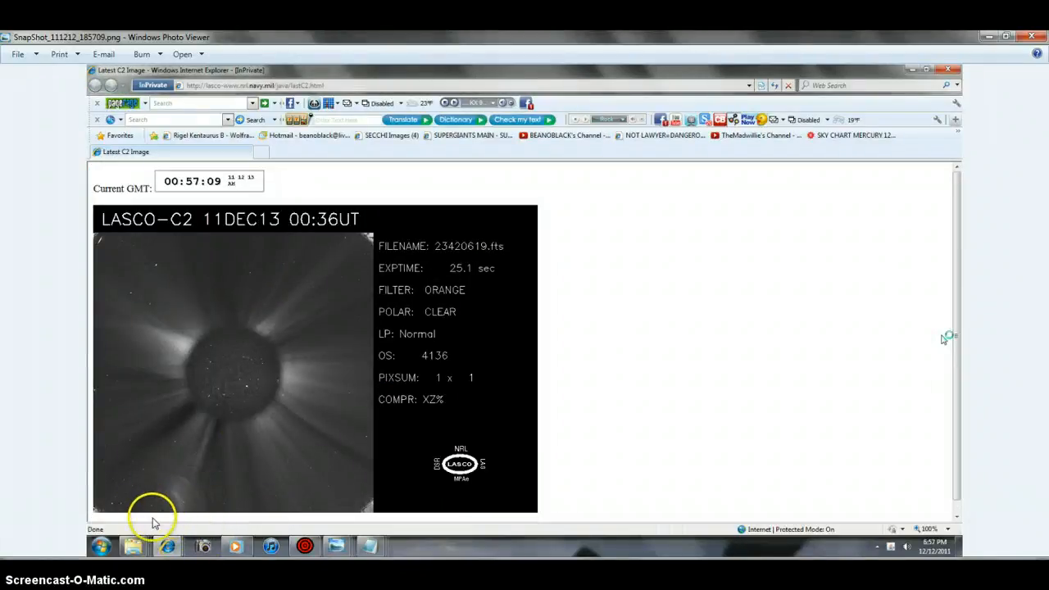
pyautogui.moveTo(184, 518)
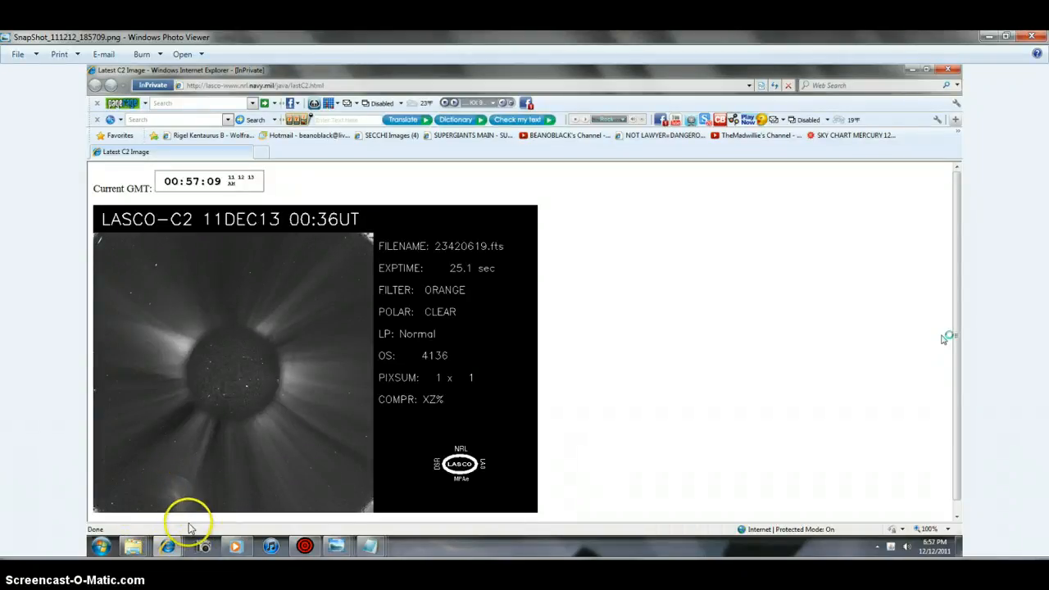
pyautogui.moveTo(222, 511)
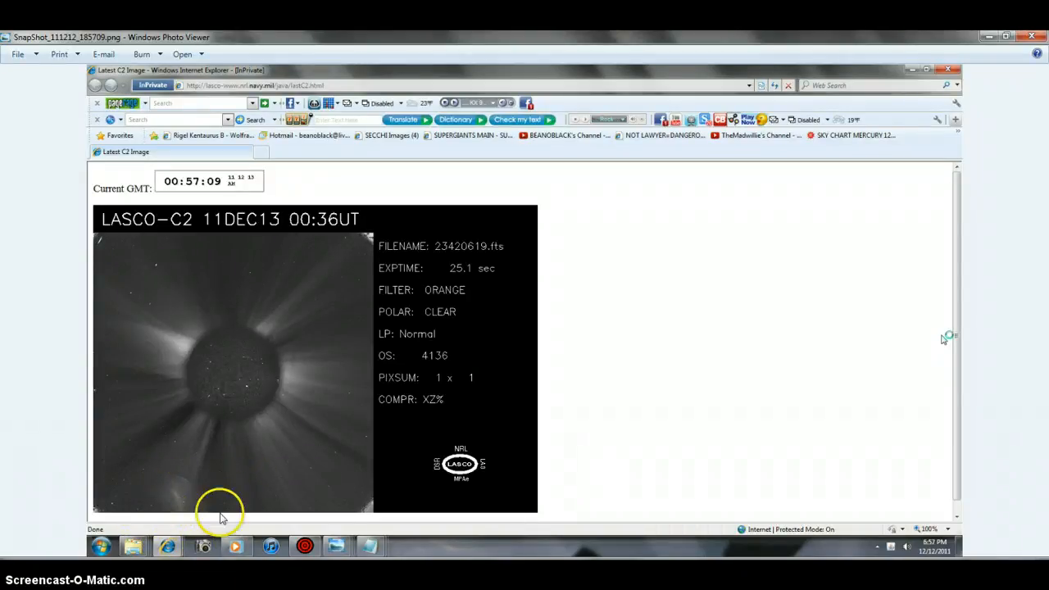
pyautogui.moveTo(331, 368)
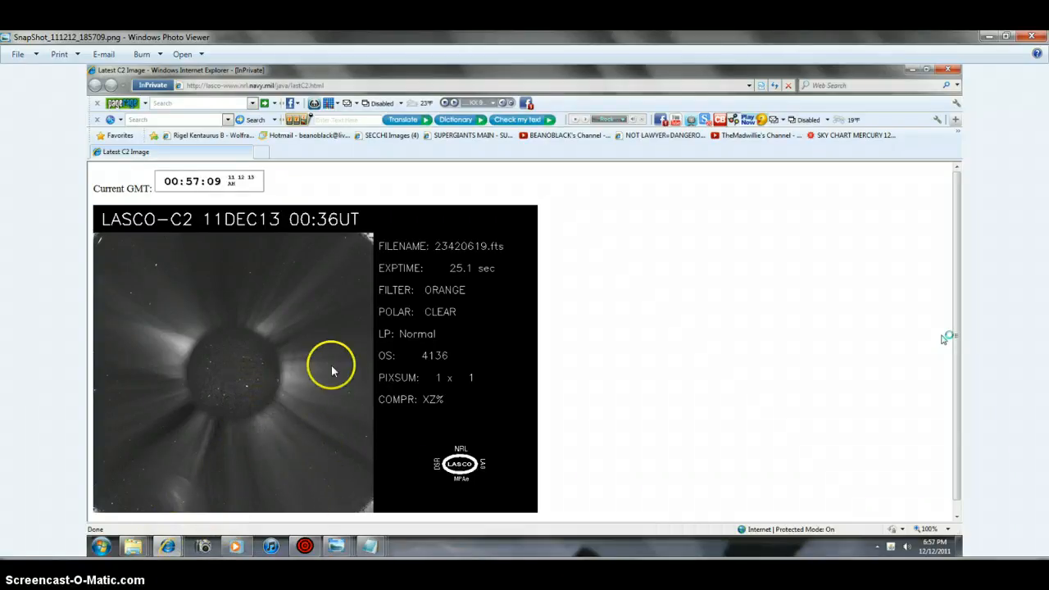
pyautogui.moveTo(210, 479)
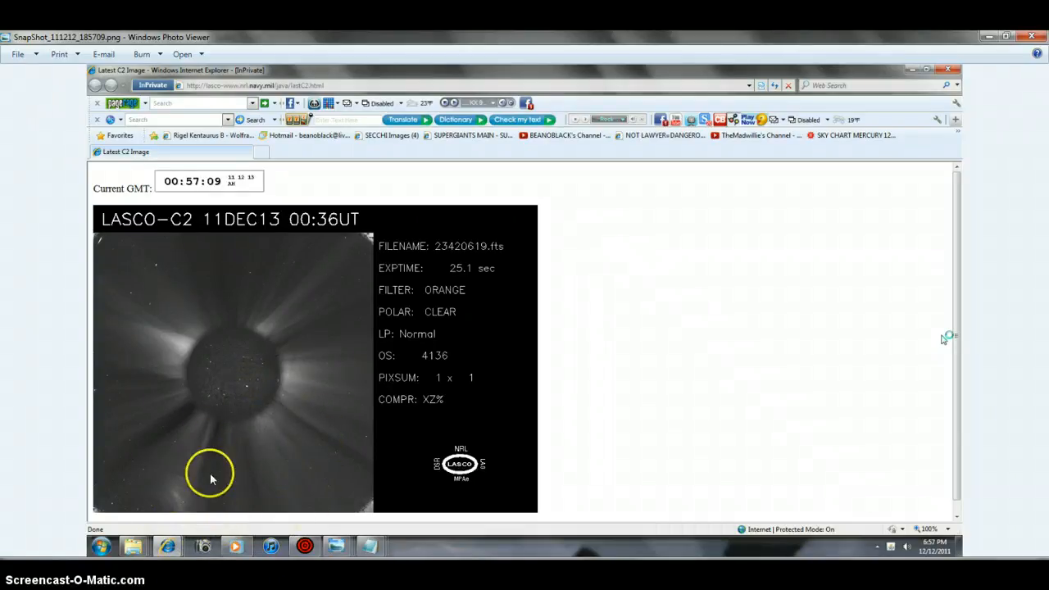
pyautogui.moveTo(177, 508)
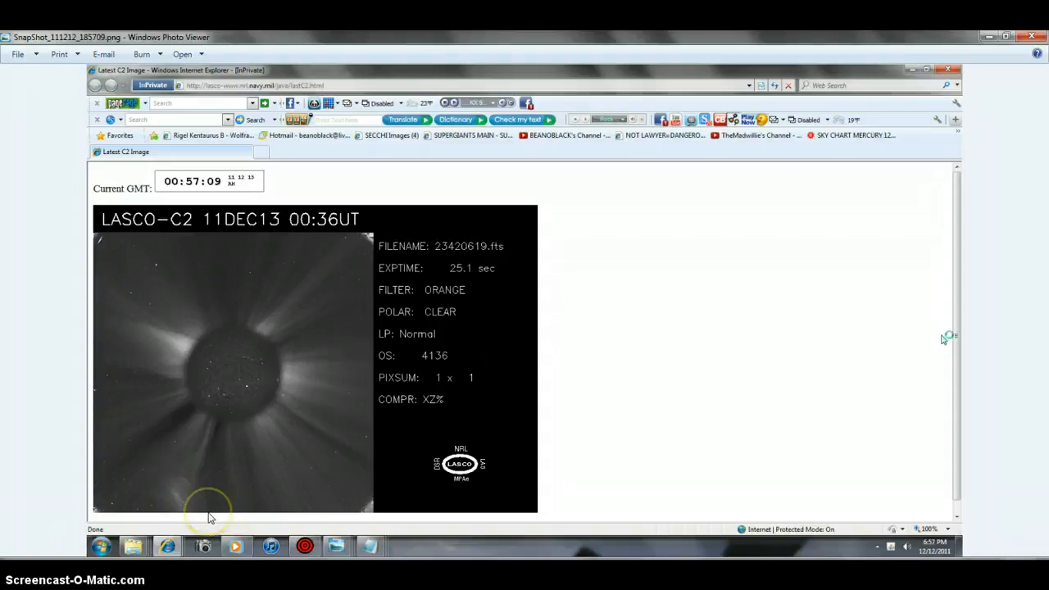
pyautogui.moveTo(189, 516)
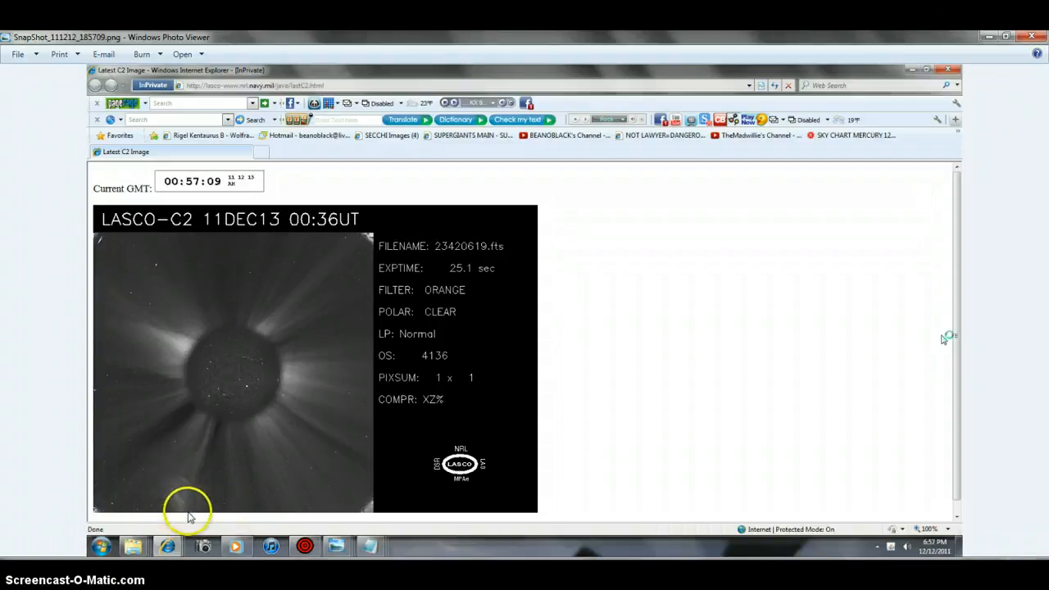
pyautogui.moveTo(196, 518)
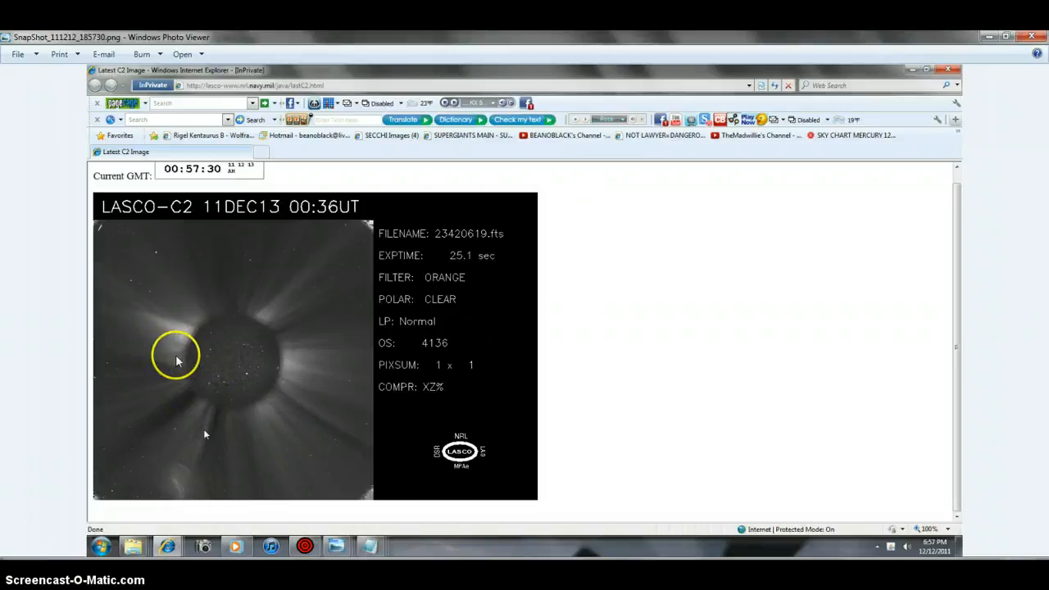
pyautogui.moveTo(206, 455)
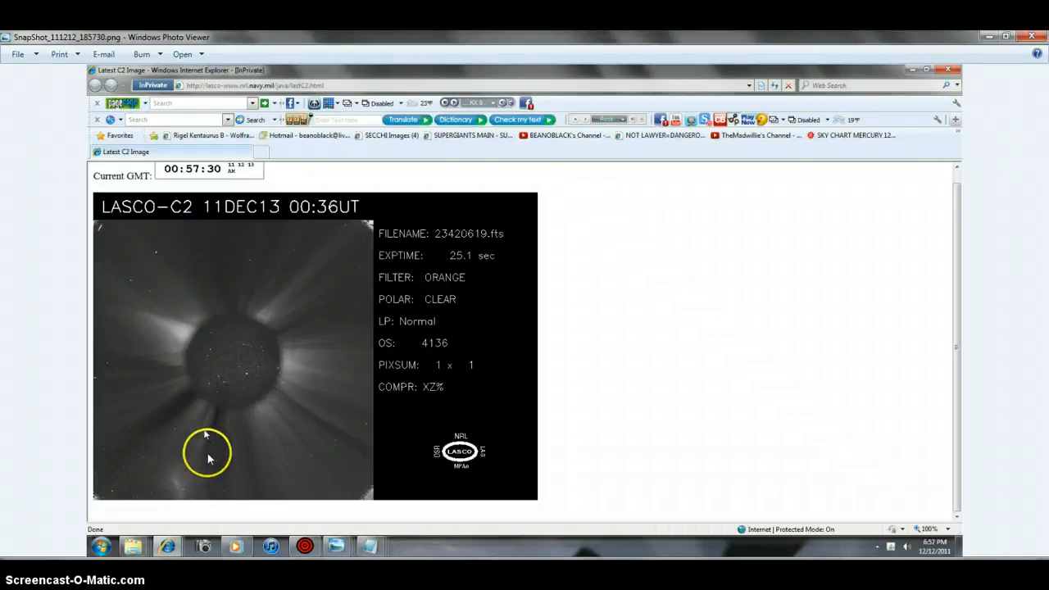
pyautogui.moveTo(195, 320)
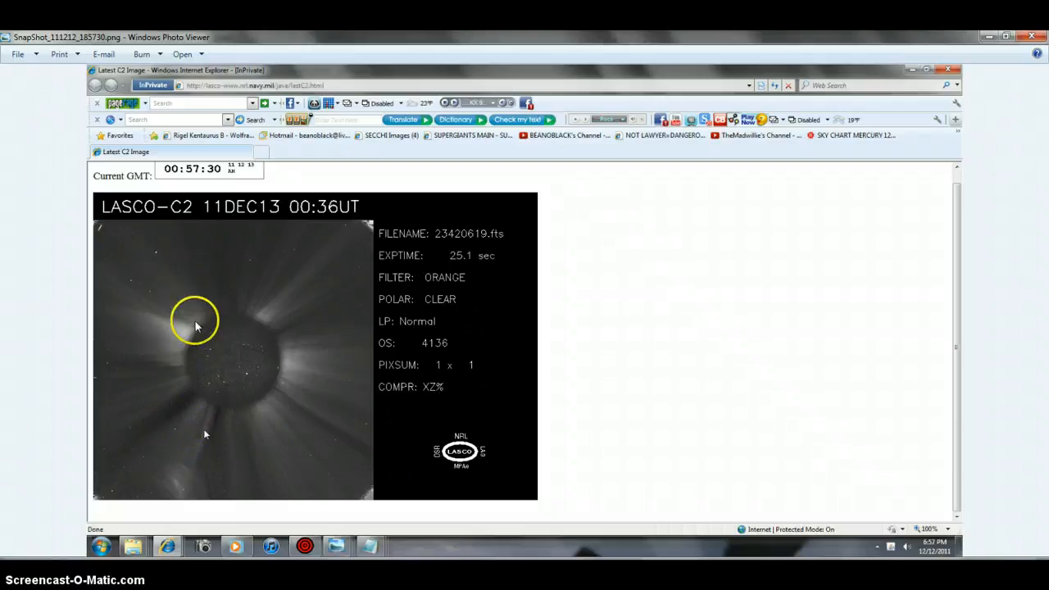
pyautogui.moveTo(174, 504)
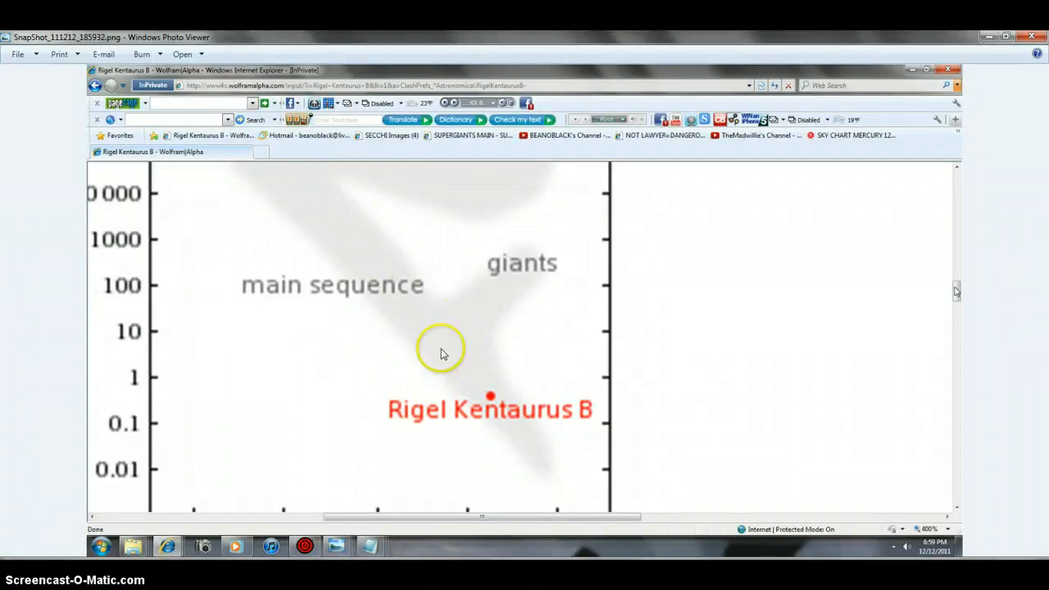
pyautogui.moveTo(505, 407)
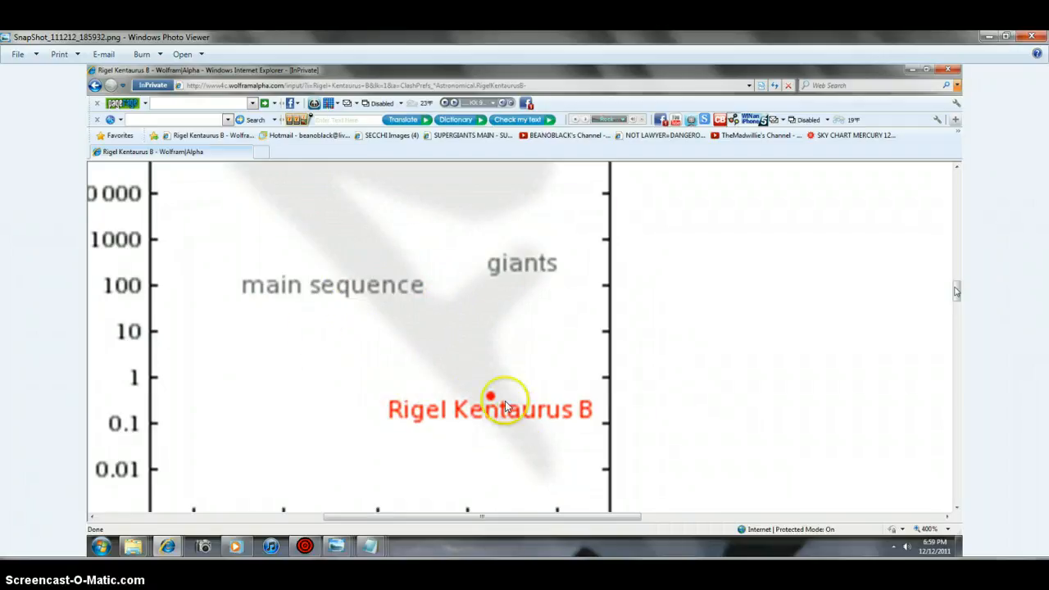
pyautogui.moveTo(505, 446)
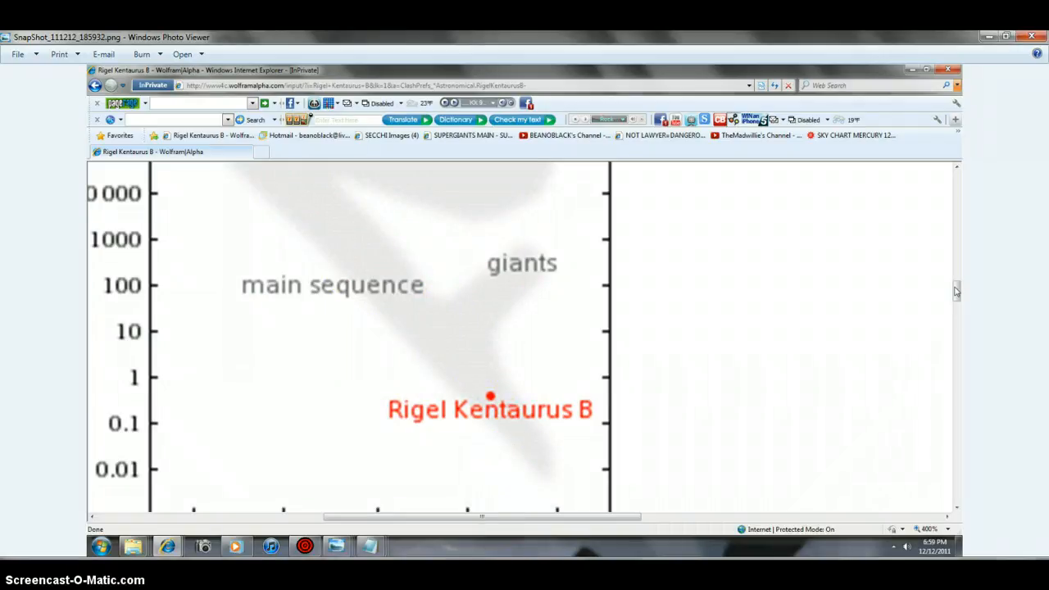
pyautogui.moveTo(492, 548)
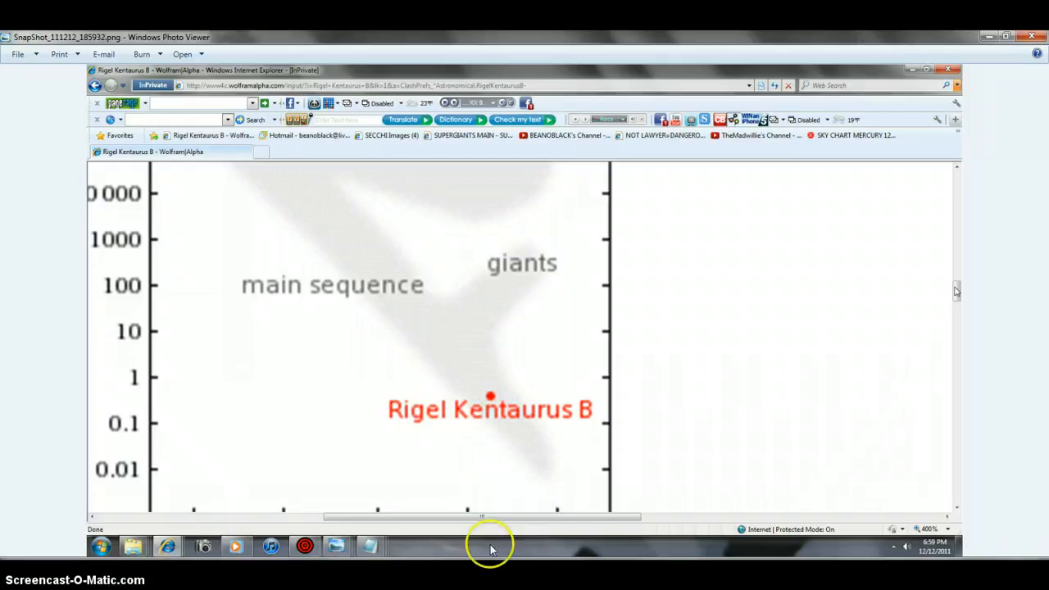
pyautogui.moveTo(500, 369)
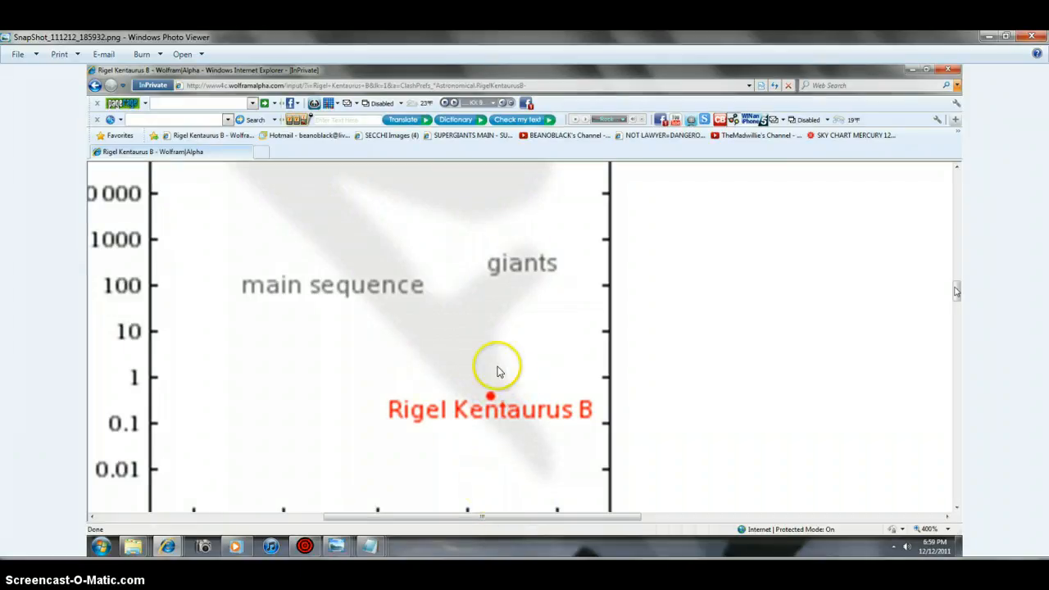
pyautogui.moveTo(491, 385)
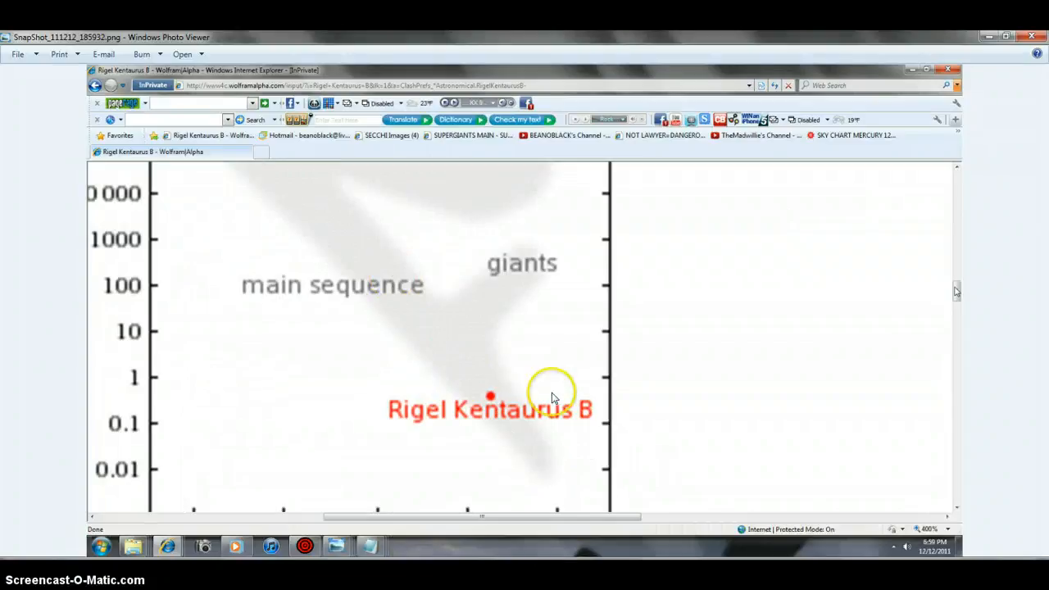
pyautogui.moveTo(467, 369)
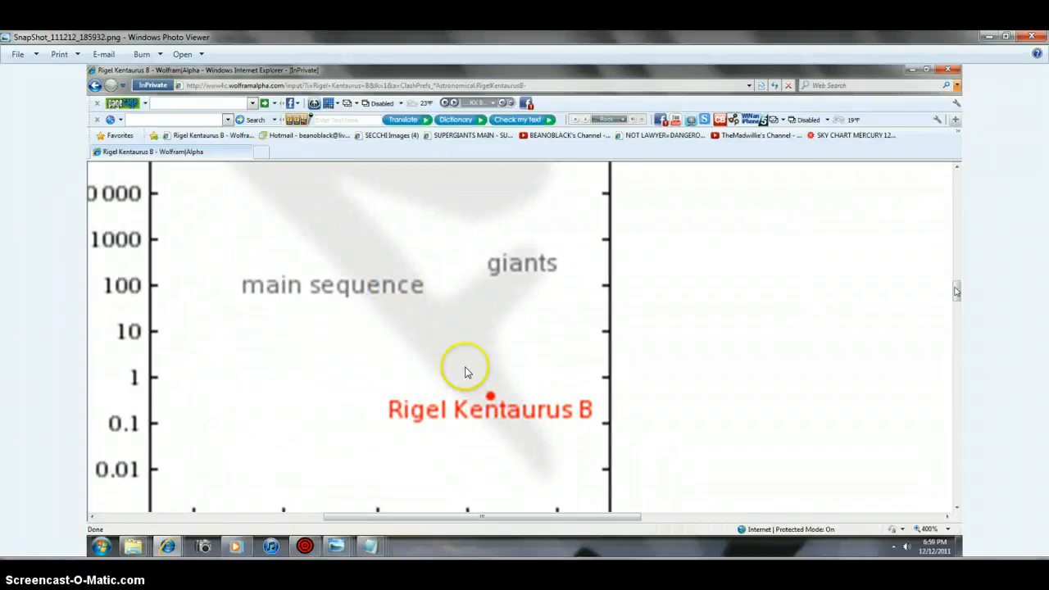
pyautogui.moveTo(502, 426)
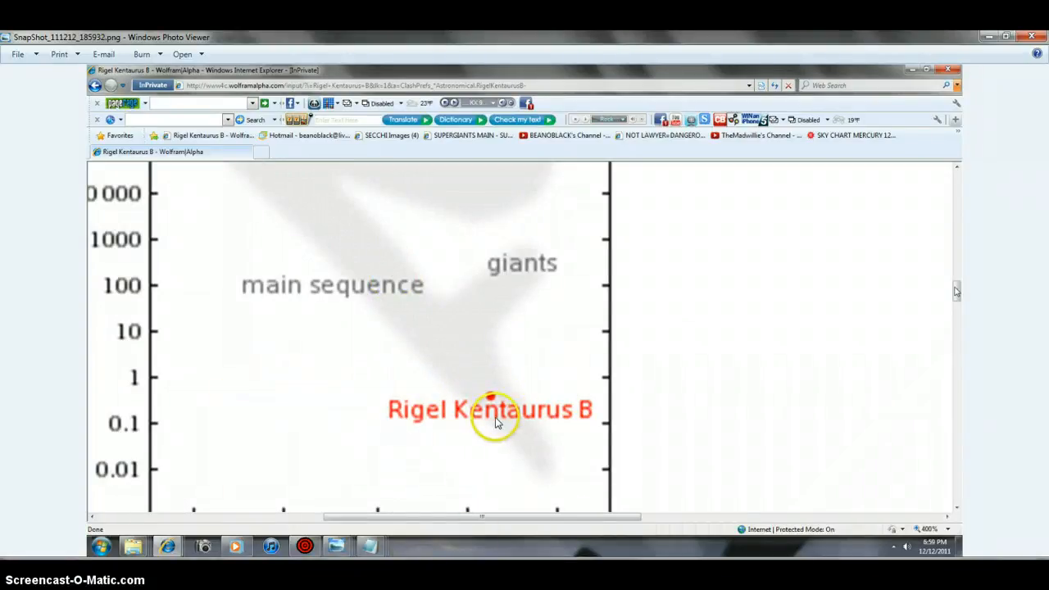
pyautogui.moveTo(528, 547)
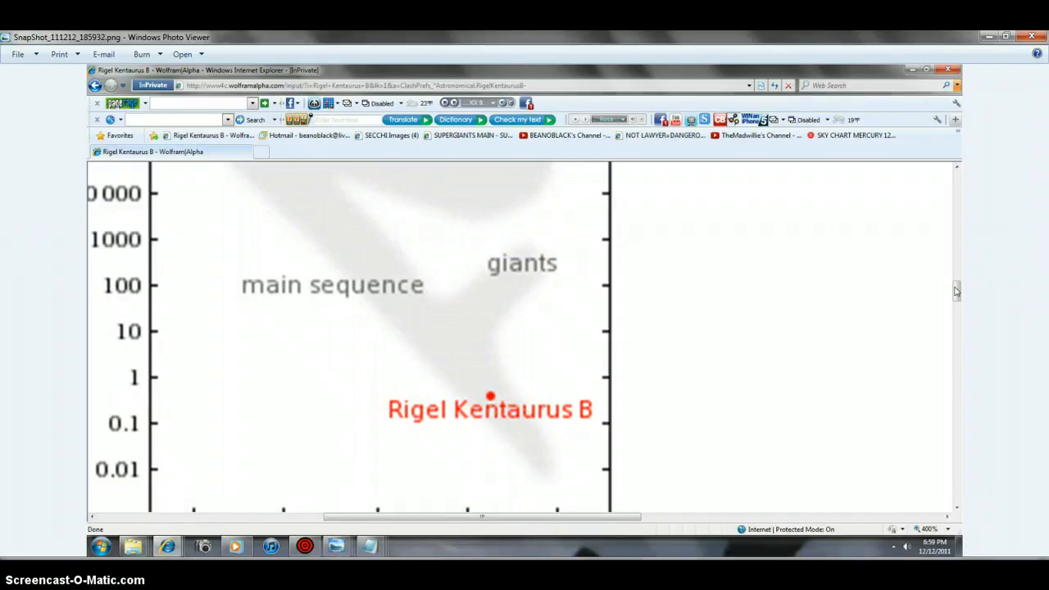
# Move from the Rigel Kentaurus B chart to the LASCO-C3 11DEC13 00:30UT snapshot
pyautogui.scroll(3)
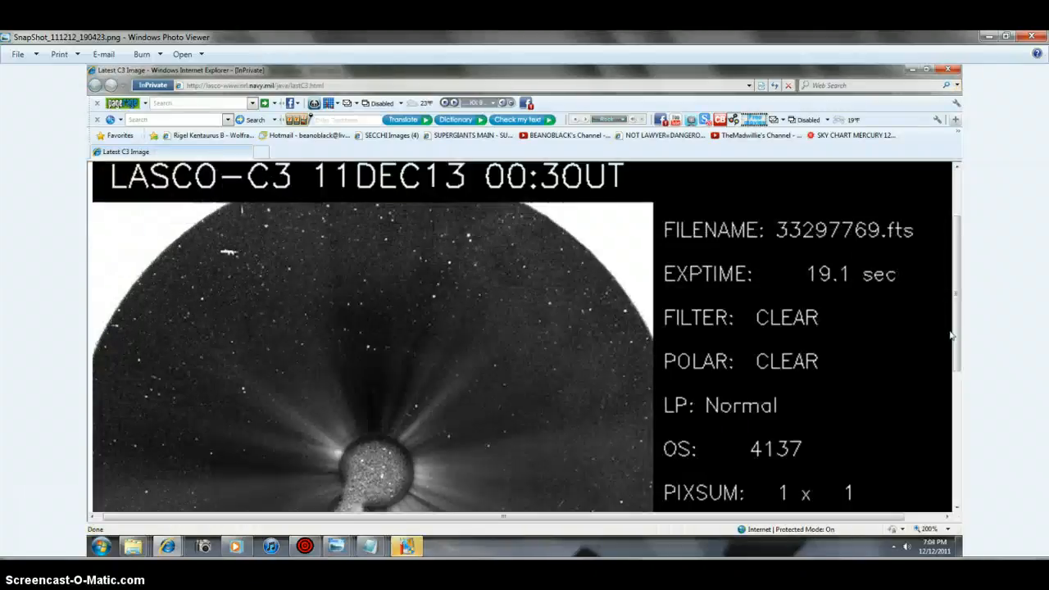
# Step through the LASCO-C3 streak close-up to the LASCO-C2 orange-filter snapshot 23420619.fts
pyautogui.scroll(-3)
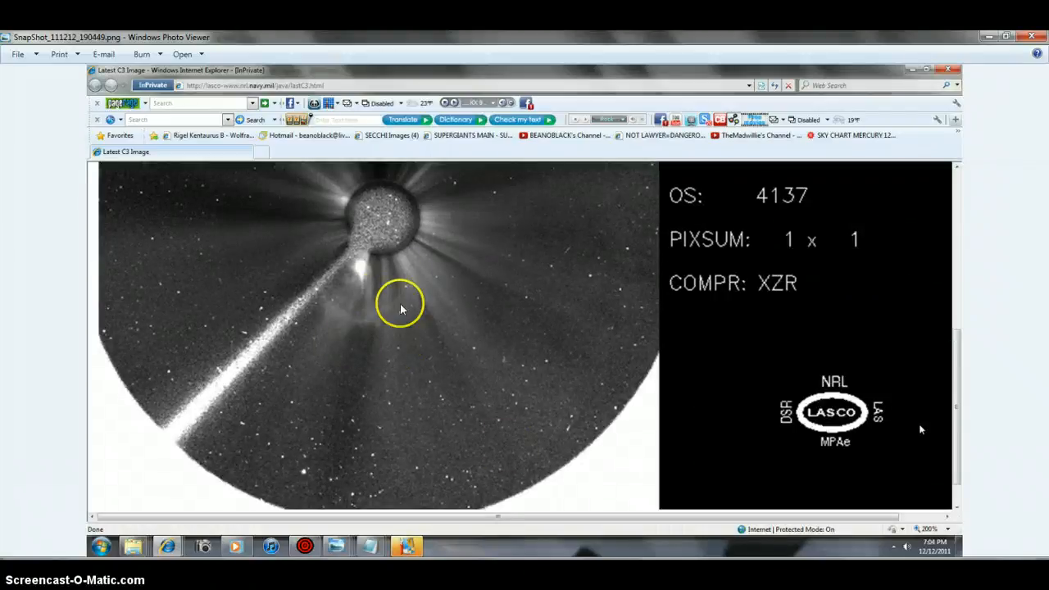
pyautogui.moveTo(374, 298)
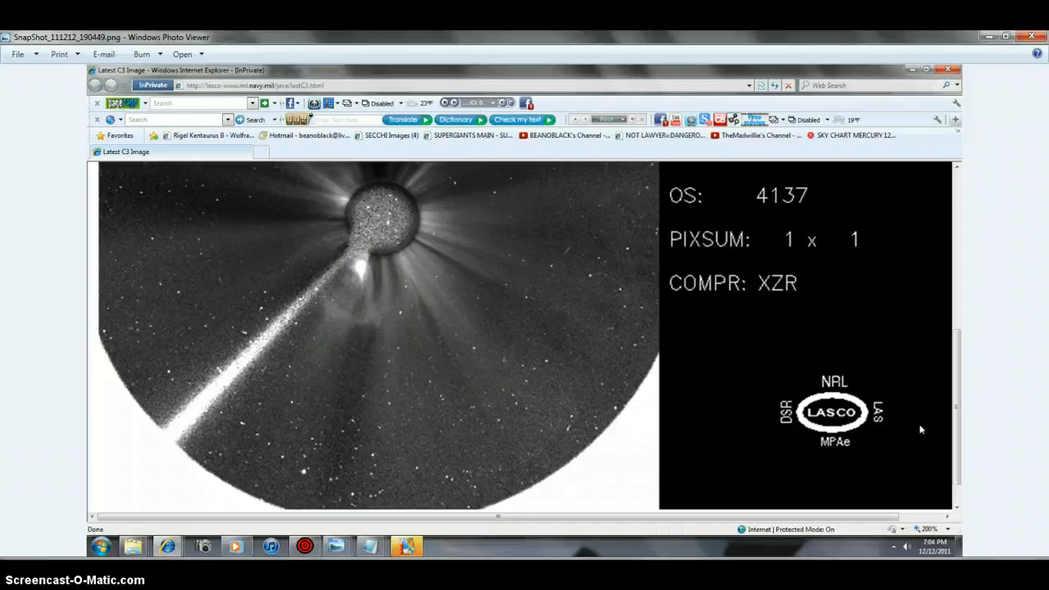
pyautogui.scroll(3)
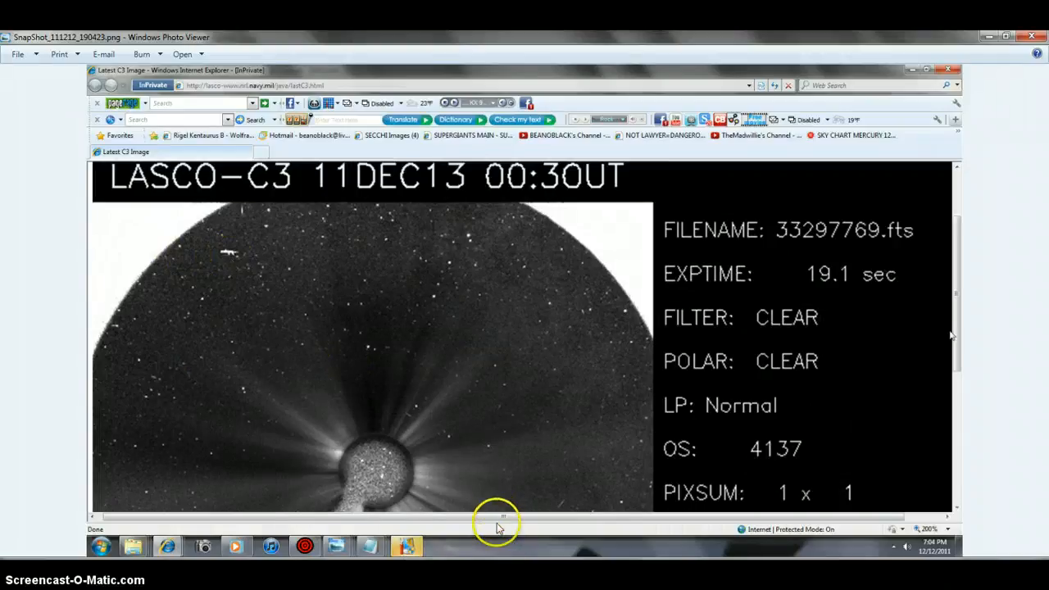
pyautogui.moveTo(354, 375)
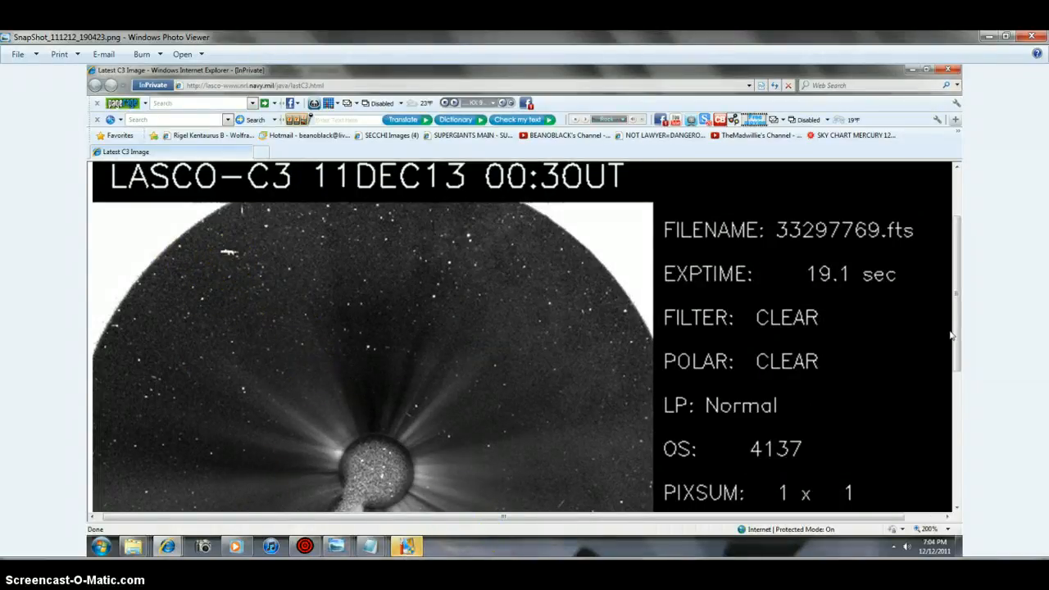
pyautogui.scroll(-3)
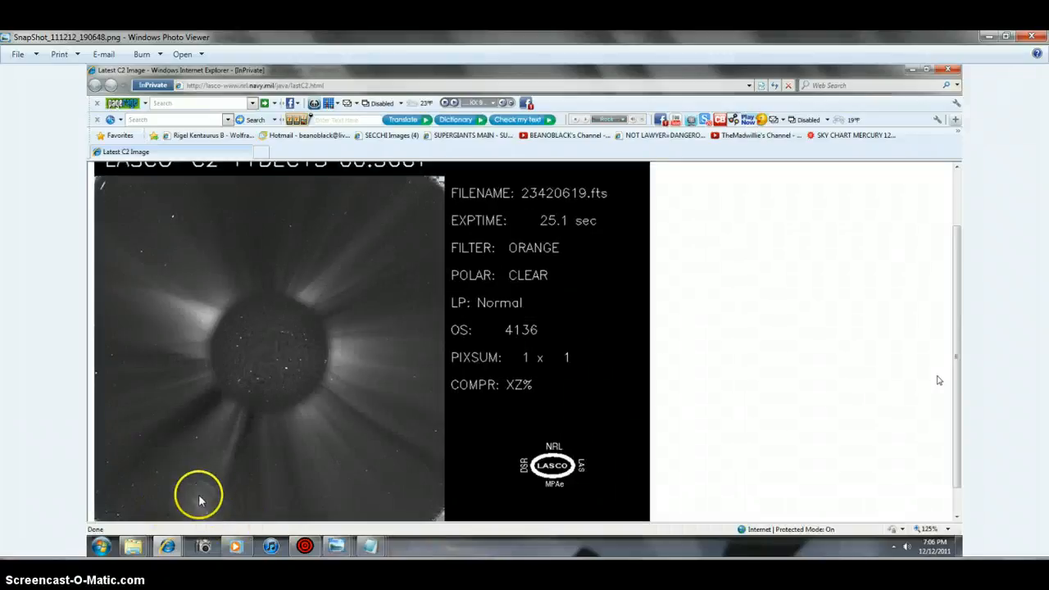
pyautogui.moveTo(151, 477)
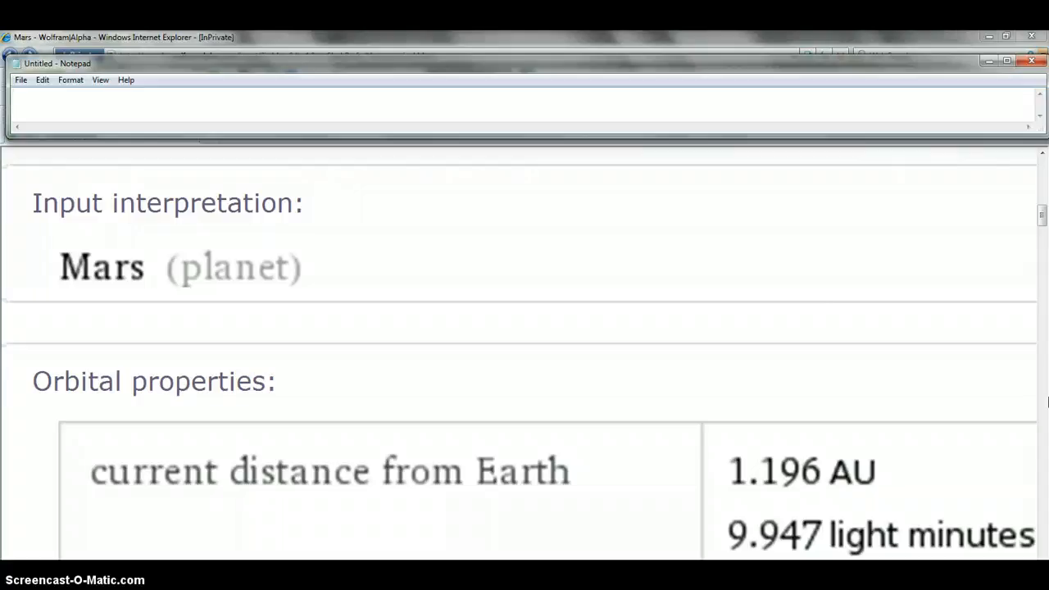
# Review Mars's atmospheric and orbital figures, then query Phobos distance from Earth (1.196 AU)
pyautogui.scroll(-3)
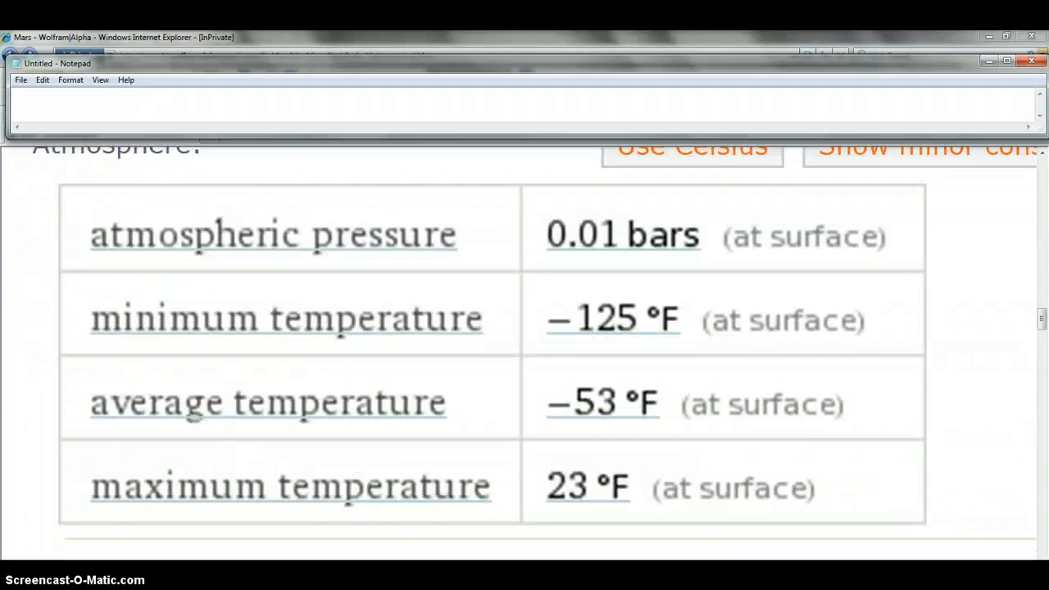
pyautogui.scroll(3)
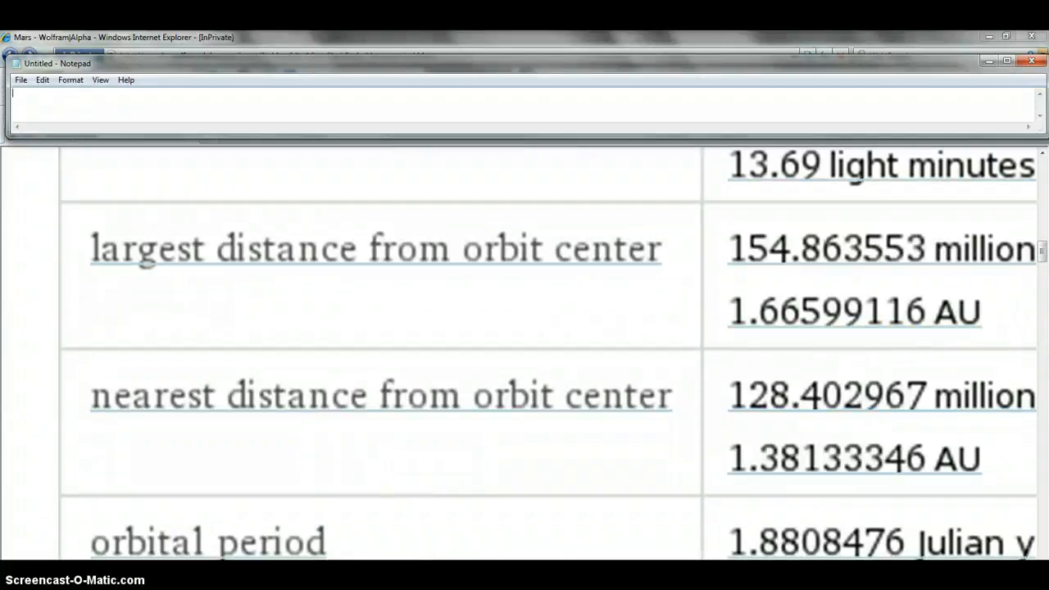
pyautogui.scroll(3)
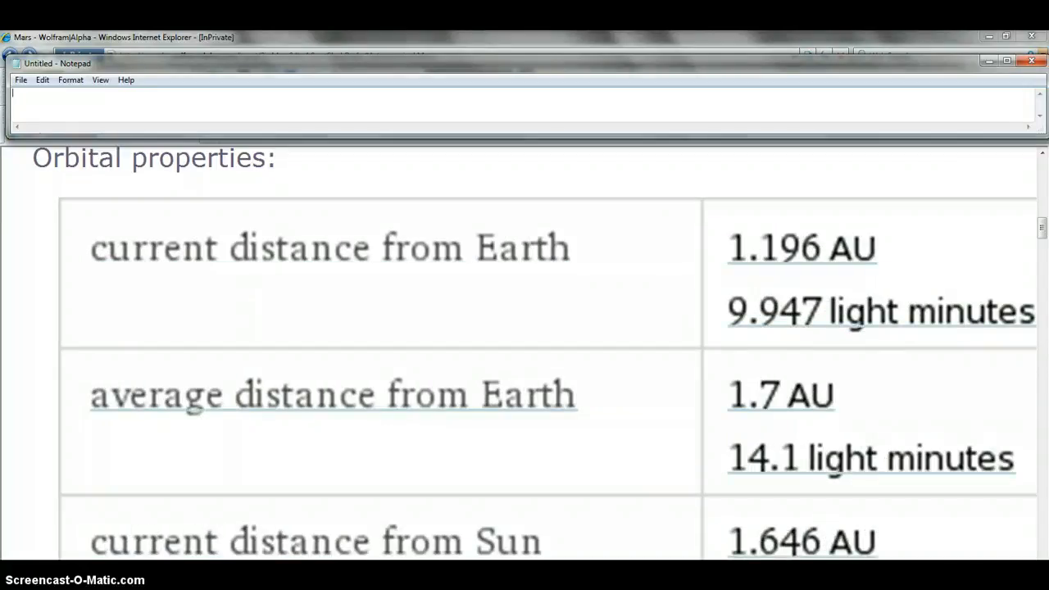
pyautogui.moveTo(18, 115)
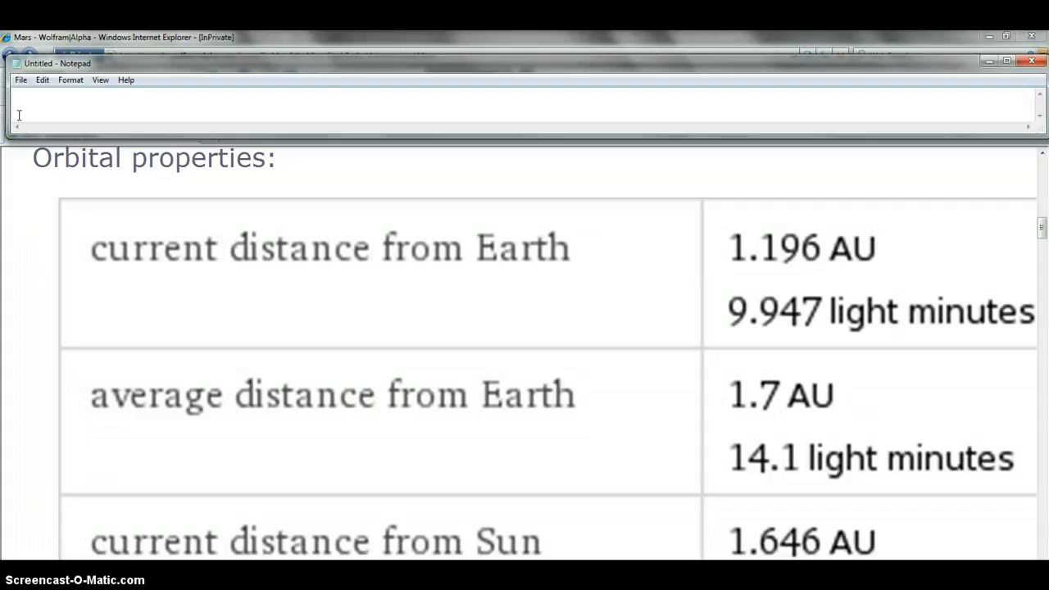
pyautogui.moveTo(35, 111)
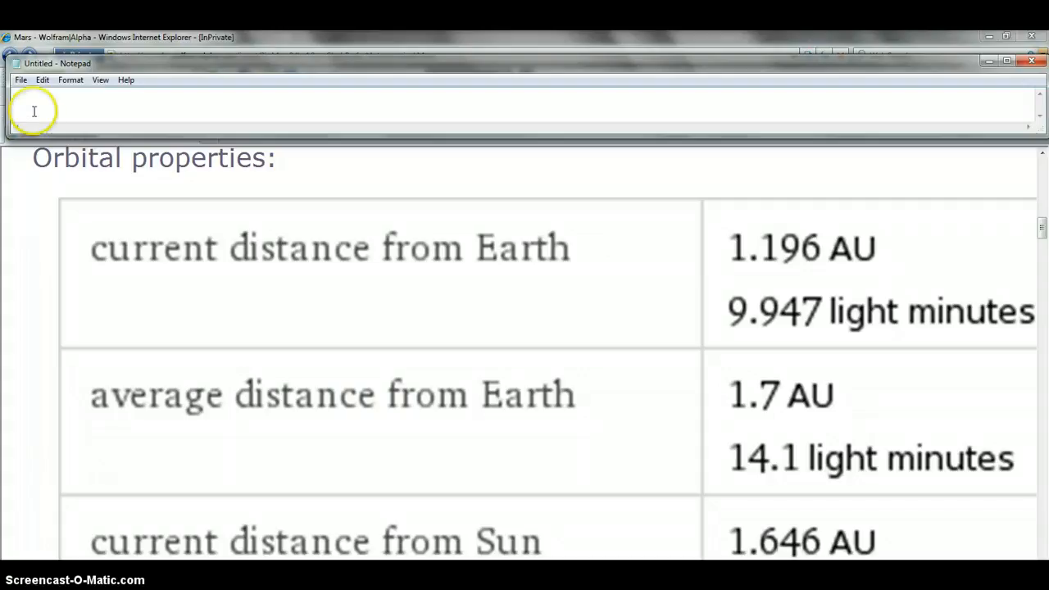
pyautogui.moveTo(331, 308)
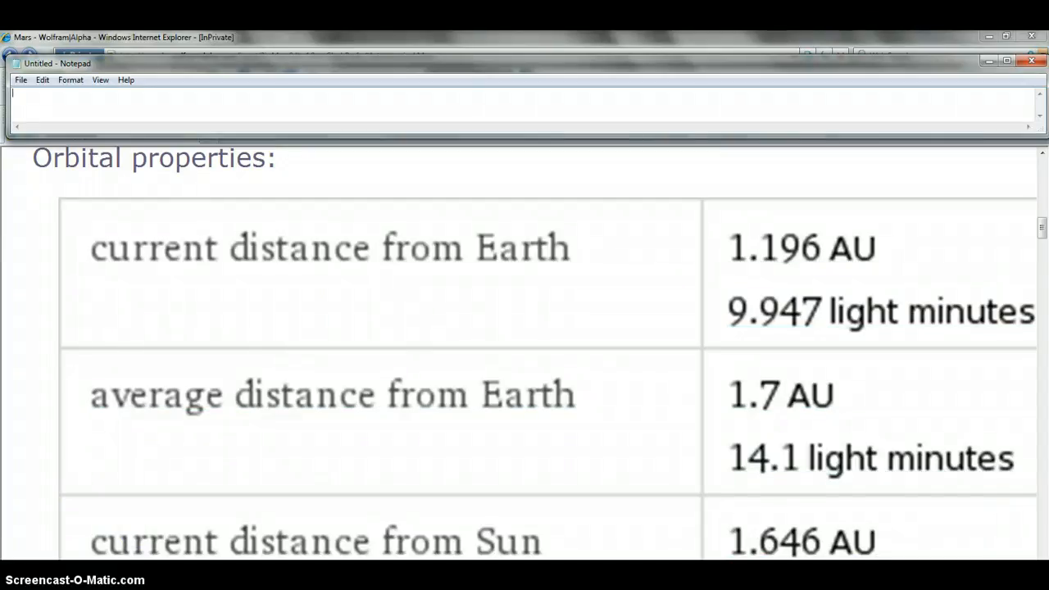
pyautogui.click(1031, 62)
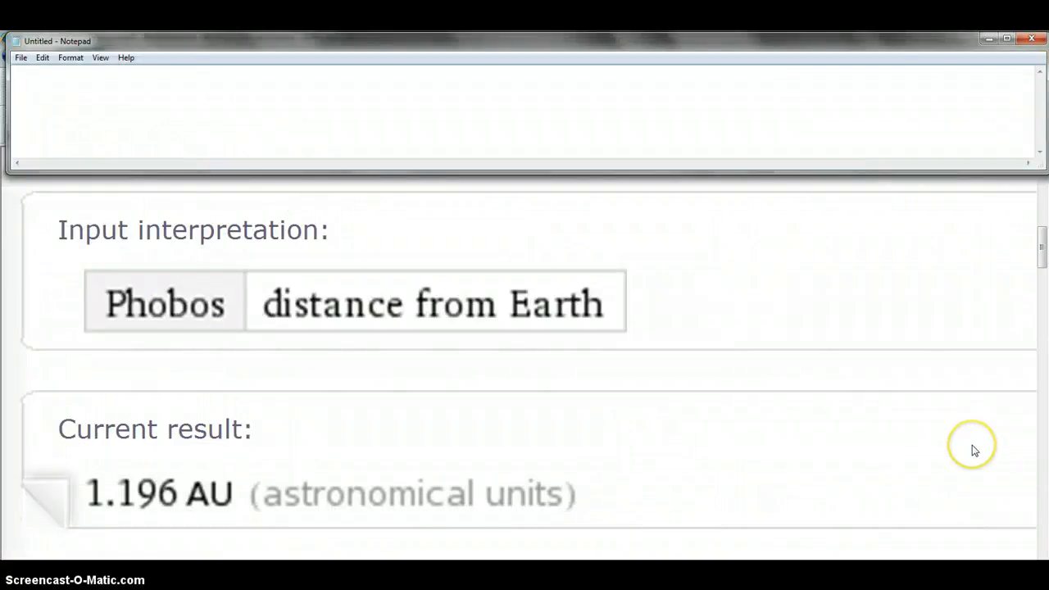
pyautogui.moveTo(975, 449)
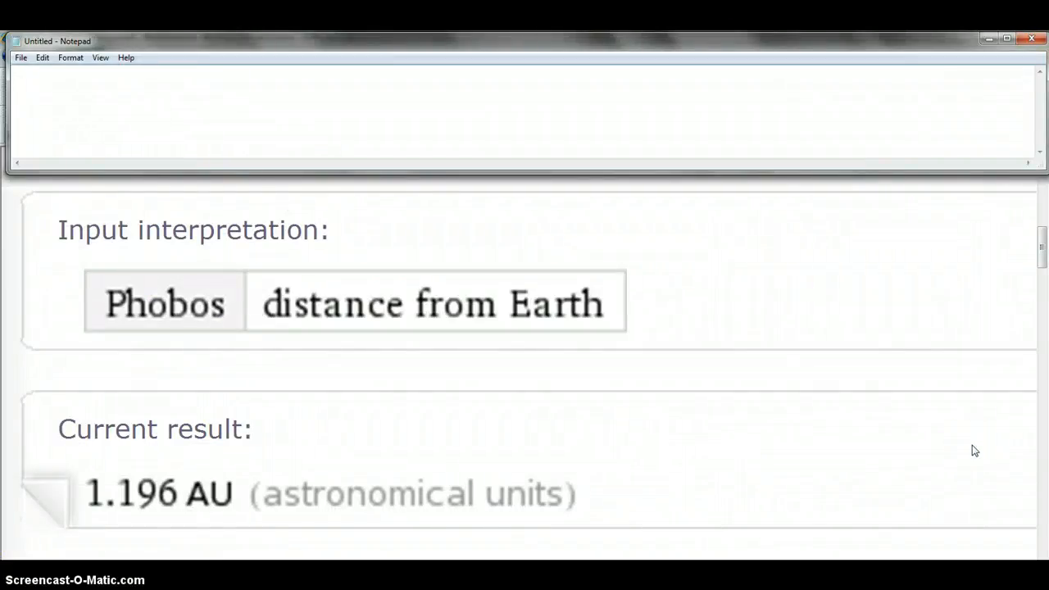
# Scroll the Phobos results to its photograph, 7.66 hr rotation period and discovery details
pyautogui.scroll(-3)
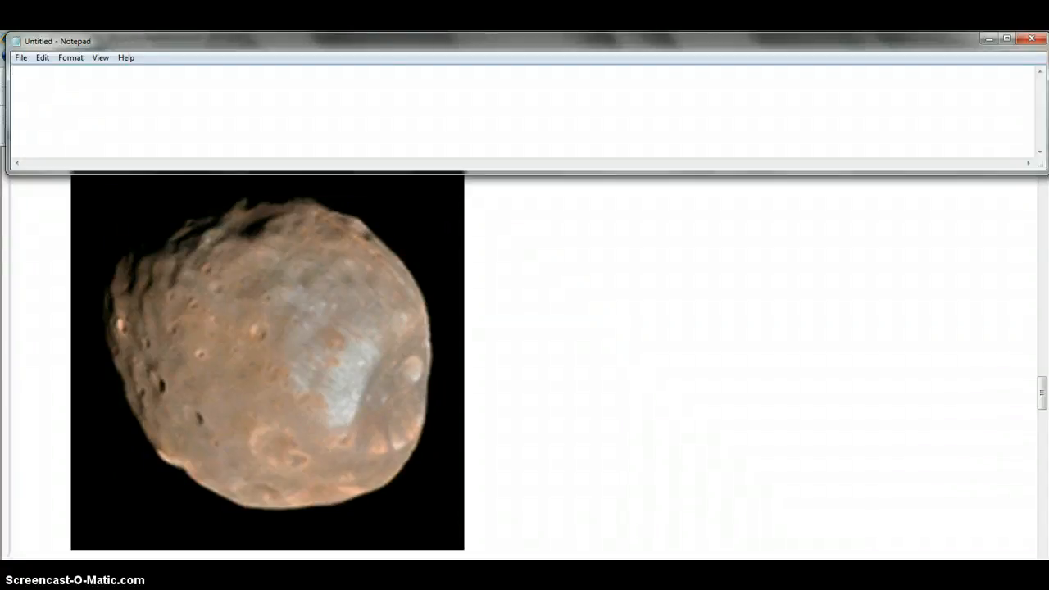
pyautogui.scroll(-3)
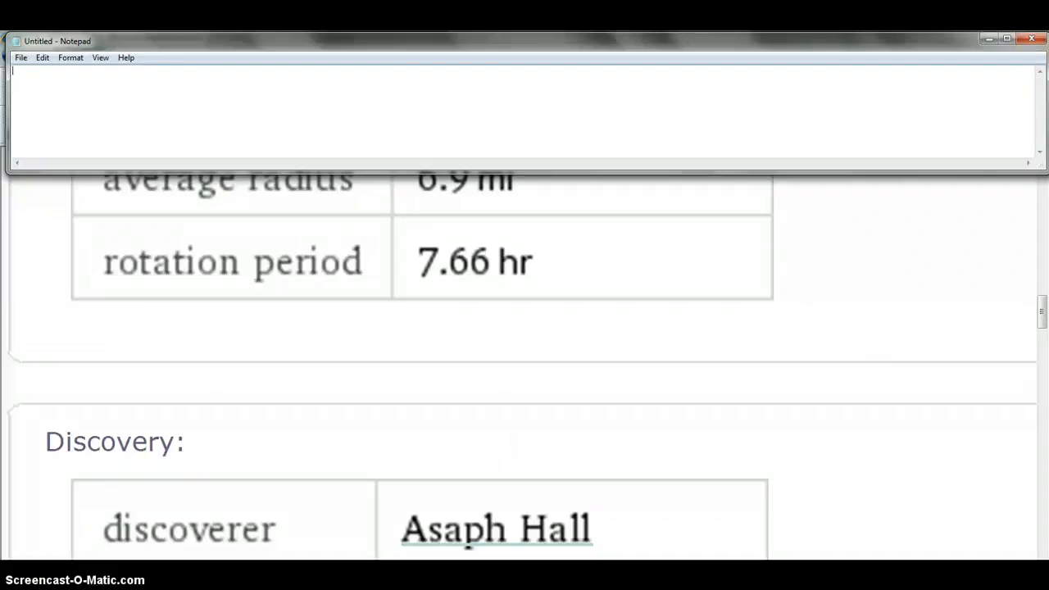
pyautogui.scroll(3)
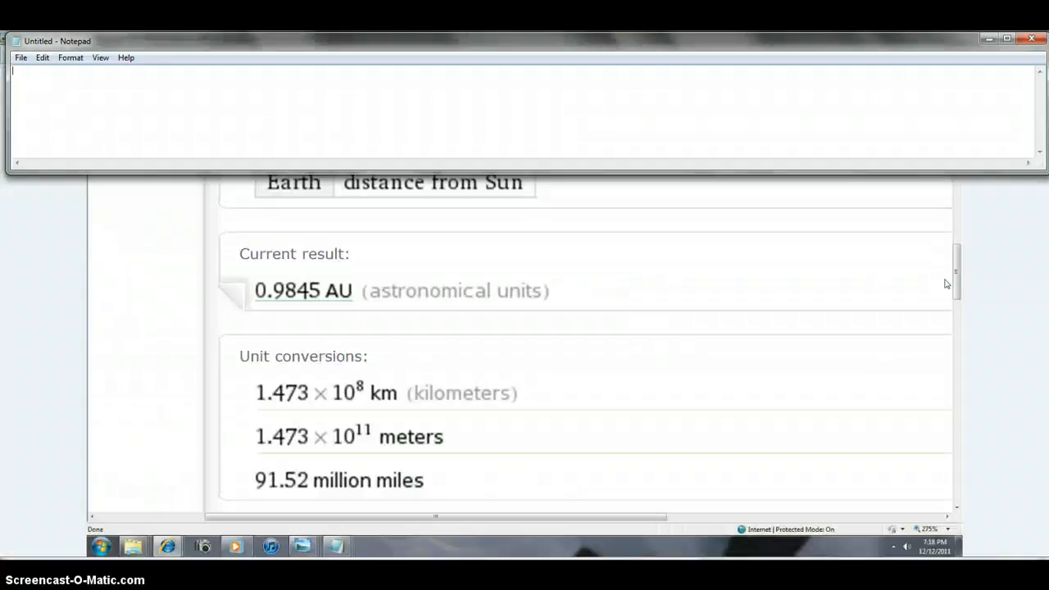
pyautogui.moveTo(36, 472)
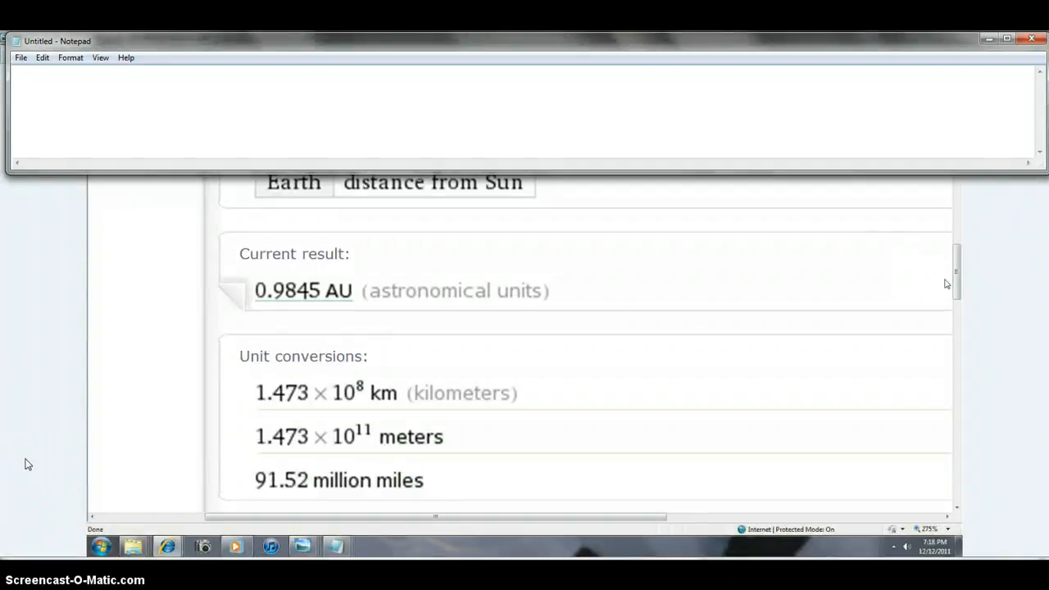
pyautogui.moveTo(36, 557)
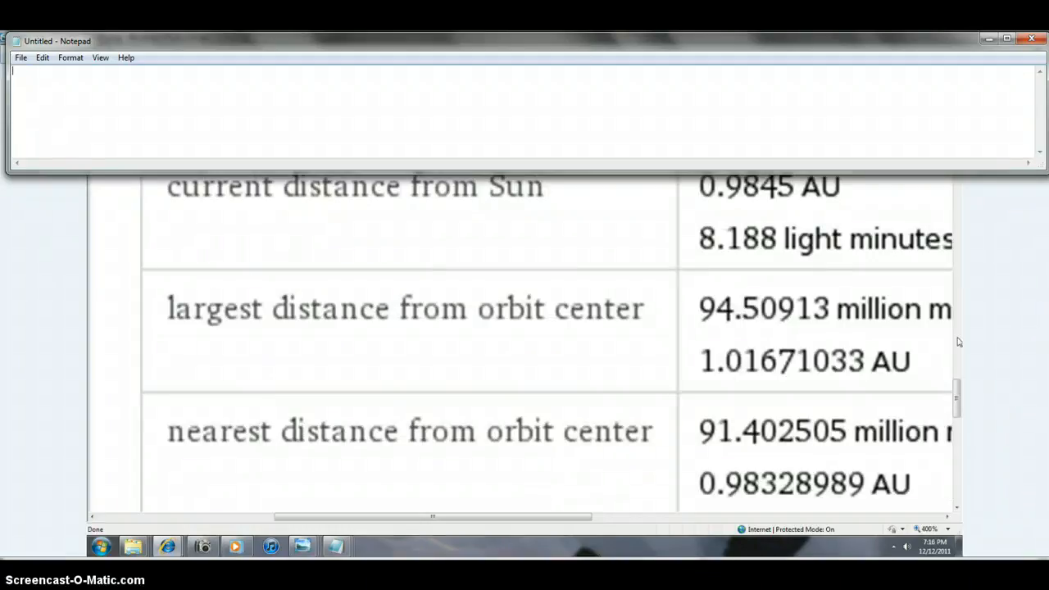
pyautogui.moveTo(813, 560)
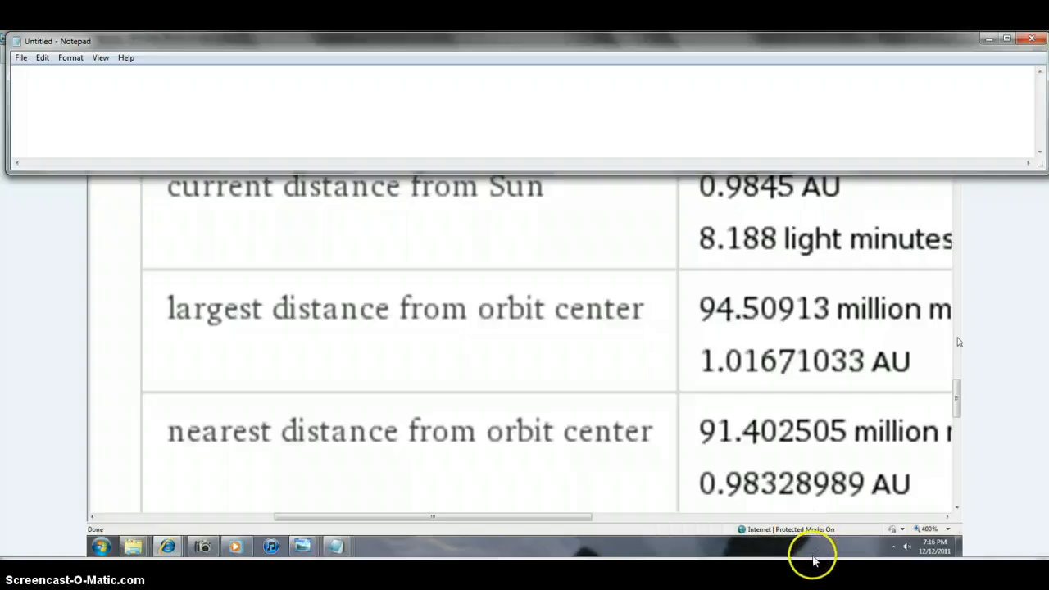
pyautogui.moveTo(1030, 489)
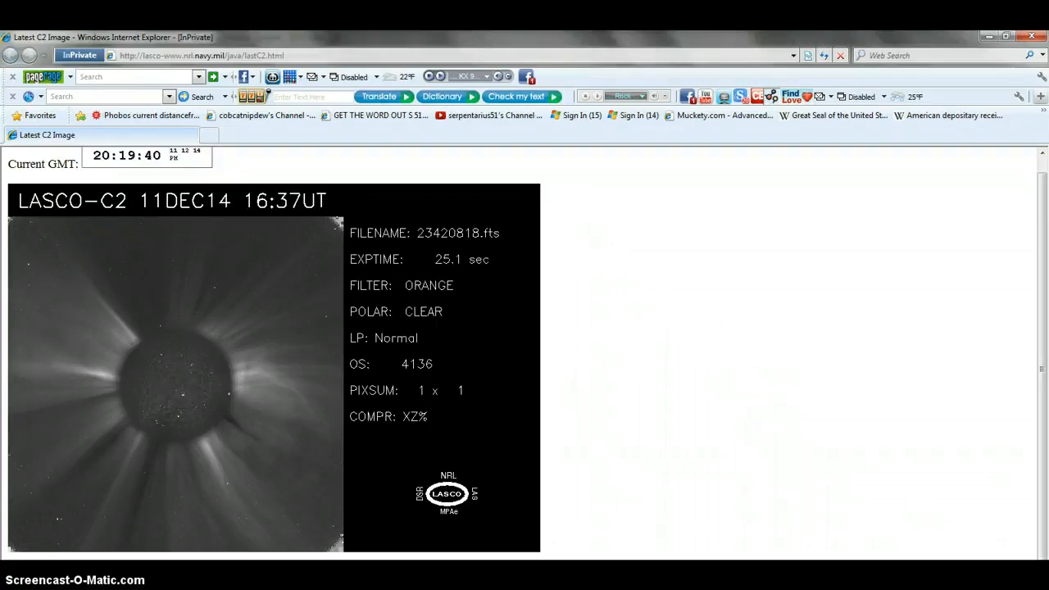
pyautogui.moveTo(916, 450)
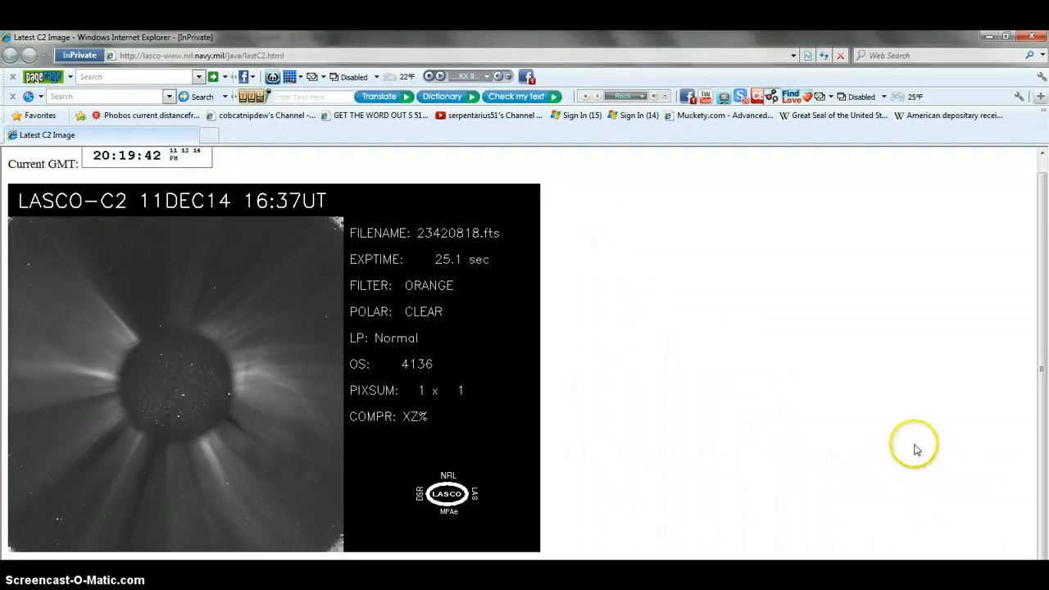
pyautogui.moveTo(918, 449)
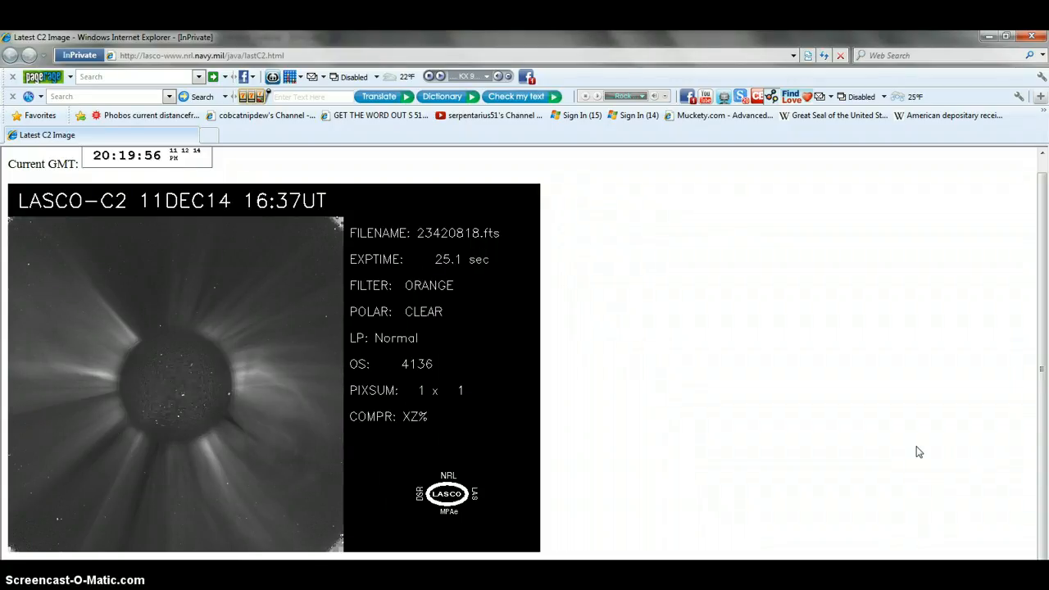
pyautogui.moveTo(13, 545)
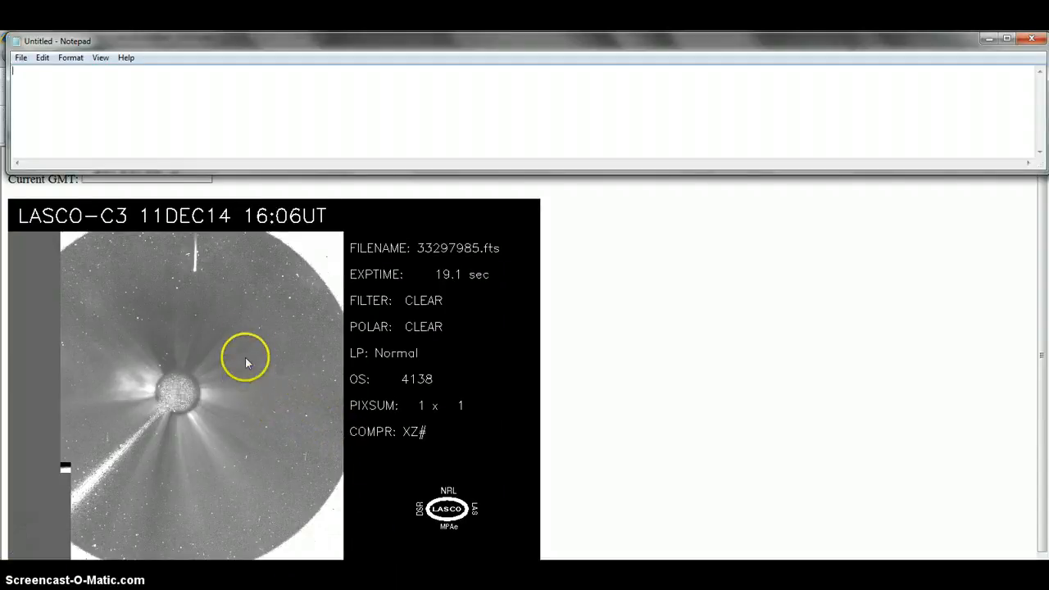
pyautogui.moveTo(347, 298)
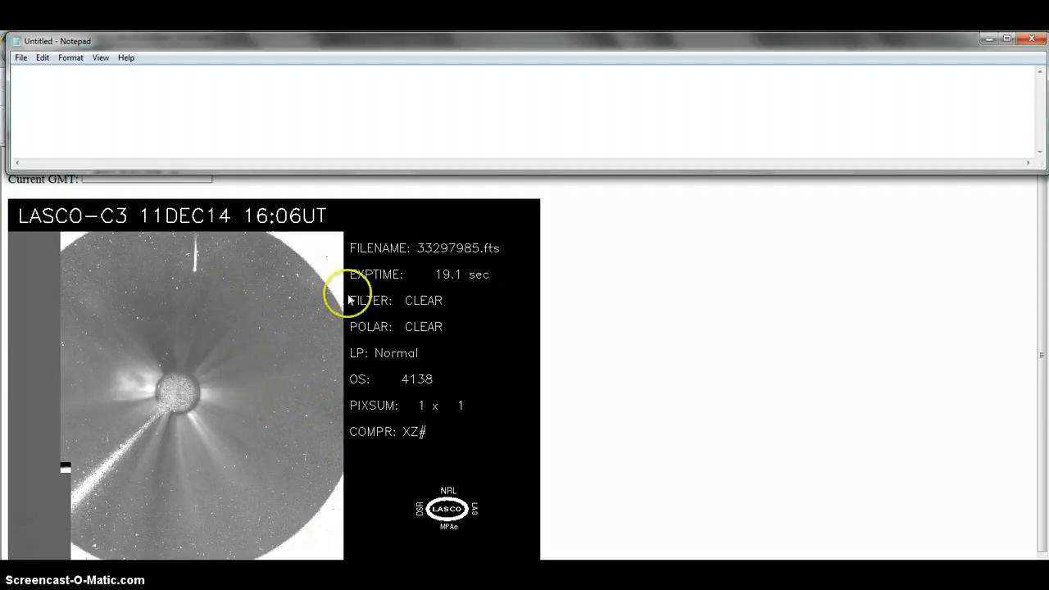
pyautogui.moveTo(801, 318)
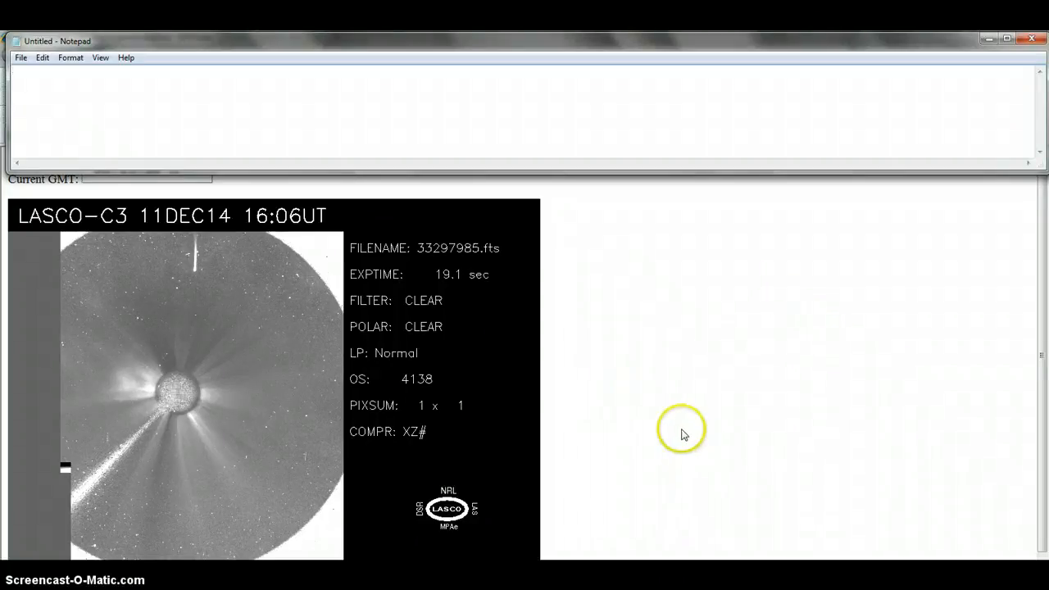
pyautogui.moveTo(123, 200)
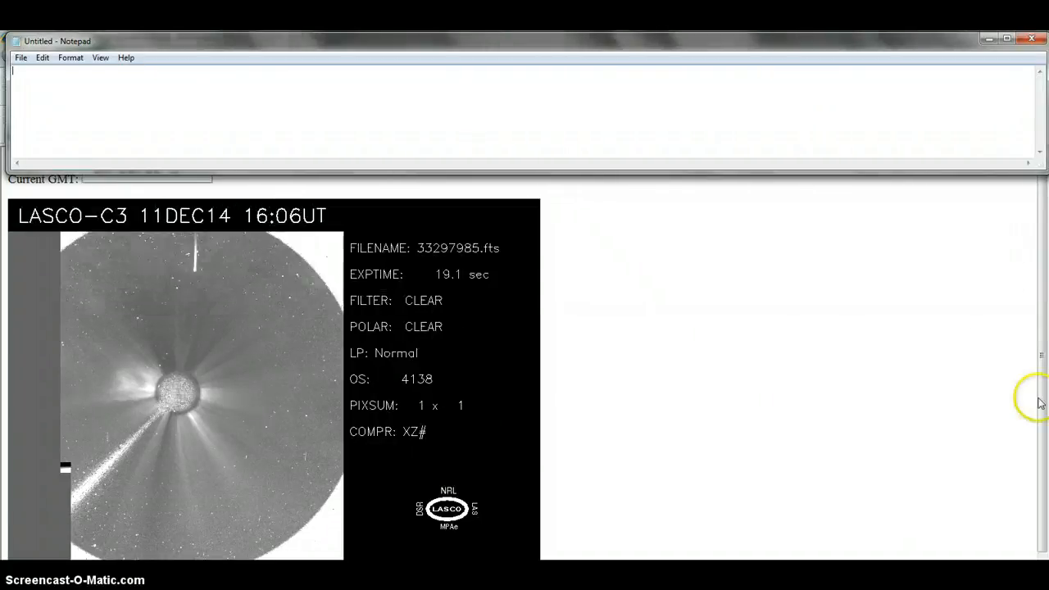
pyautogui.moveTo(826, 460)
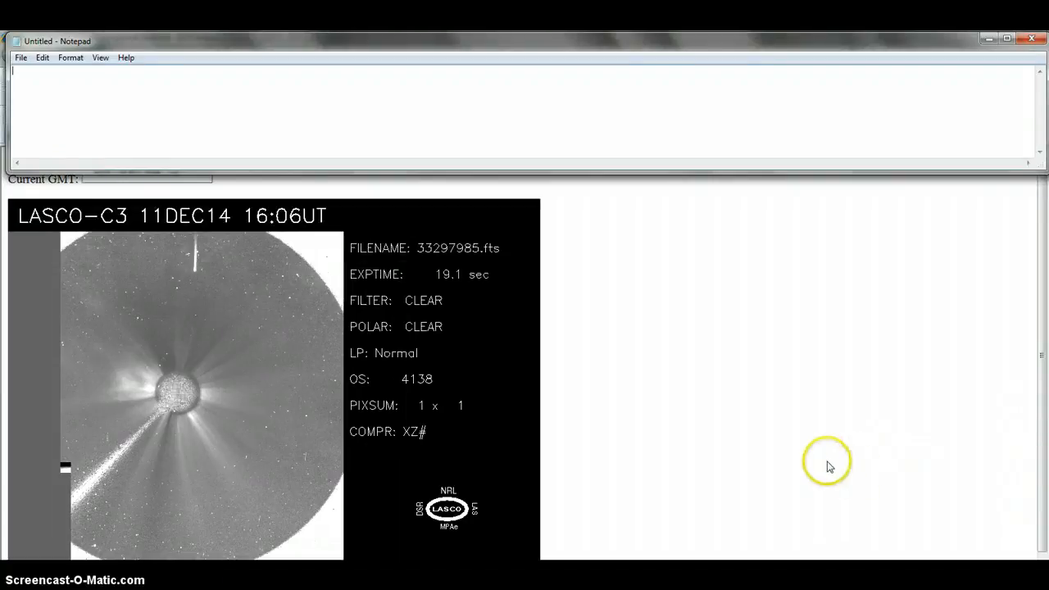
pyautogui.moveTo(894, 342)
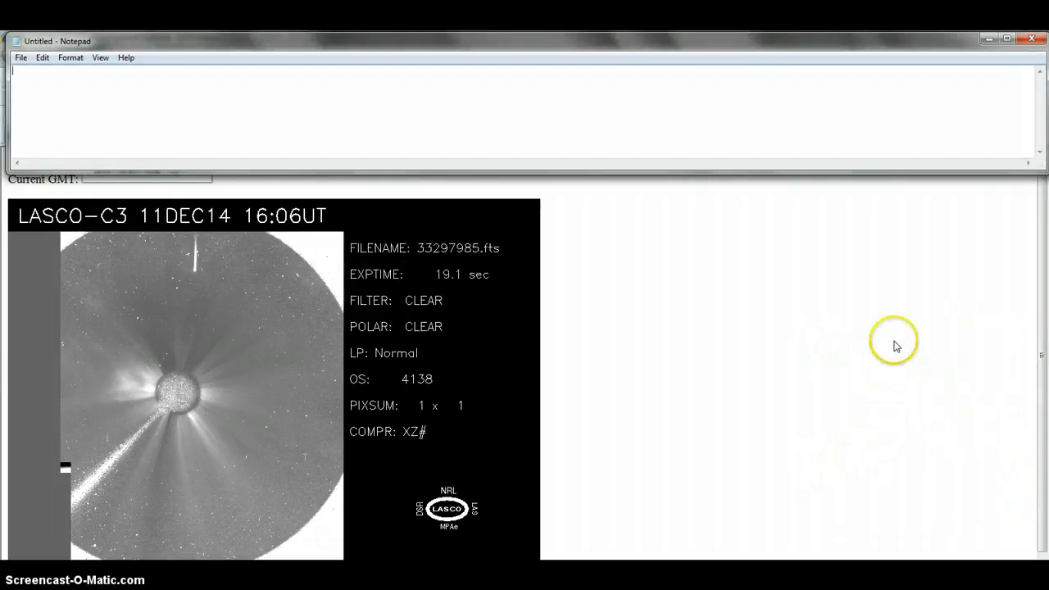
pyautogui.moveTo(762, 368)
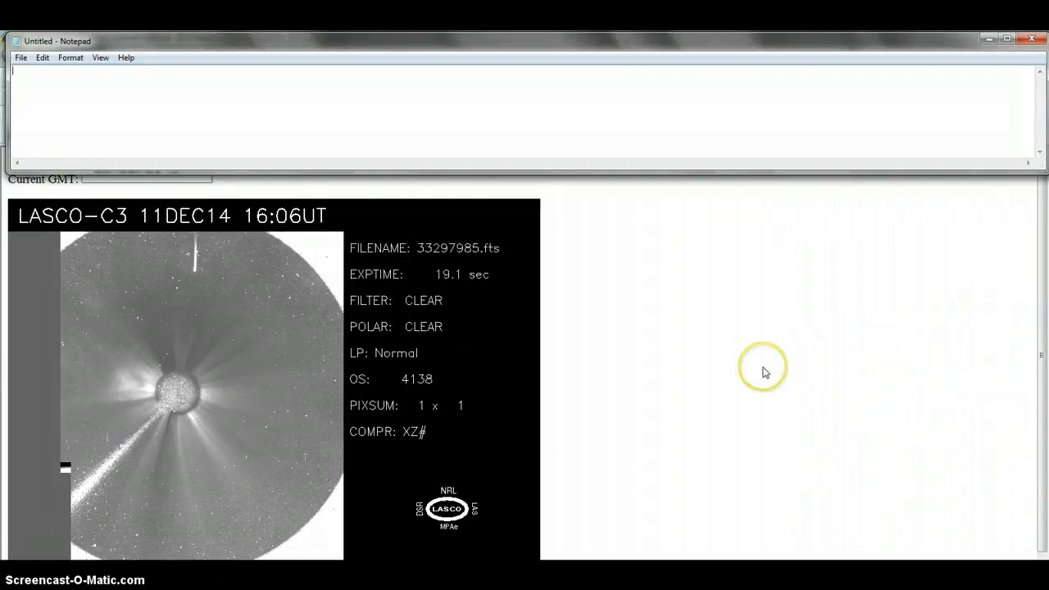
pyautogui.moveTo(745, 320)
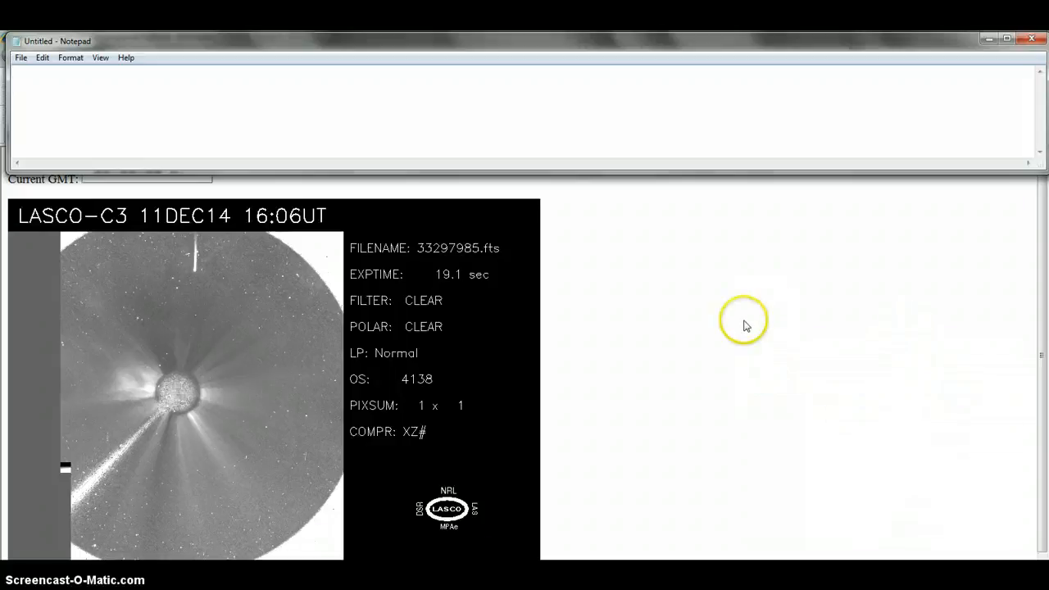
pyautogui.moveTo(696, 371)
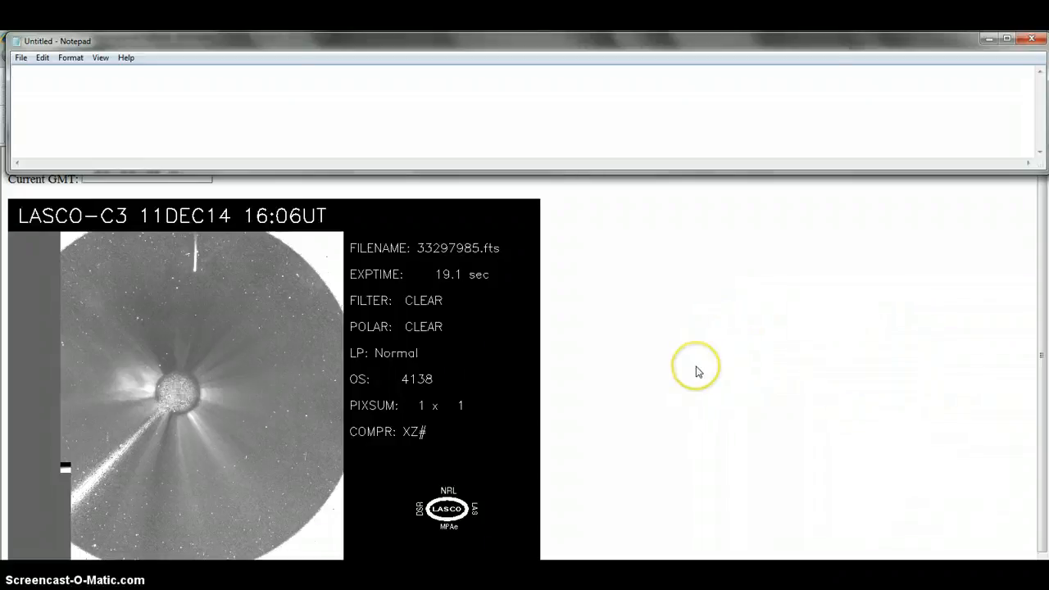
pyautogui.moveTo(718, 394)
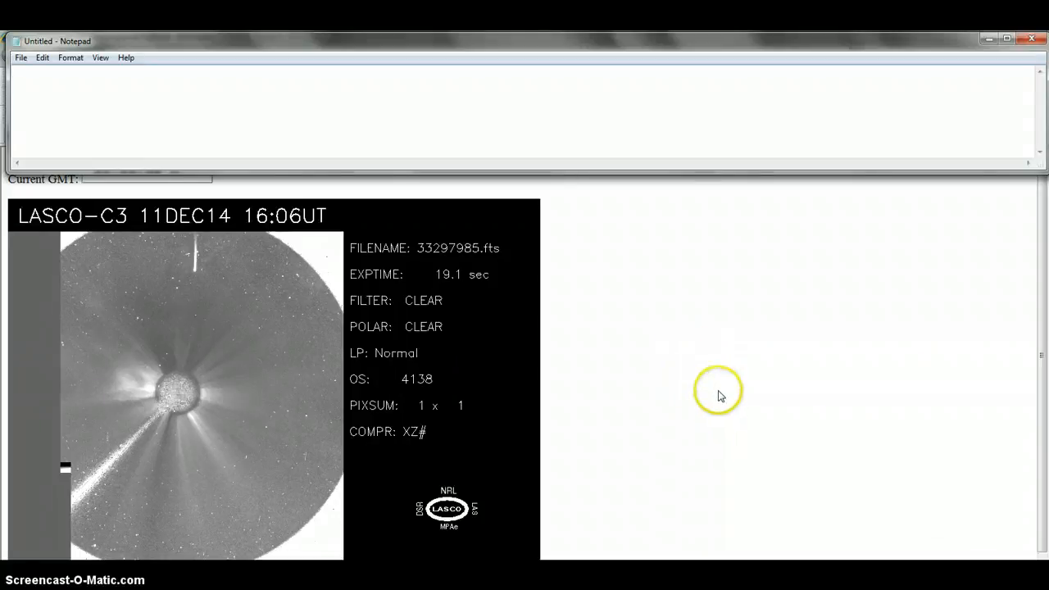
pyautogui.moveTo(731, 409)
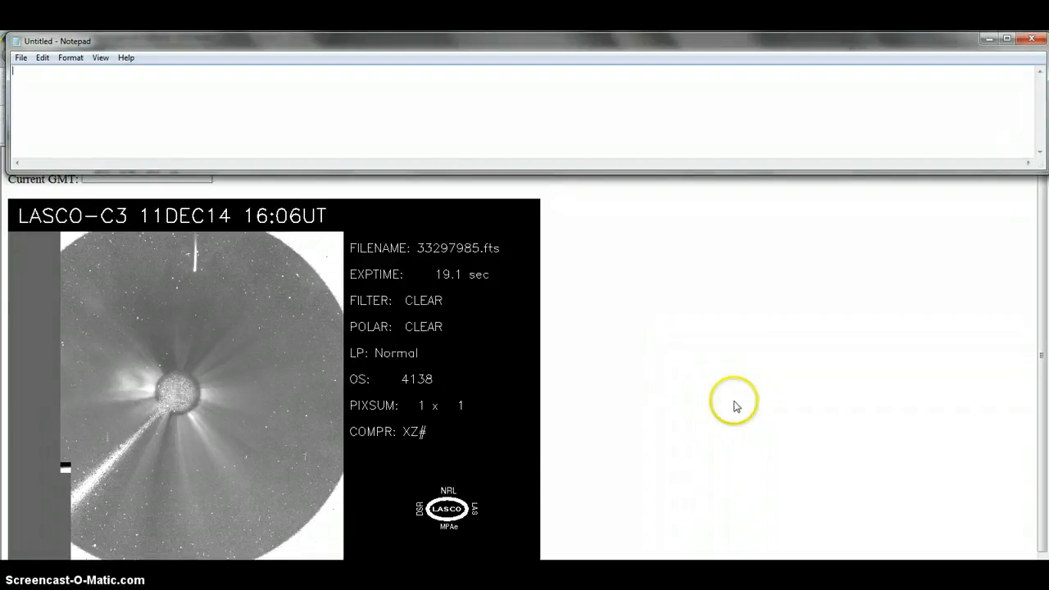
pyautogui.moveTo(734, 385)
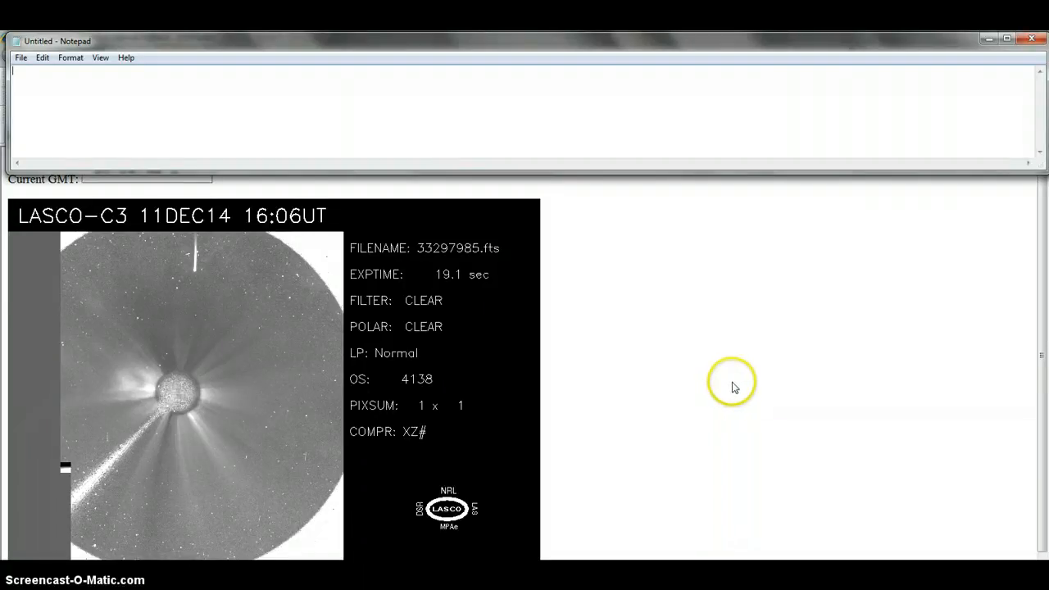
pyautogui.moveTo(696, 421)
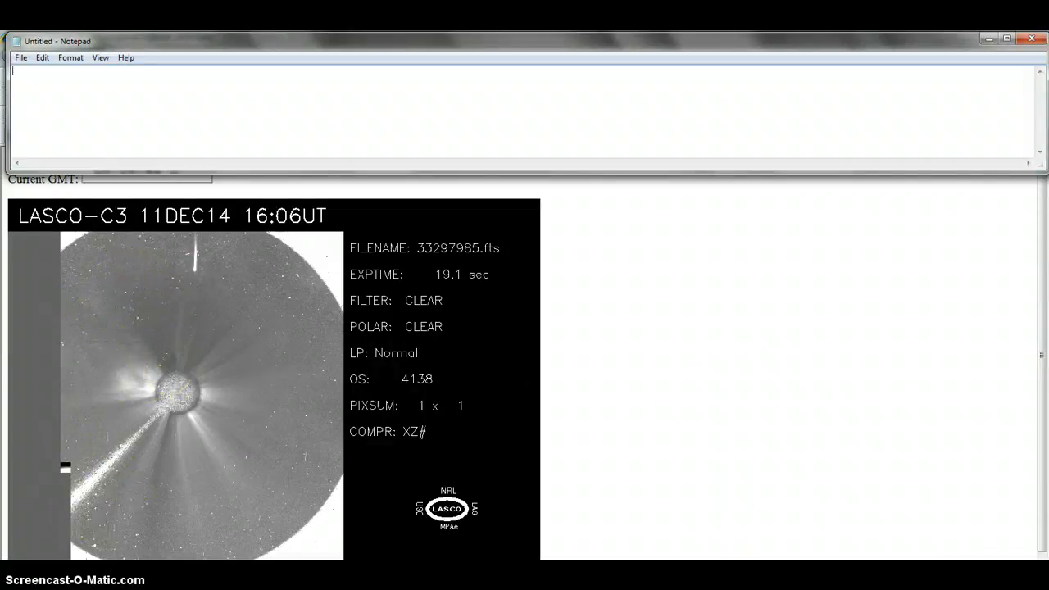
pyautogui.moveTo(1036, 467)
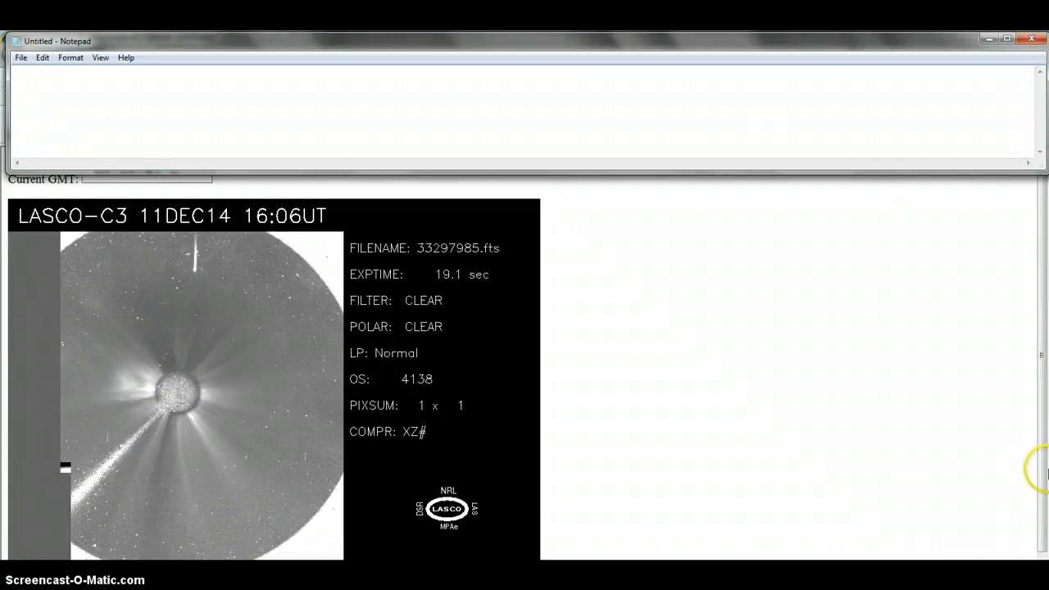
pyautogui.moveTo(737, 544)
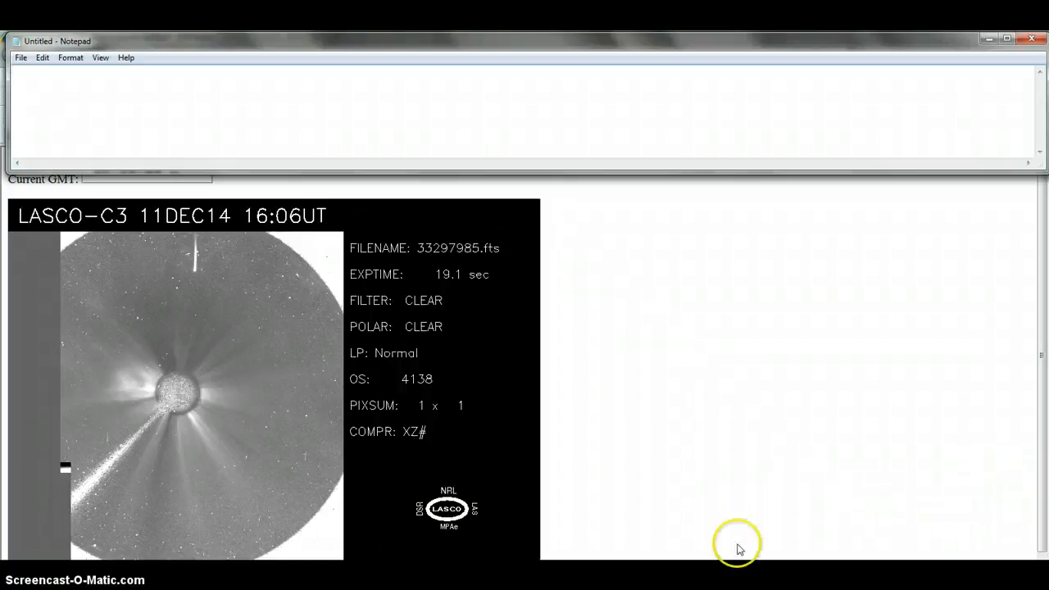
pyautogui.moveTo(669, 265)
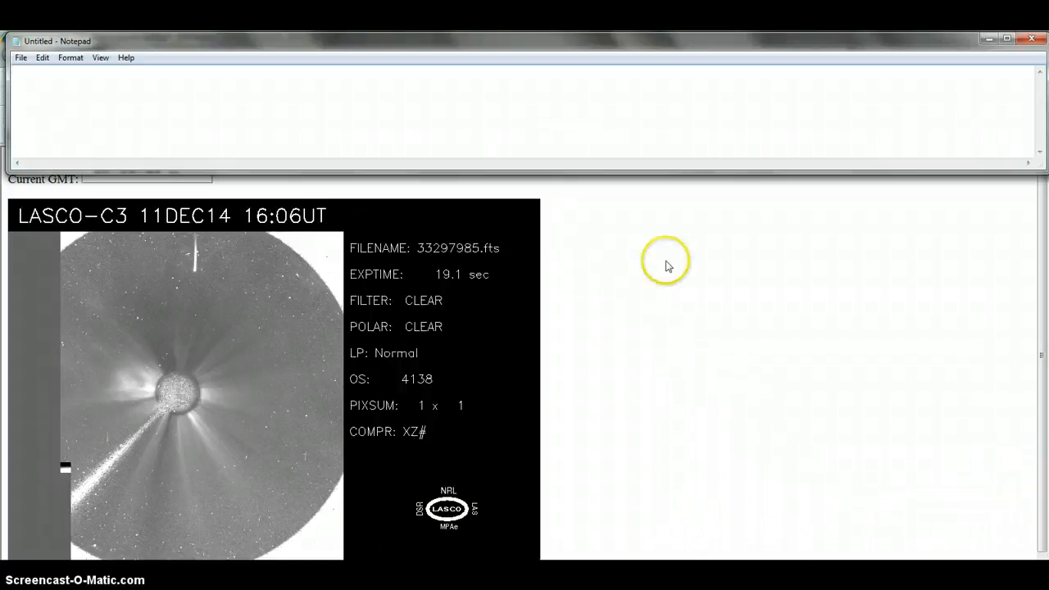
pyautogui.moveTo(220, 280)
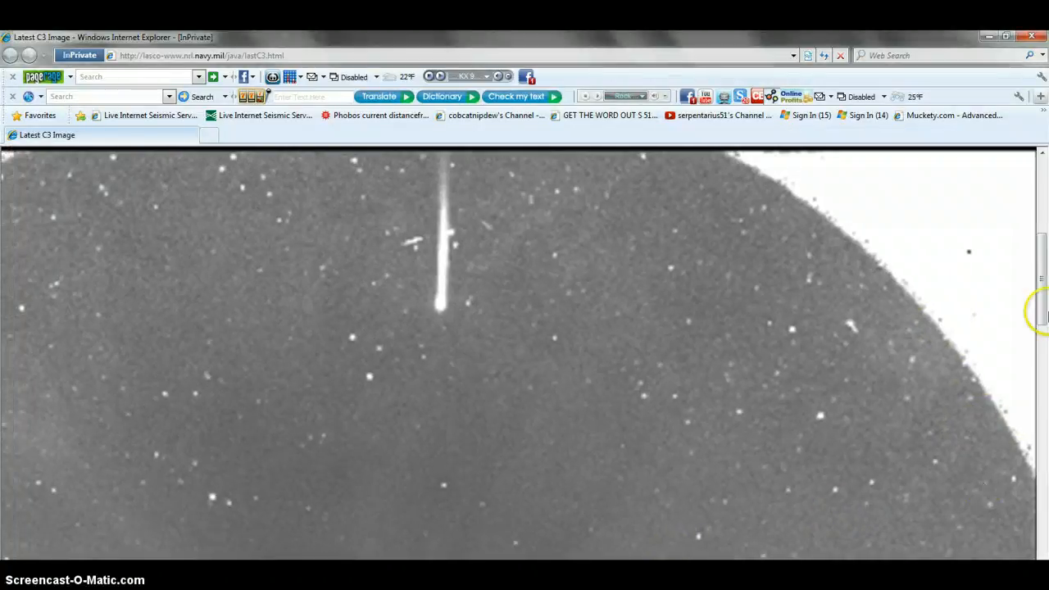
pyautogui.moveTo(472, 482)
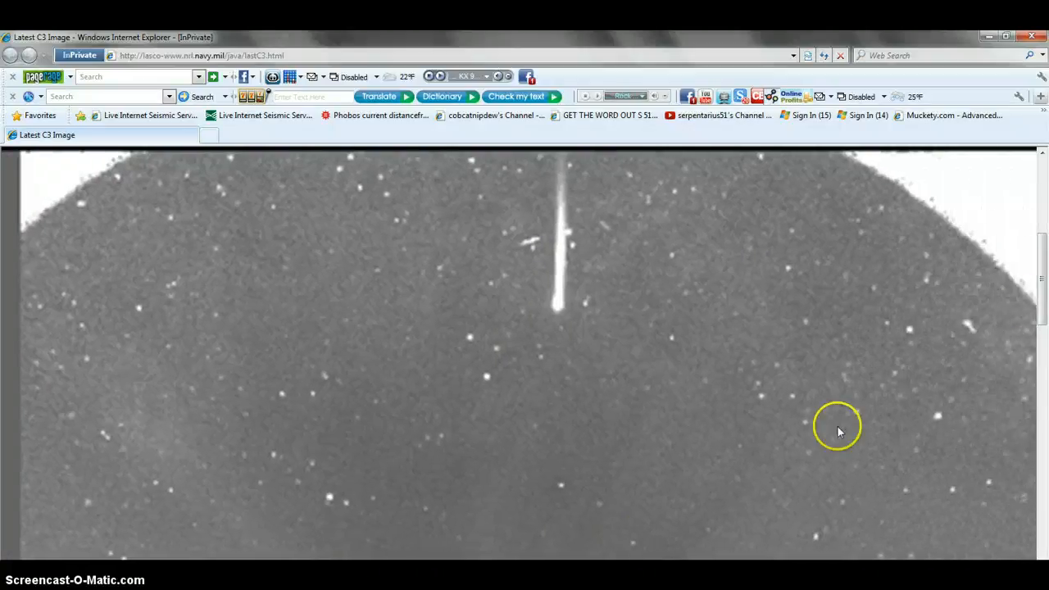
# Pan the enlarged LASCO C3 image down past the sun to the diagonal bright streak at lower left
pyautogui.scroll(-3)
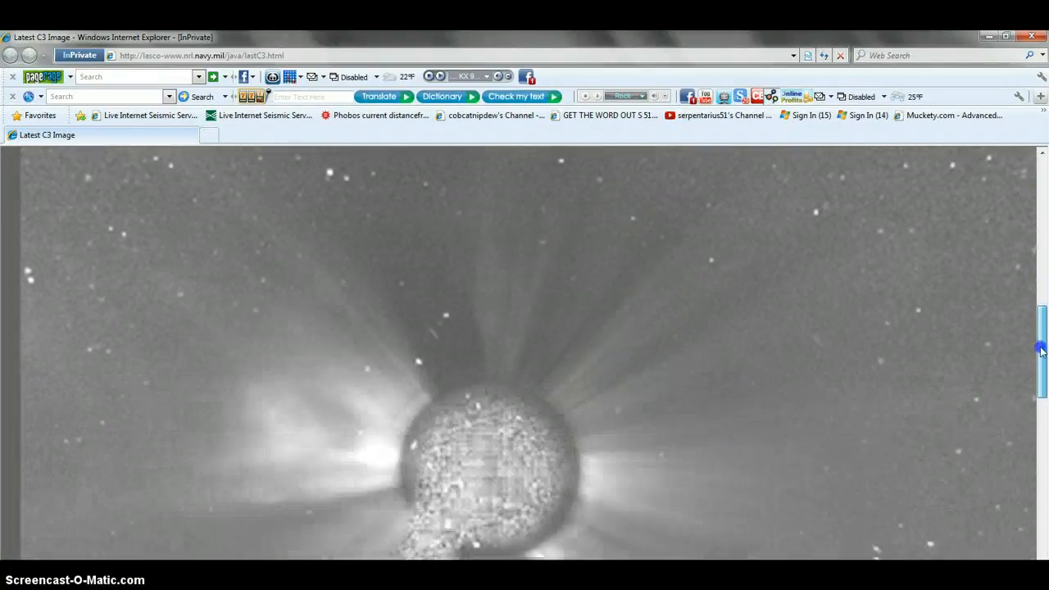
pyautogui.scroll(-3)
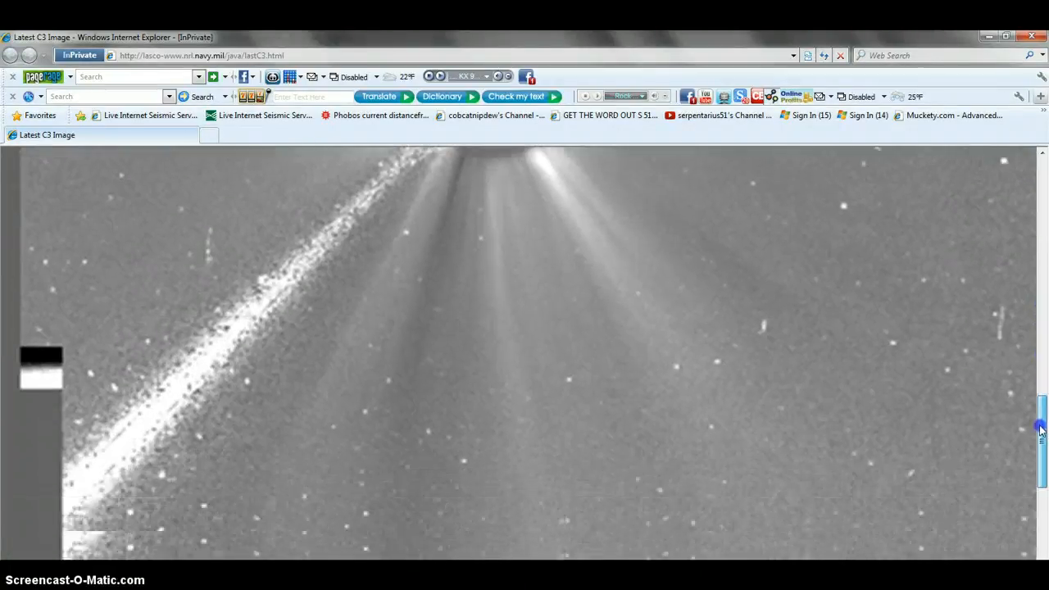
pyautogui.scroll(-3)
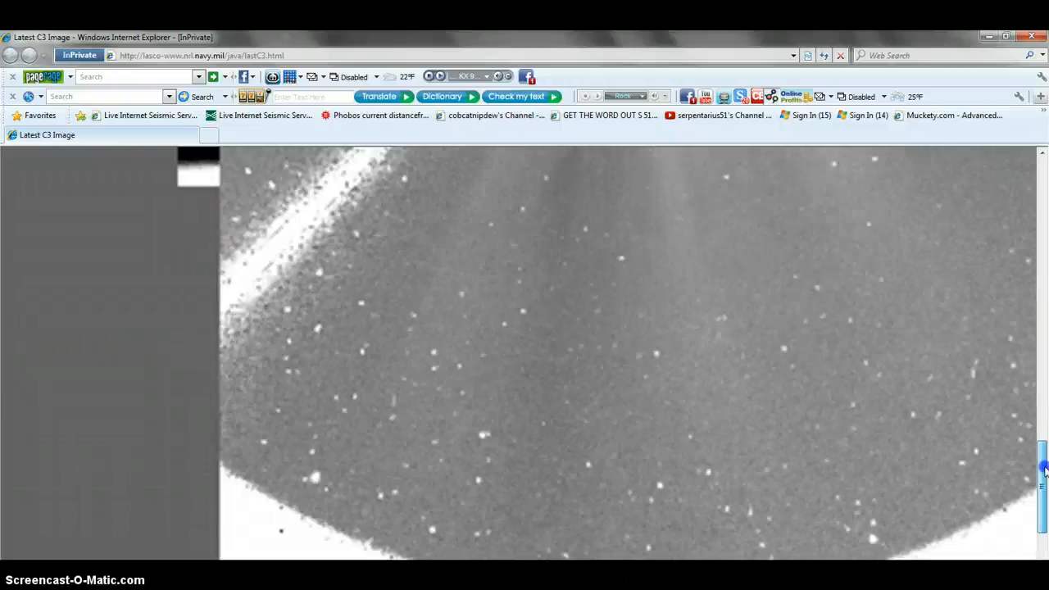